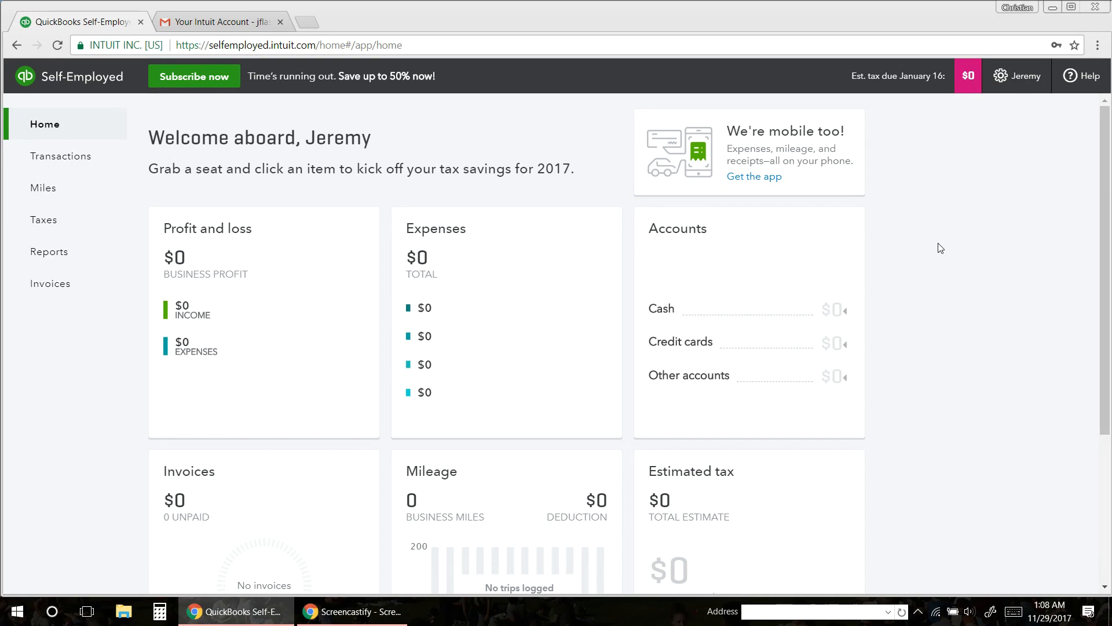
pyautogui.moveTo(1010, 117)
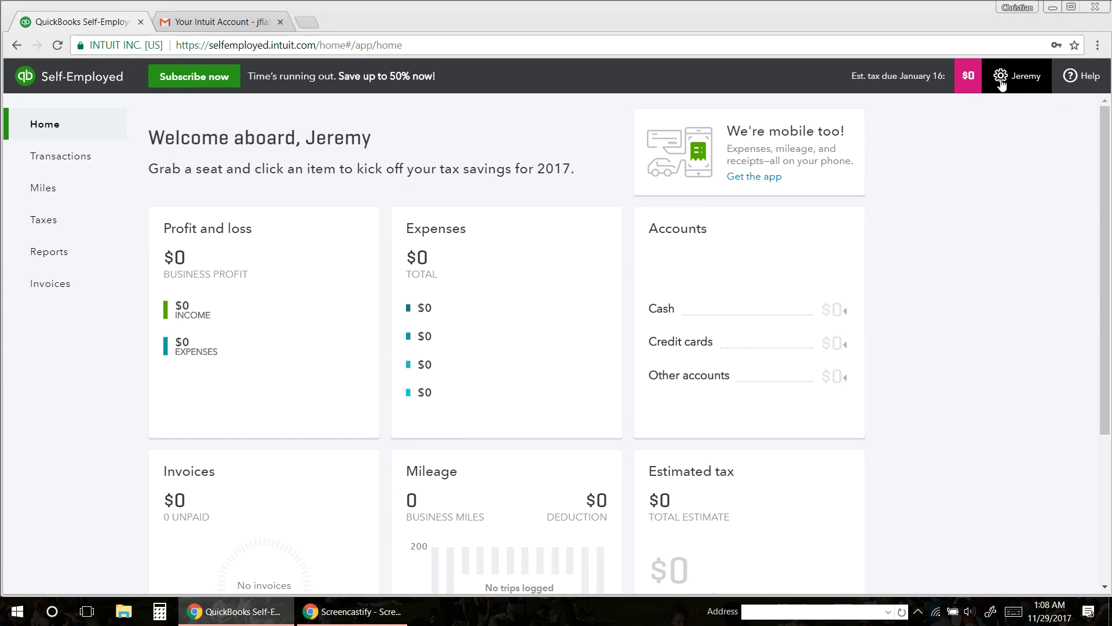
# Step: Open the gear menu with the account name in the top bar
pyautogui.click(1016, 76)
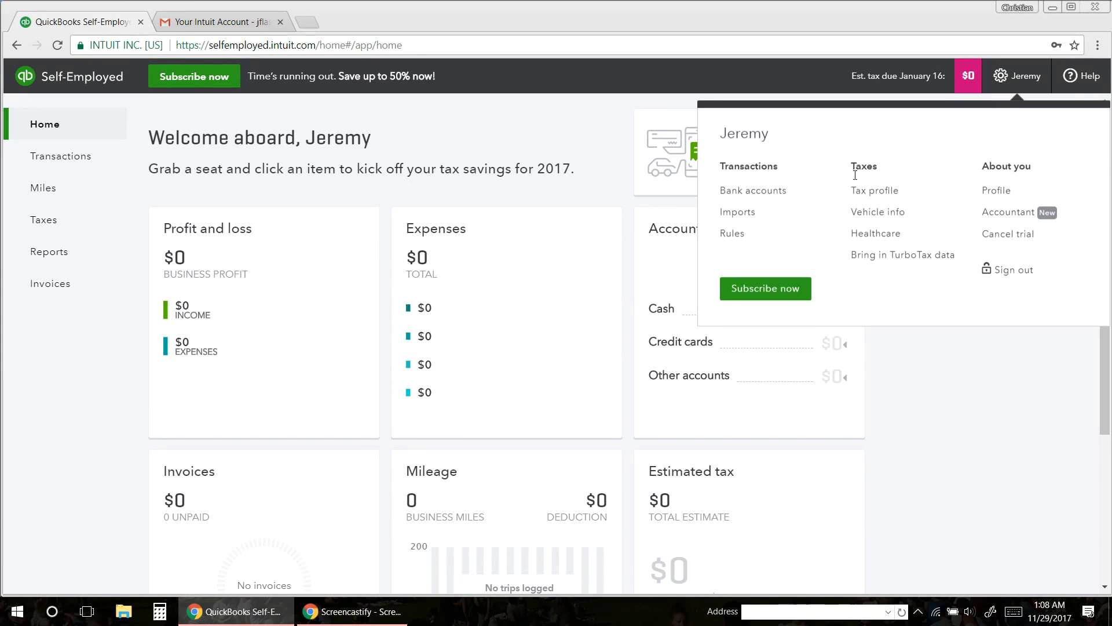
pyautogui.click(753, 190)
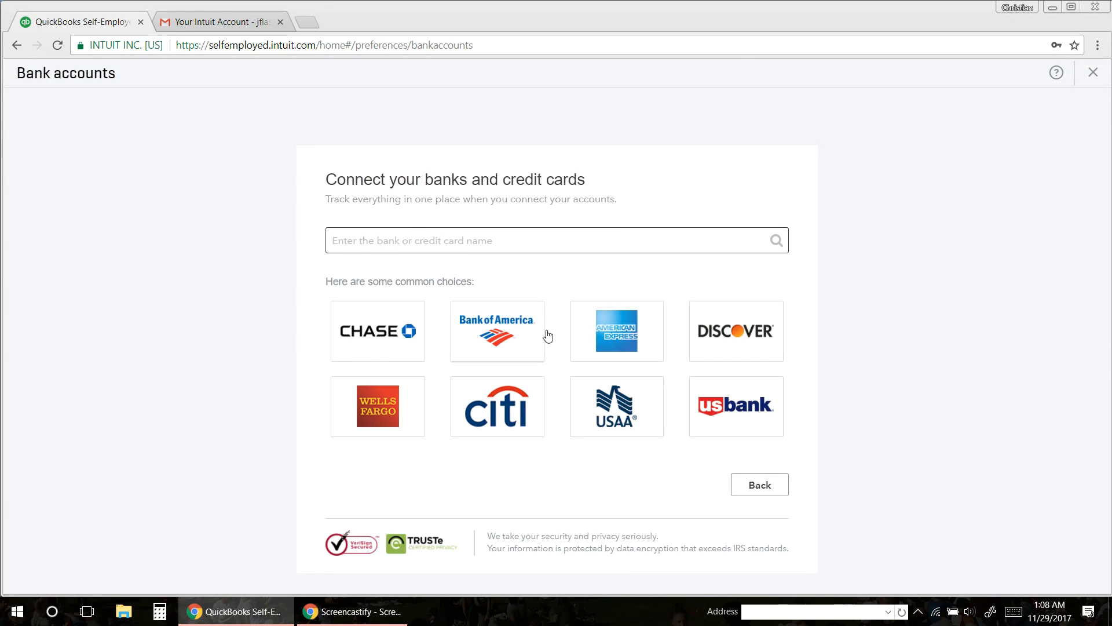
pyautogui.moveTo(449, 285)
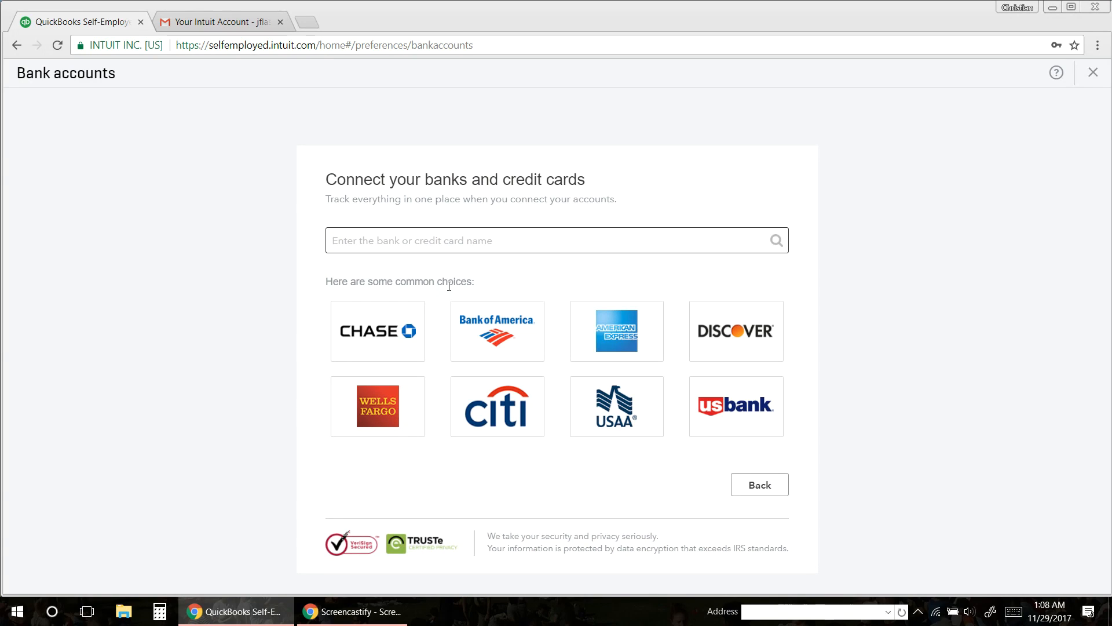
pyautogui.moveTo(433, 297)
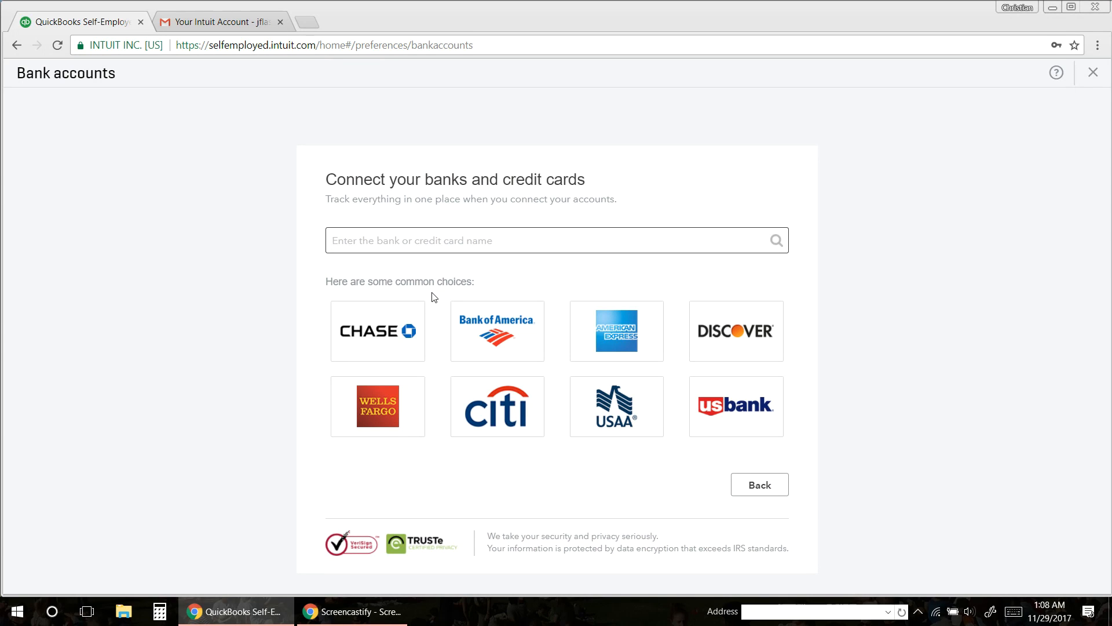
pyautogui.moveTo(434, 308)
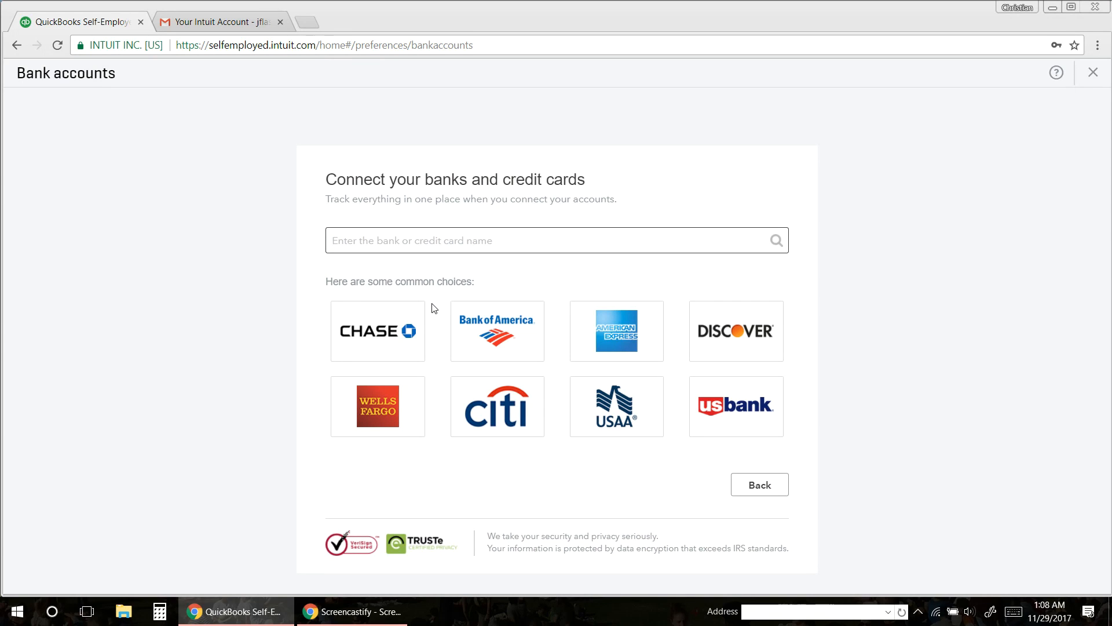
pyautogui.moveTo(440, 297)
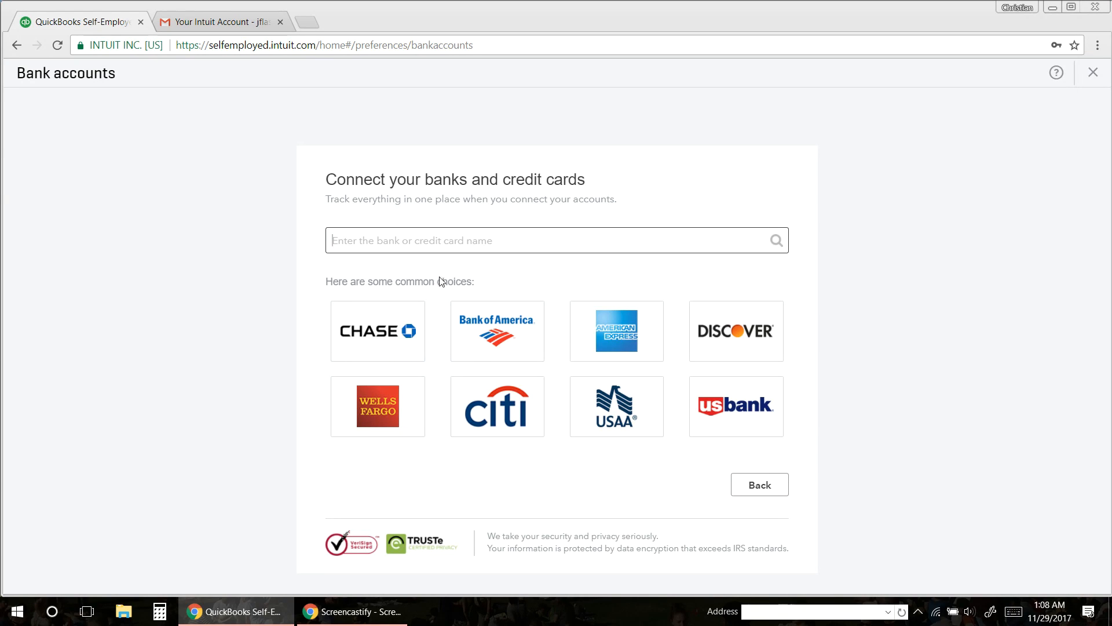
pyautogui.moveTo(443, 313)
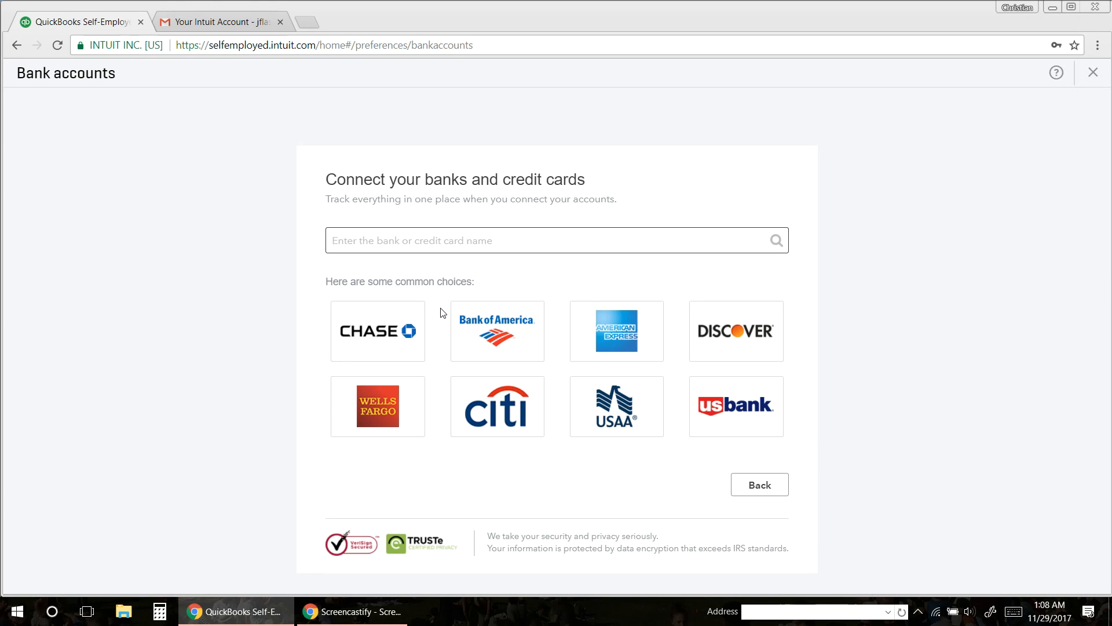
pyautogui.moveTo(473, 278)
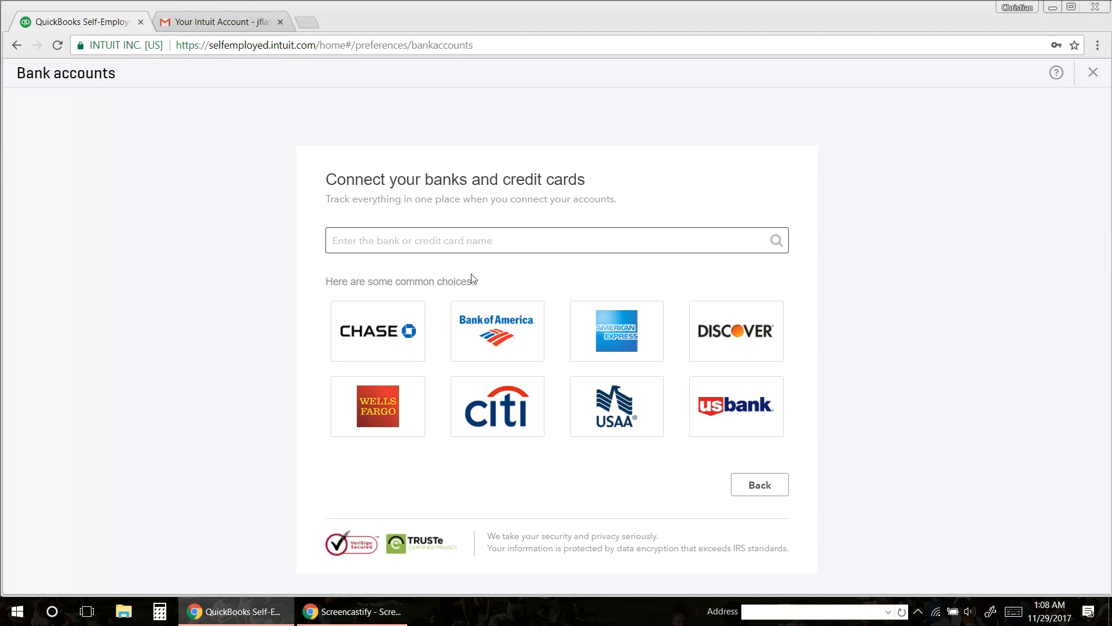
pyautogui.moveTo(753, 509)
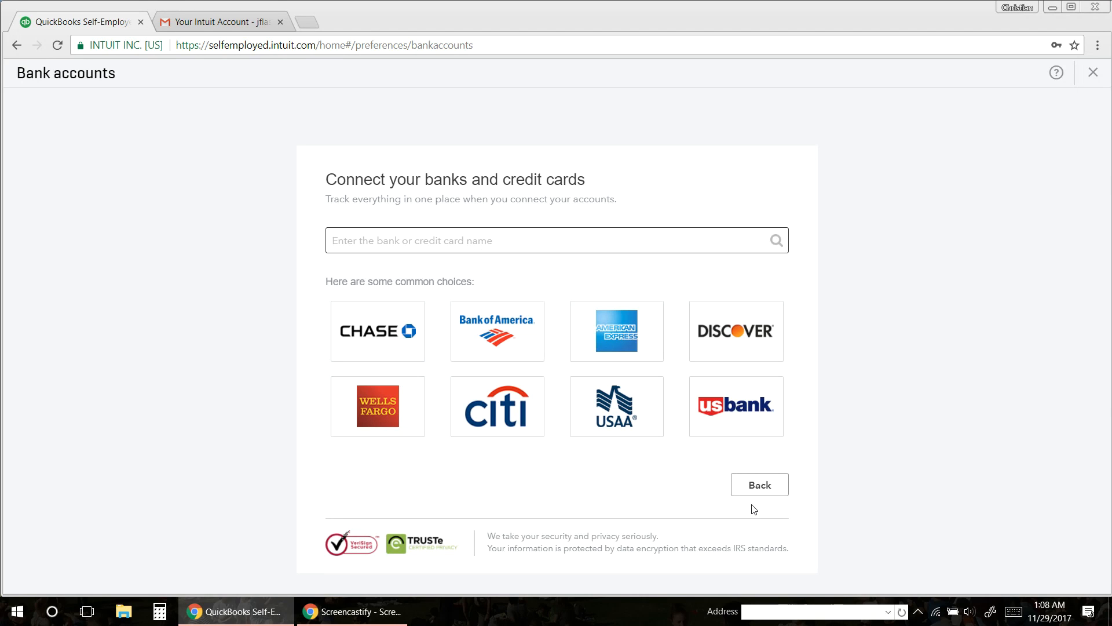
pyautogui.moveTo(664, 351)
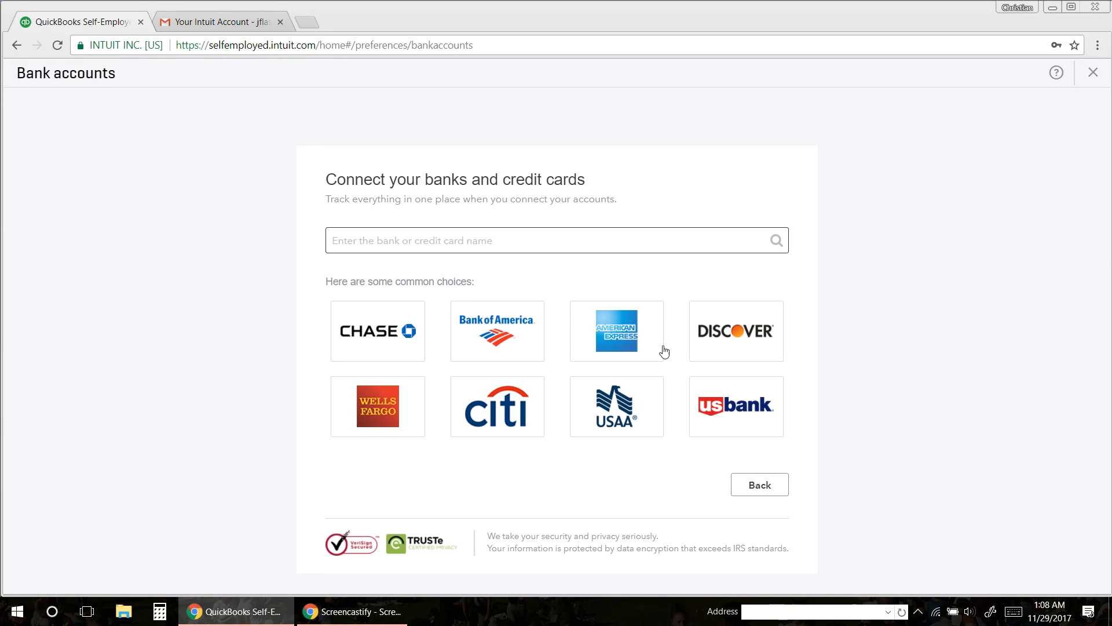
pyautogui.moveTo(759, 485)
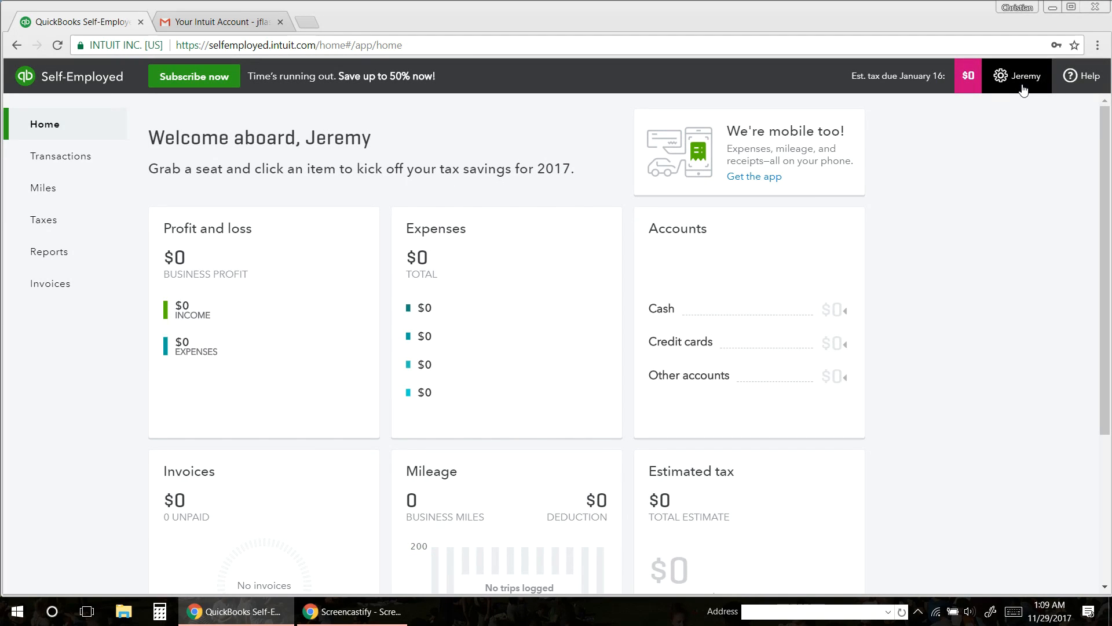
pyautogui.moveTo(1021, 91)
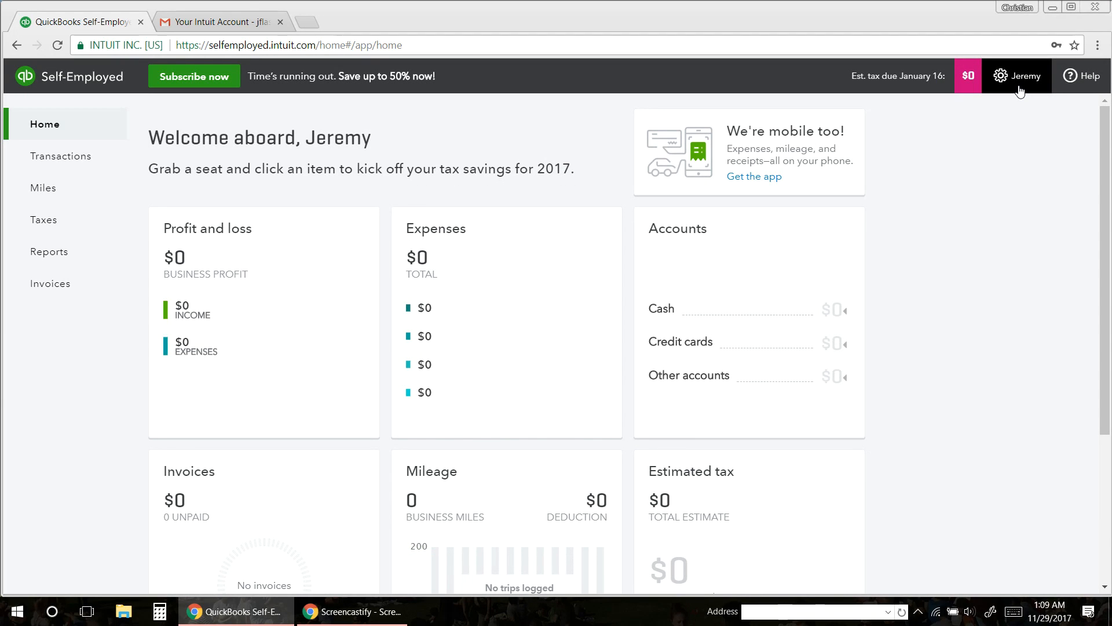
# Step: Go to Imports under Transactions in the settings menu
pyautogui.click(1018, 75)
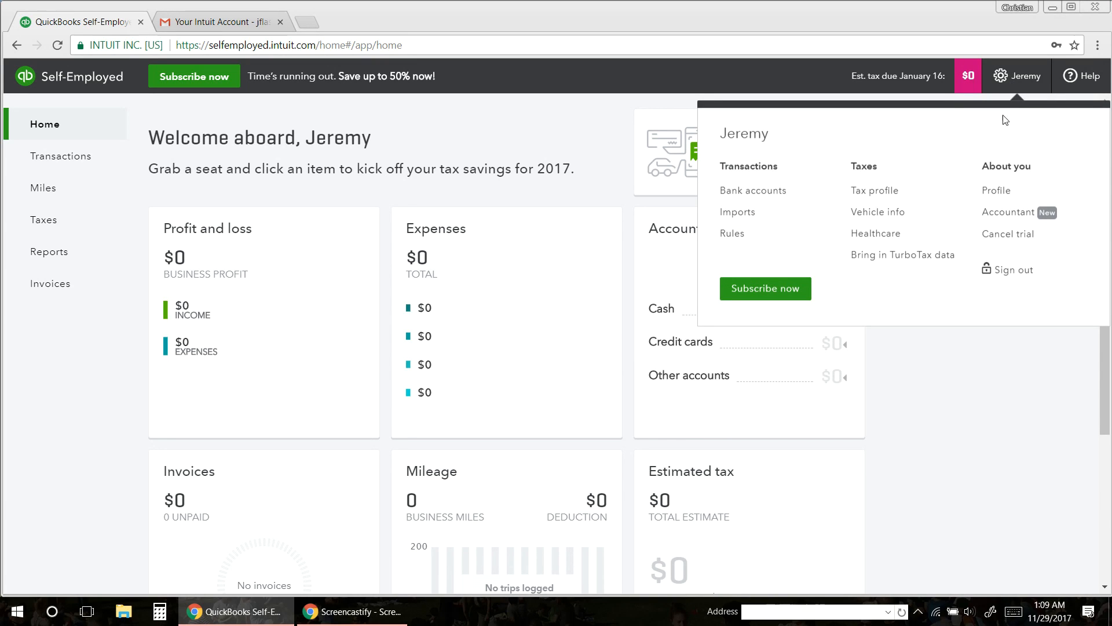
pyautogui.moveTo(738, 212)
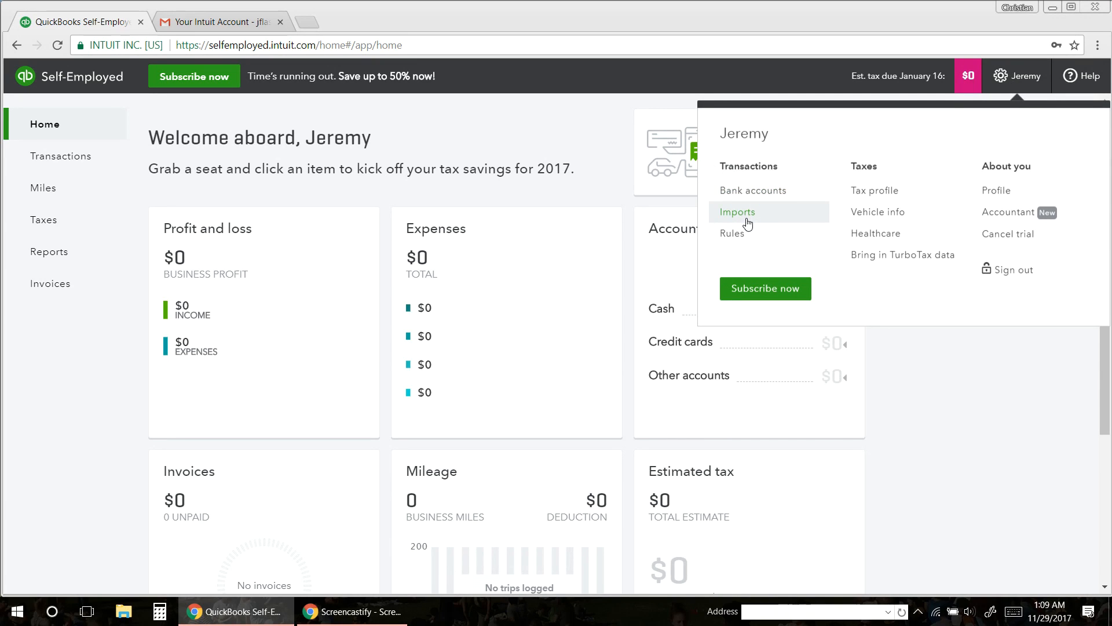
pyautogui.click(737, 211)
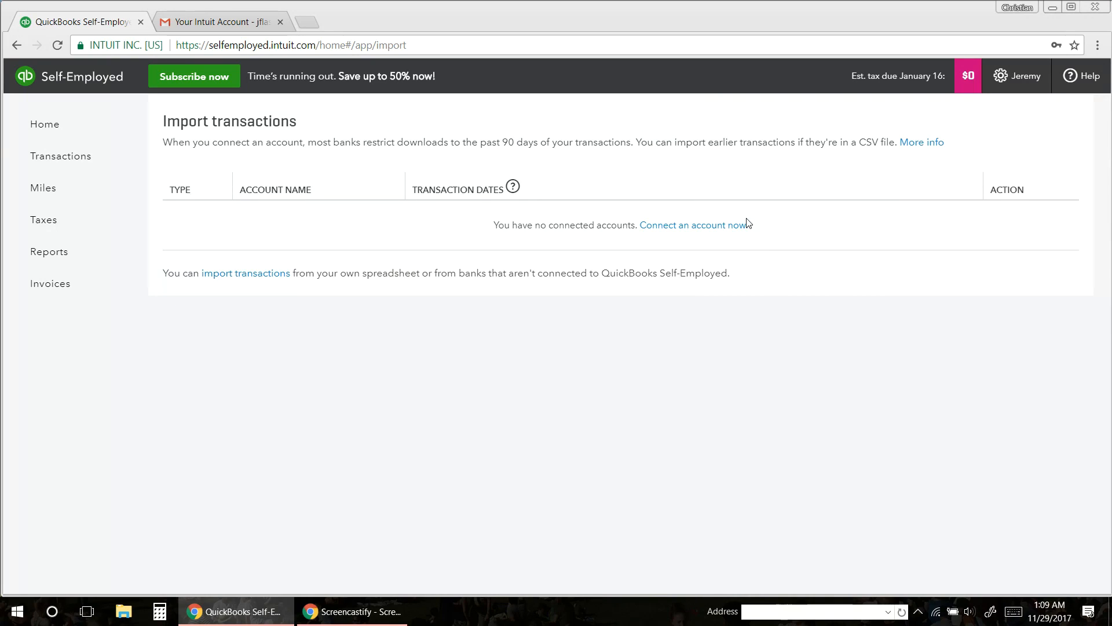
pyautogui.moveTo(534, 251)
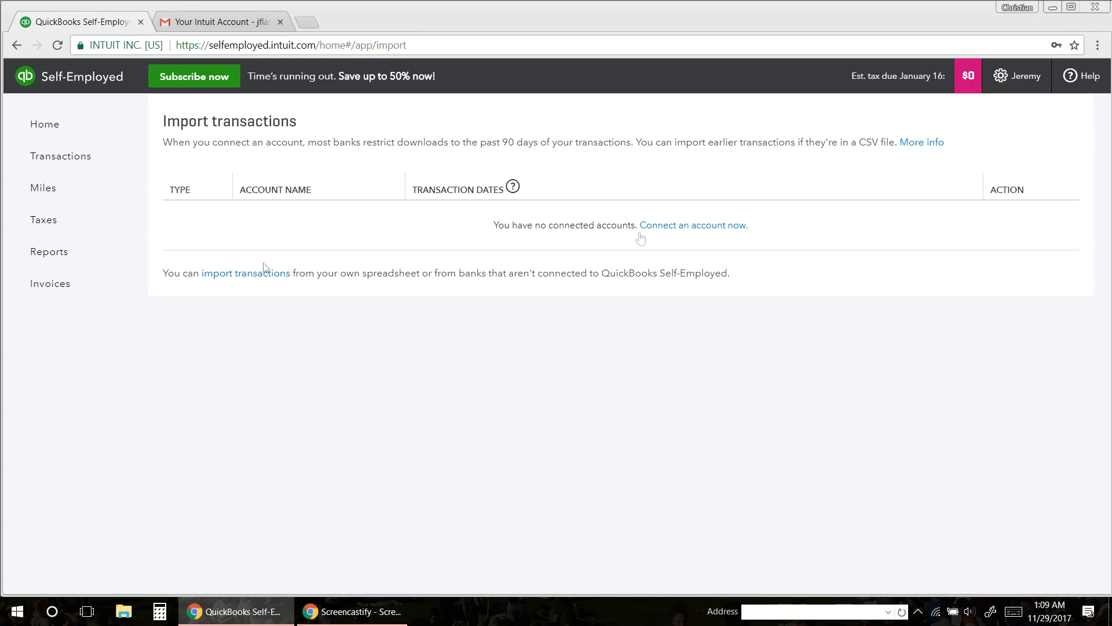
pyautogui.moveTo(245, 273)
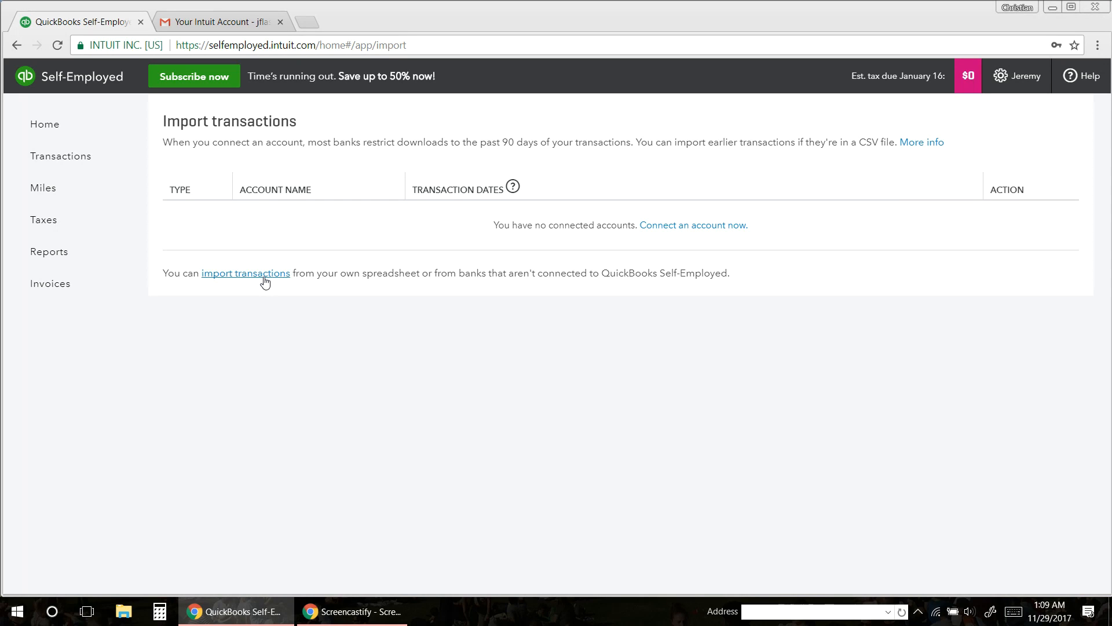
# Step: Upload the RSG Sample Driver Data spreadsheet as a transaction import
pyautogui.click(245, 273)
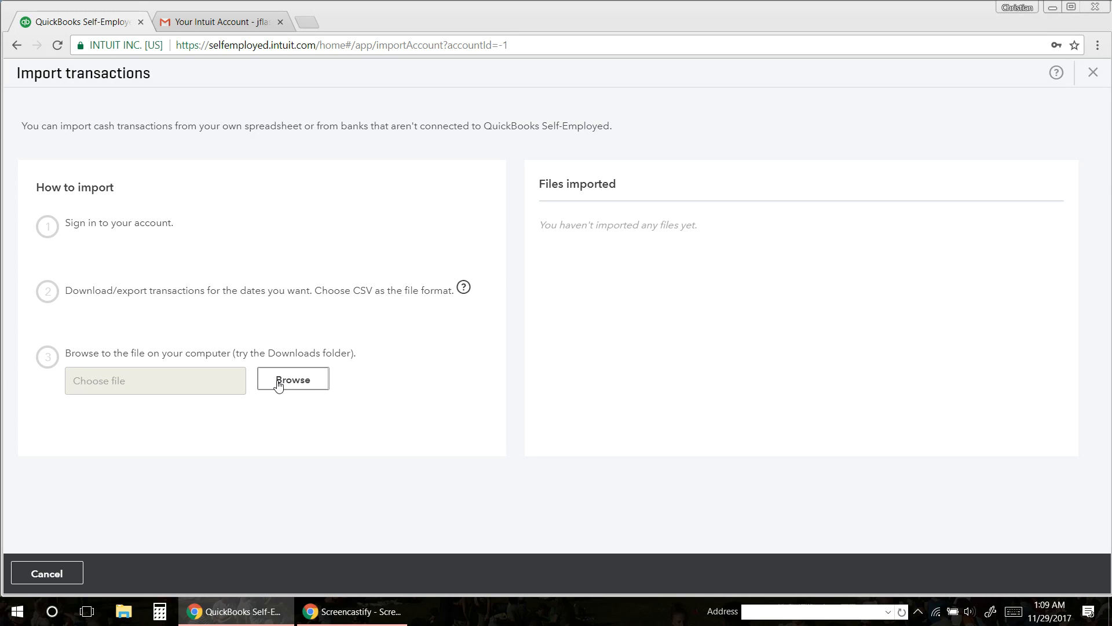
pyautogui.click(292, 378)
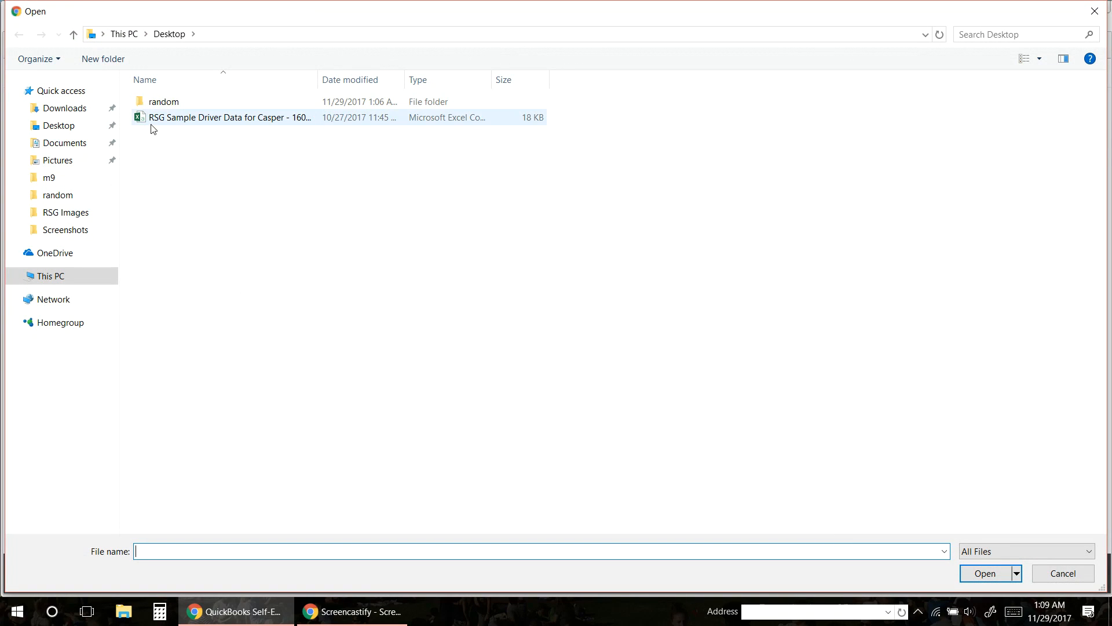
pyautogui.moveTo(175, 124)
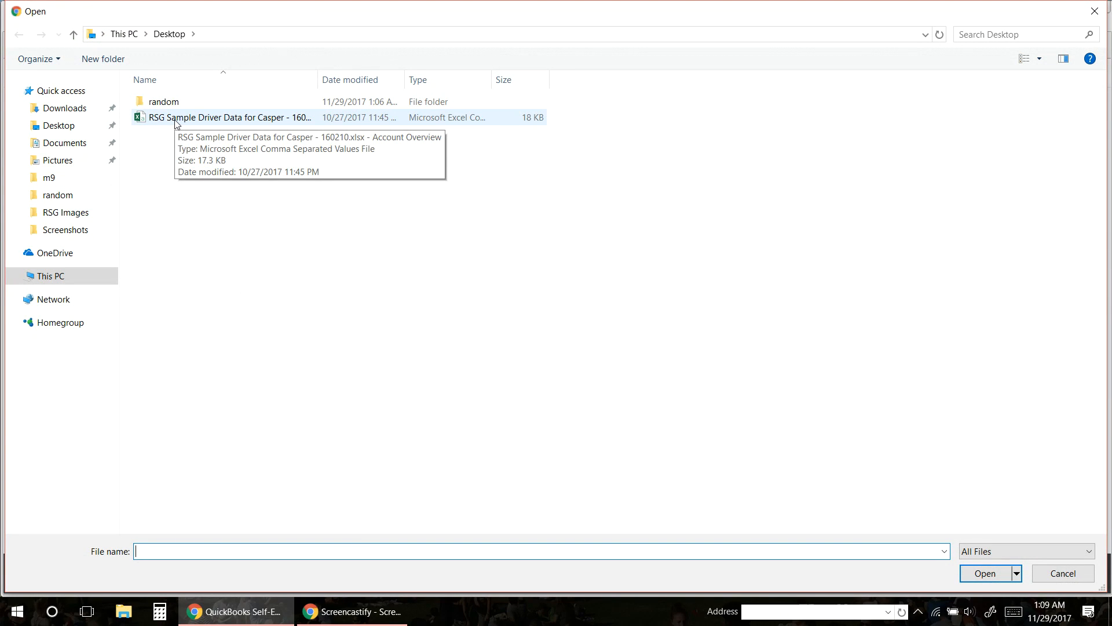
pyautogui.doubleClick(229, 117)
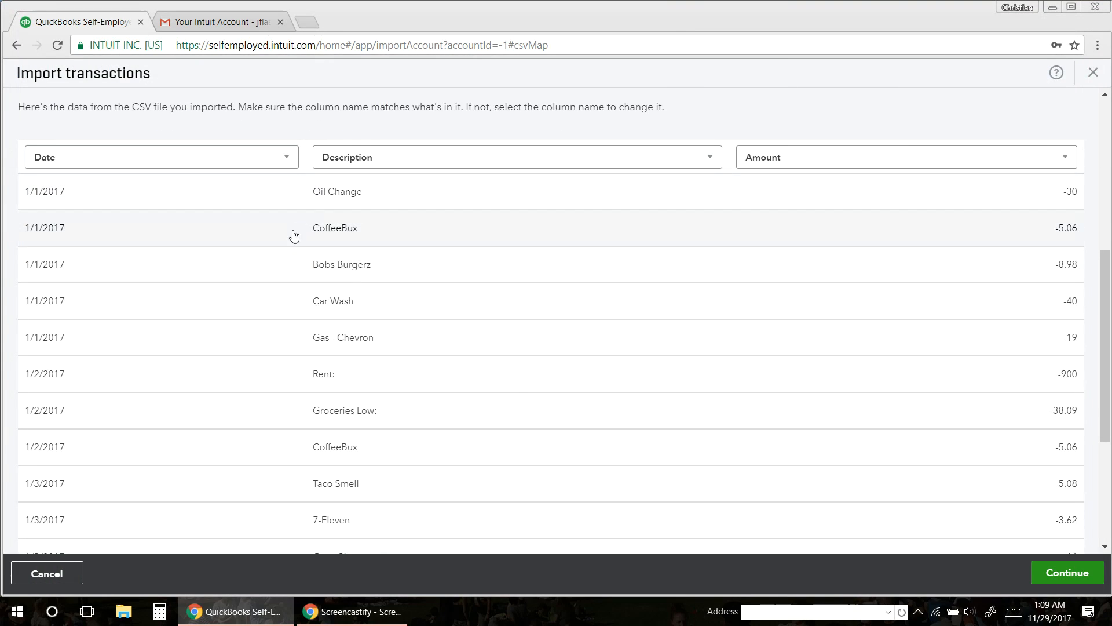
pyautogui.moveTo(64, 145)
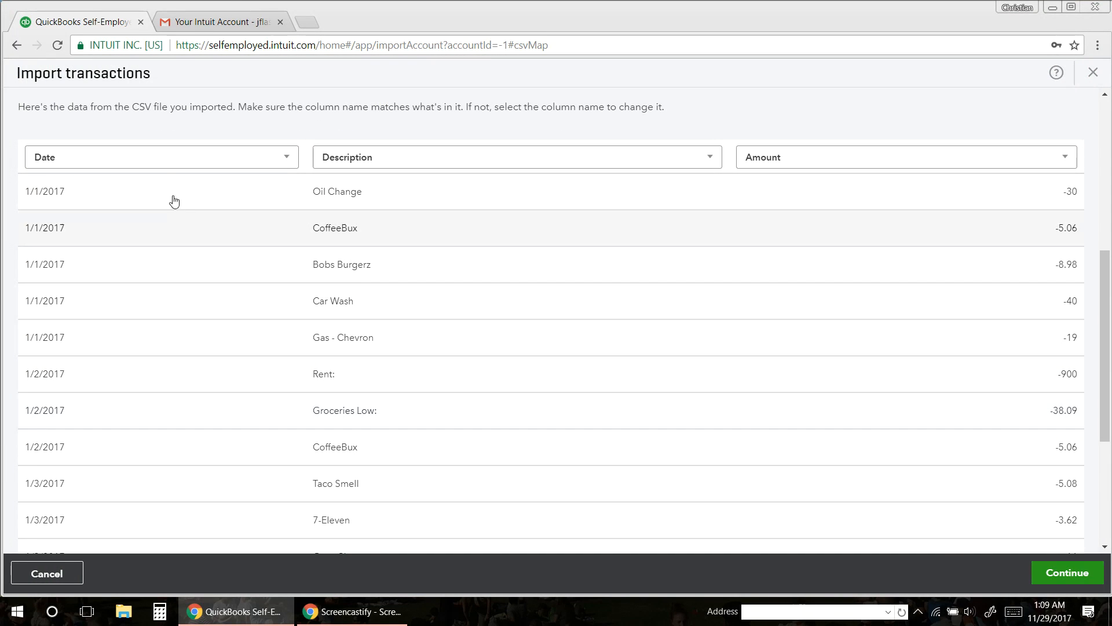
pyautogui.moveTo(370, 378)
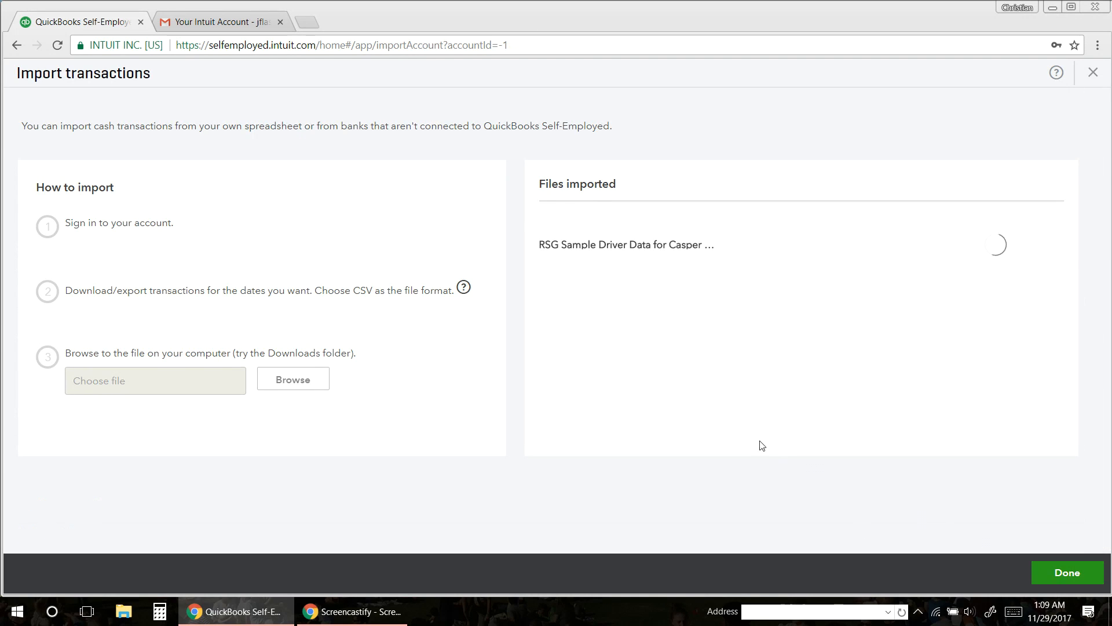
pyautogui.moveTo(718, 385)
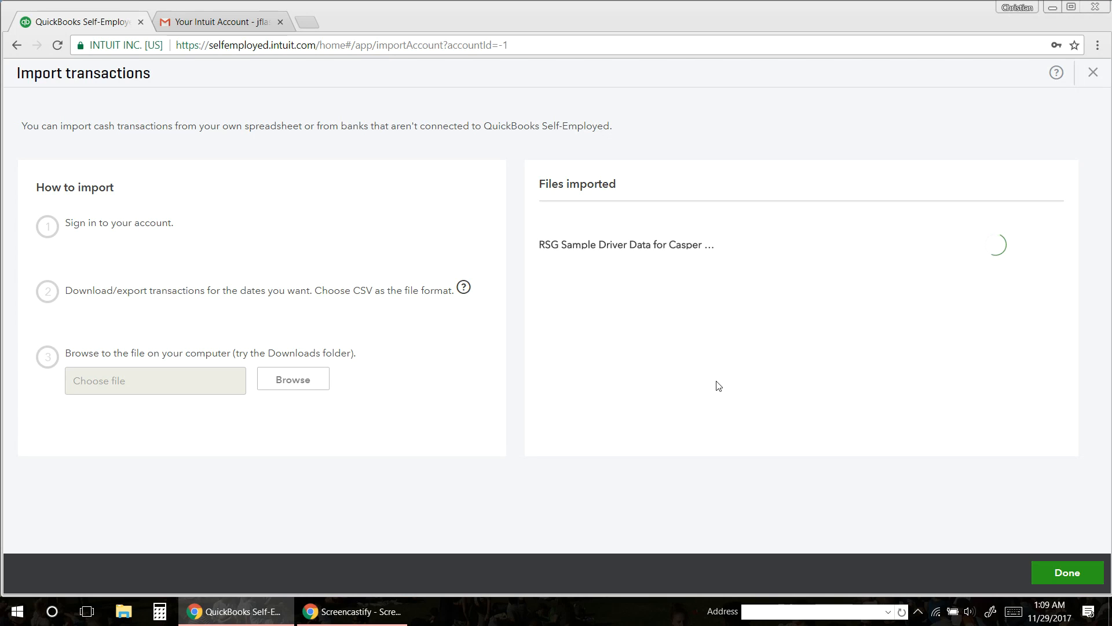
pyautogui.click(1066, 573)
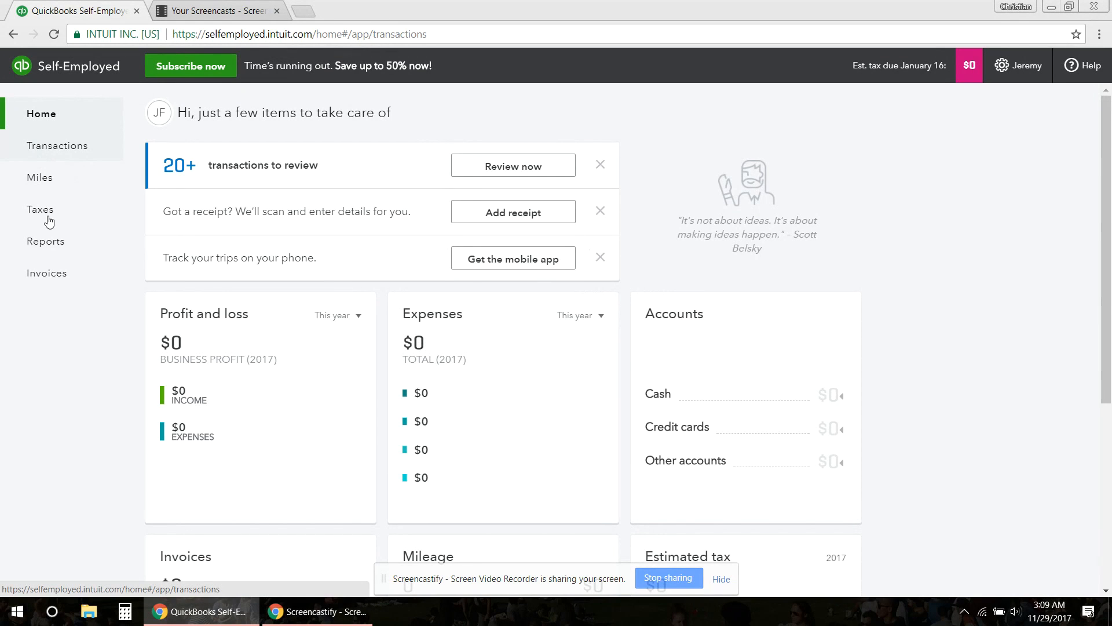
pyautogui.click(58, 145)
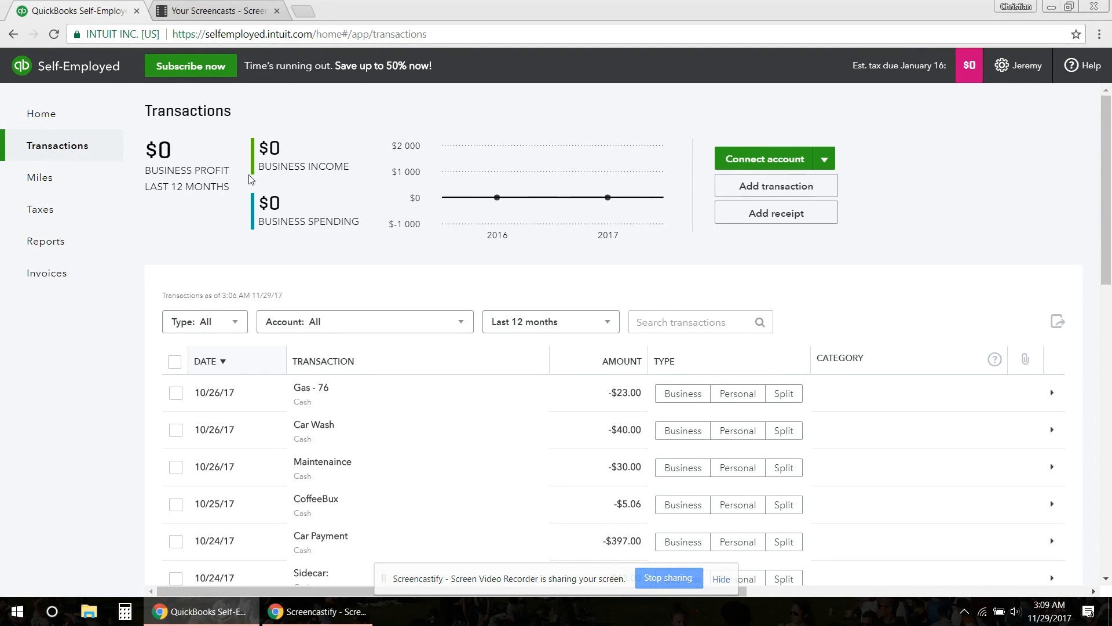
pyautogui.moveTo(450, 275)
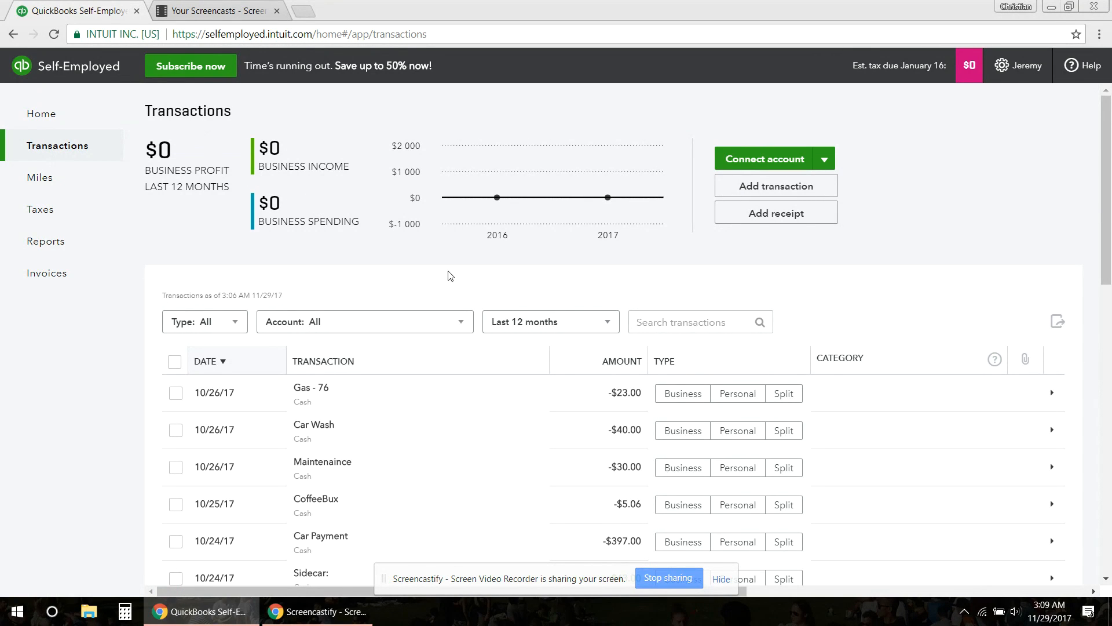
pyautogui.moveTo(396, 259)
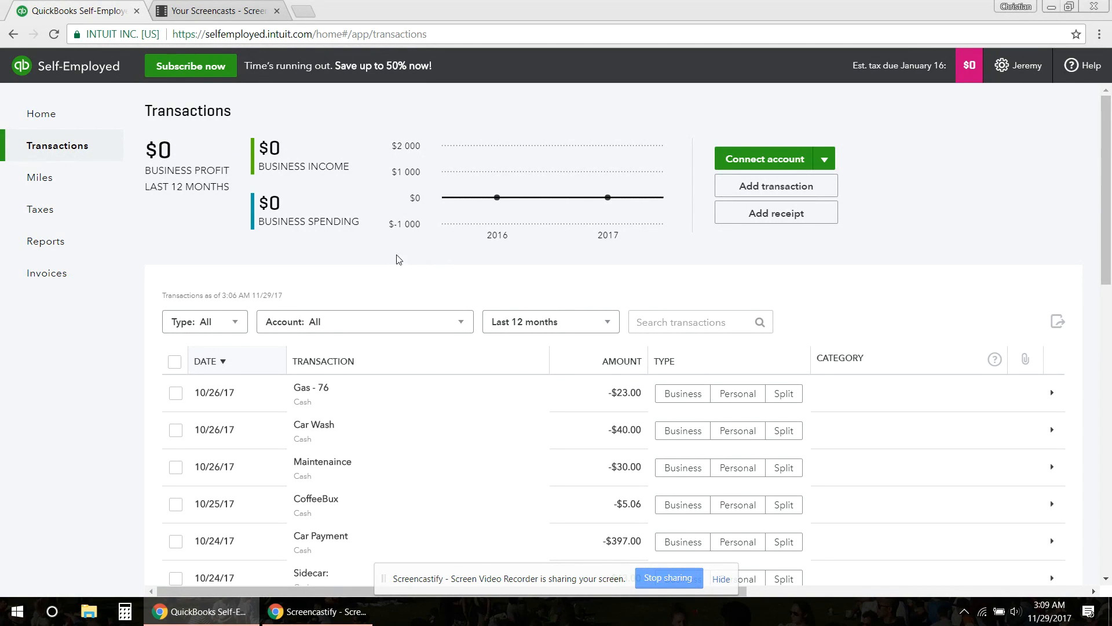
pyautogui.moveTo(497, 197)
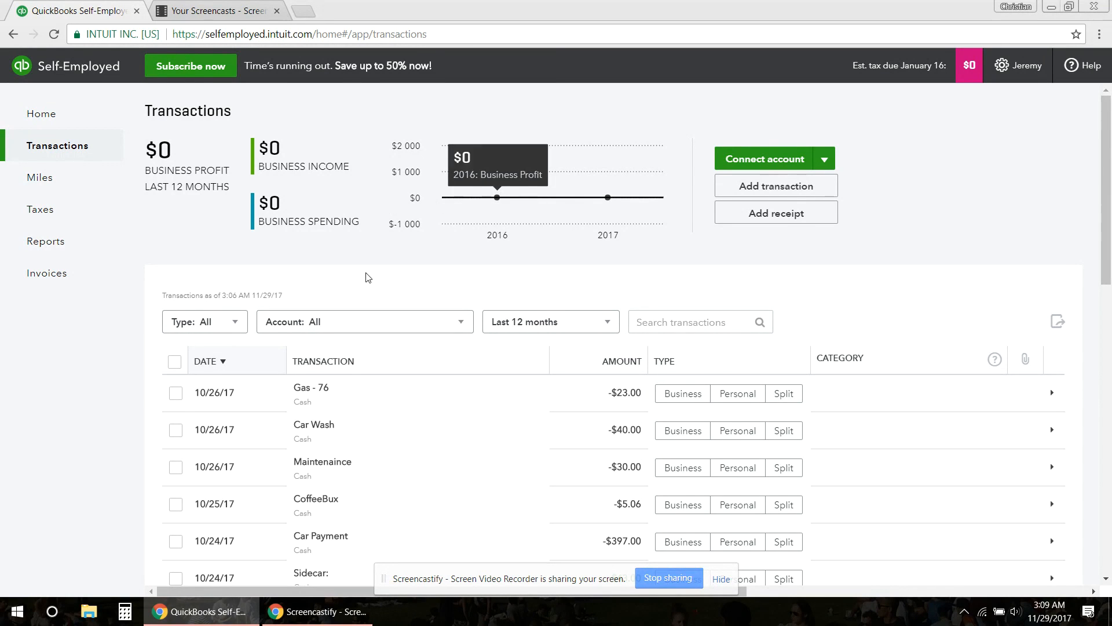
# Step: Mark the 10/22/17 $637.11 Uber deposit as Business, categorized as Income
pyautogui.scroll(-3)
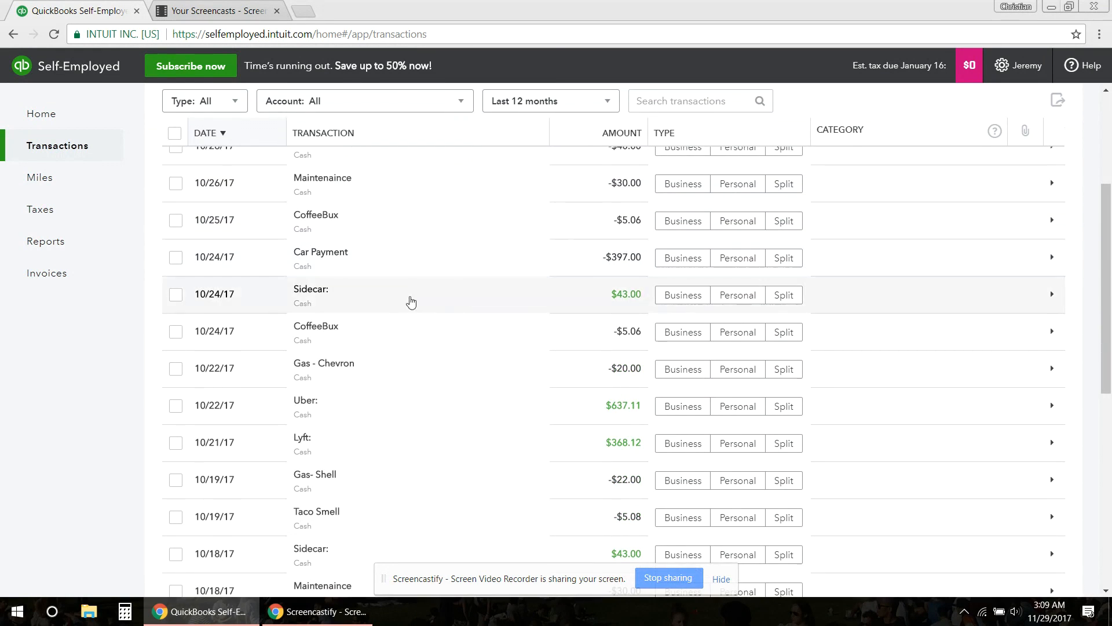
pyautogui.moveTo(635, 414)
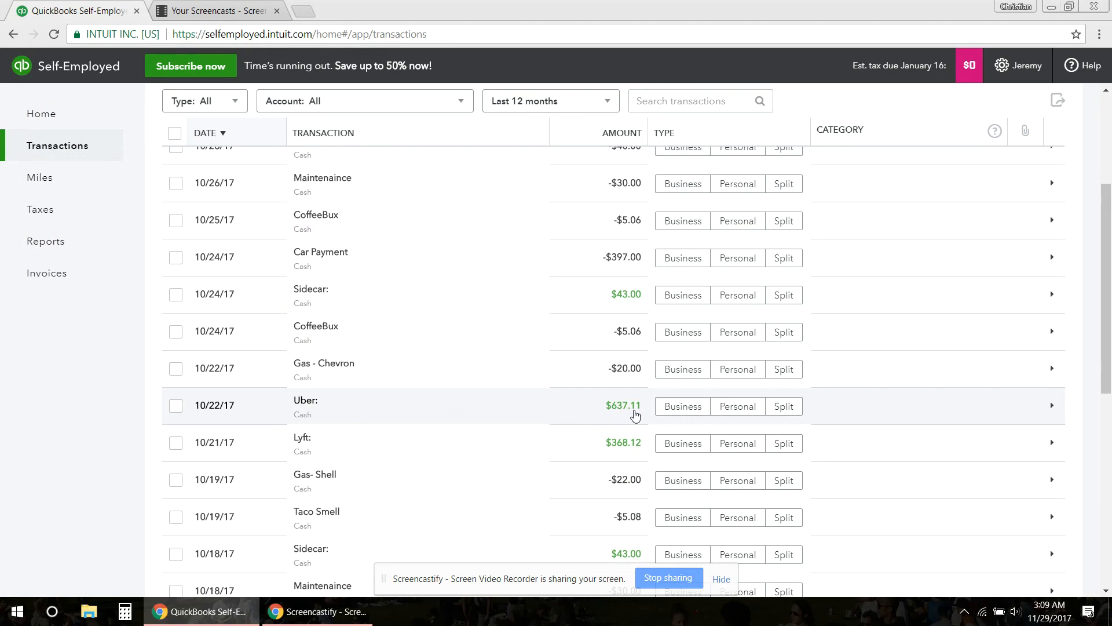
pyautogui.moveTo(269, 414)
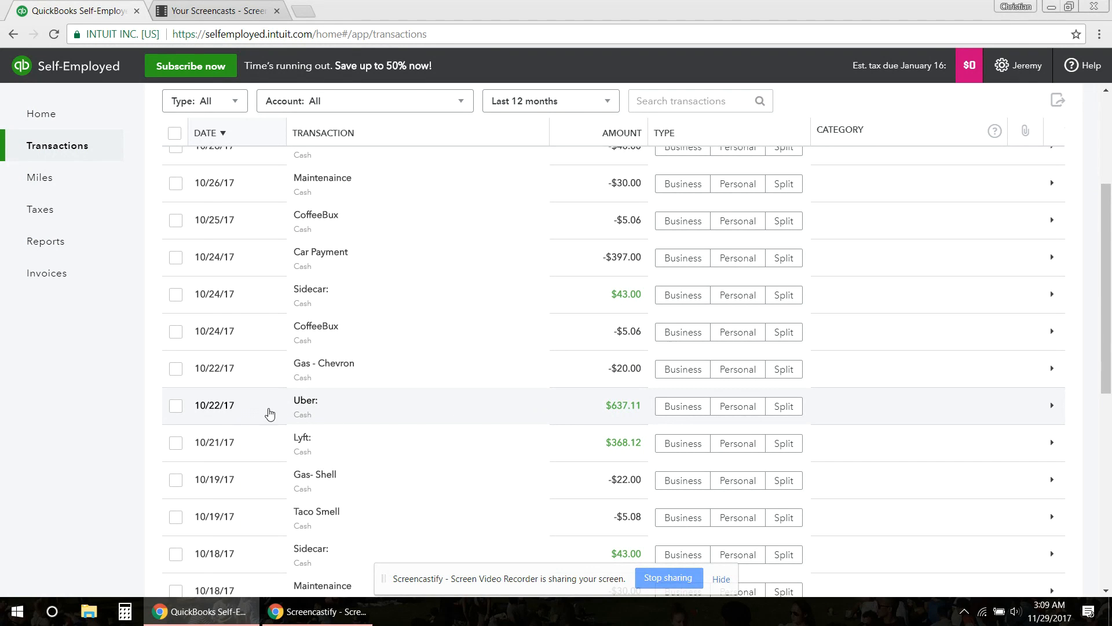
pyautogui.moveTo(393, 417)
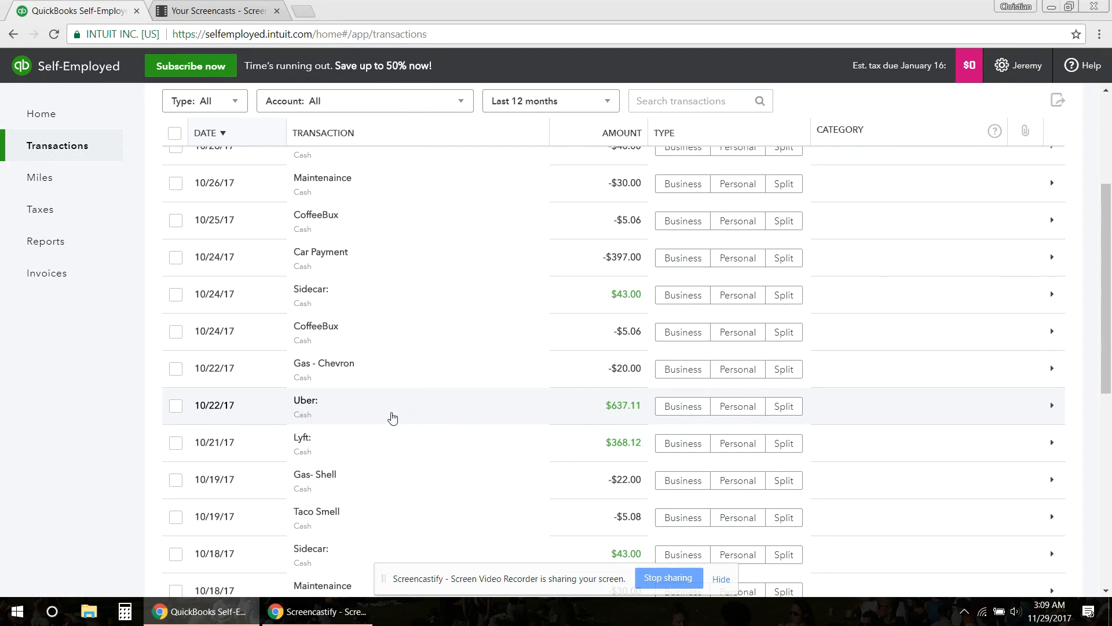
pyautogui.moveTo(325, 417)
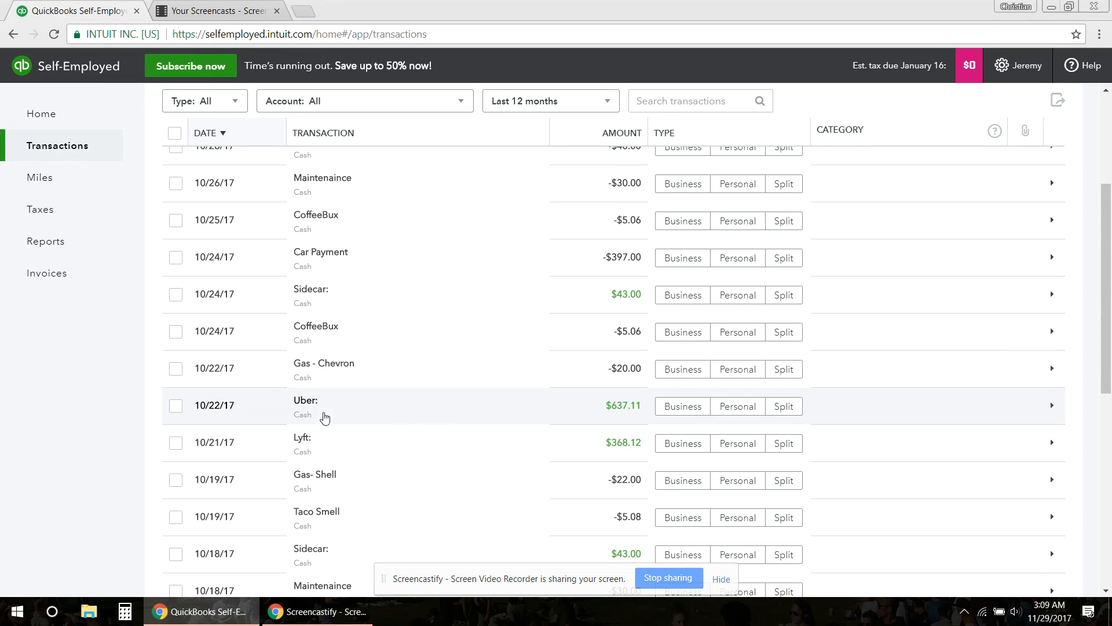
pyautogui.moveTo(682, 412)
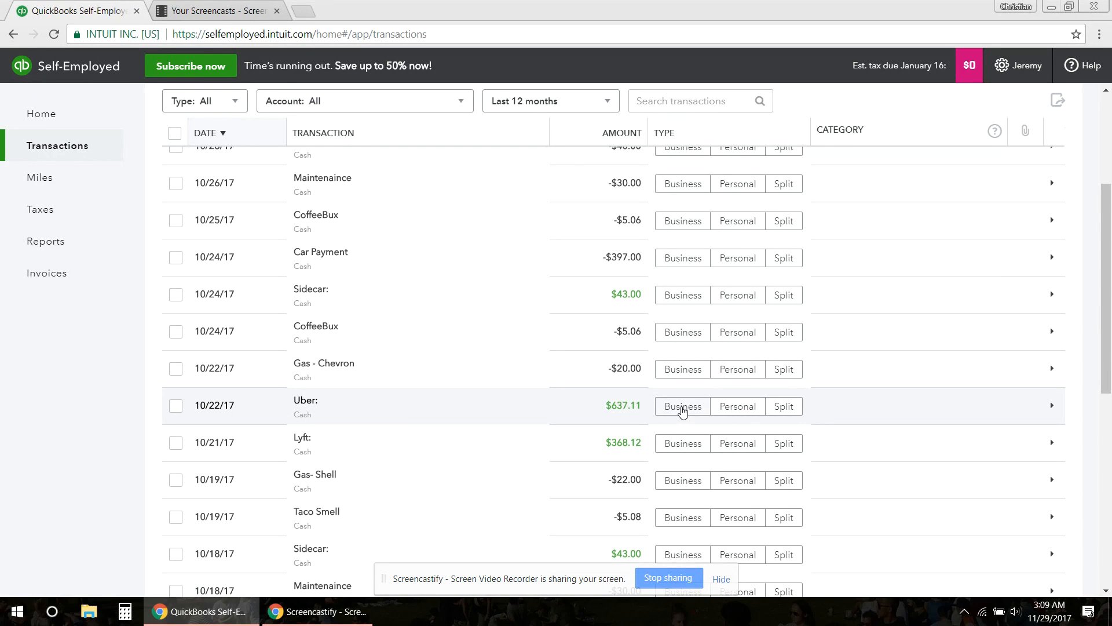
pyautogui.click(682, 405)
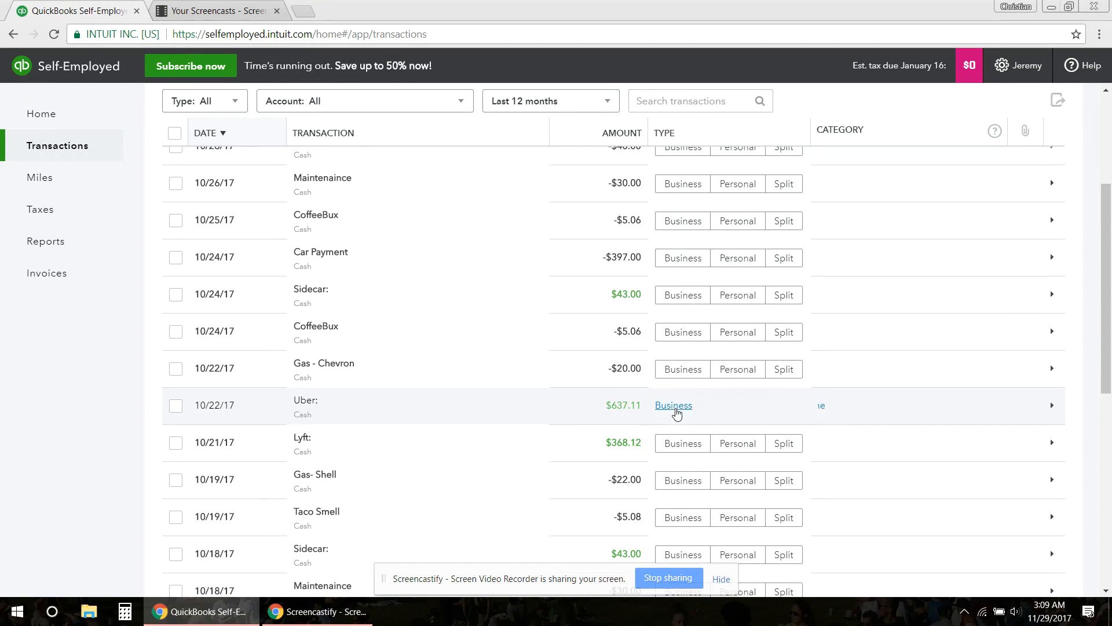
pyautogui.click(673, 405)
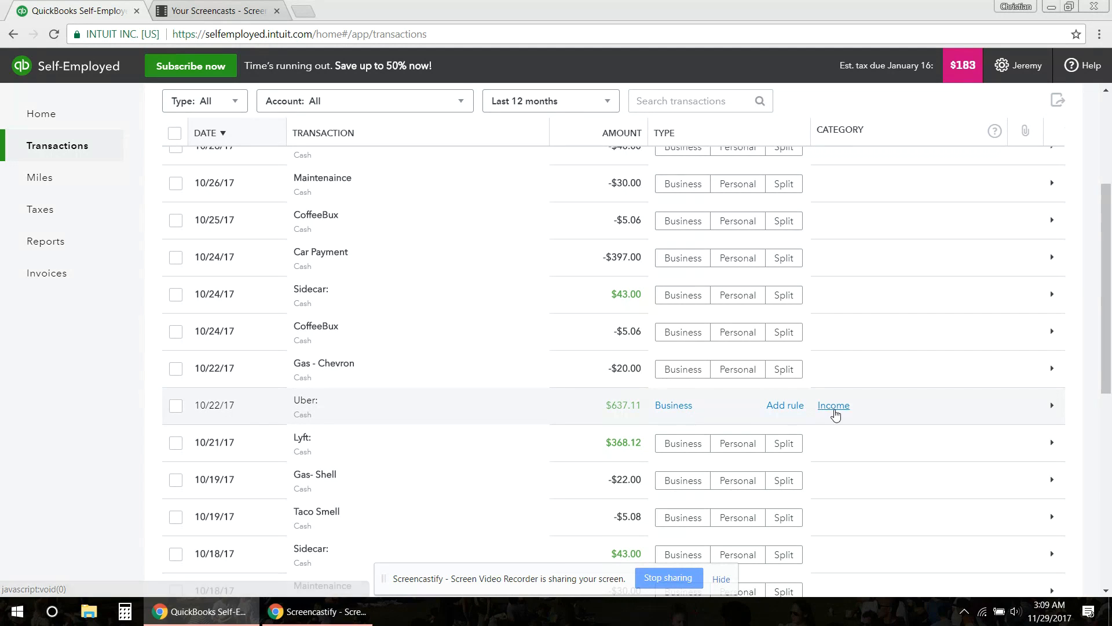
pyautogui.click(834, 405)
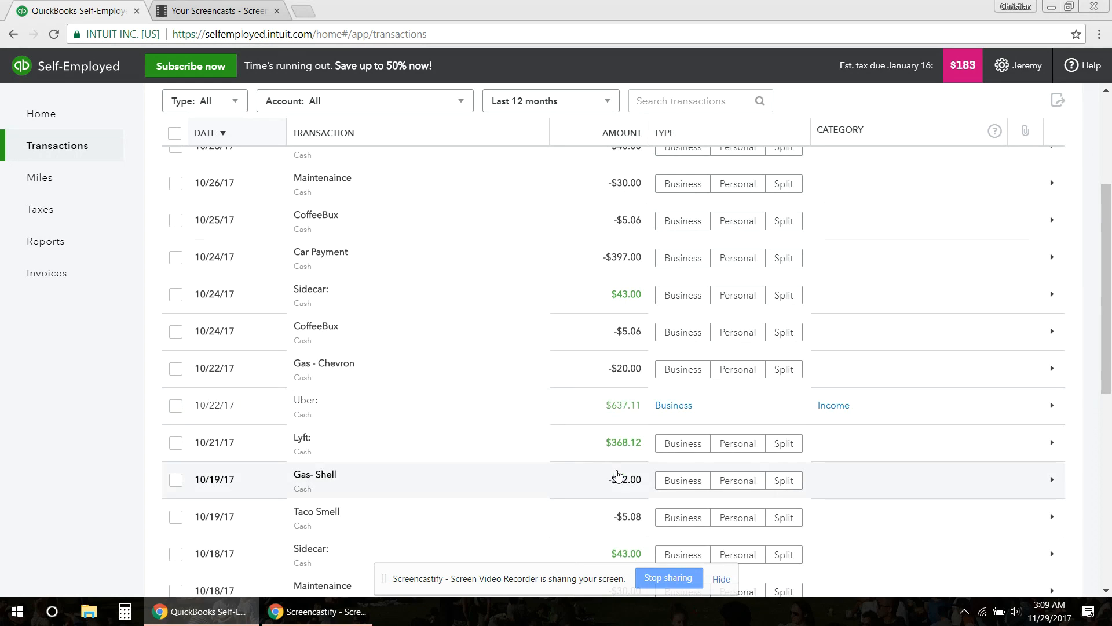
pyautogui.moveTo(784, 405)
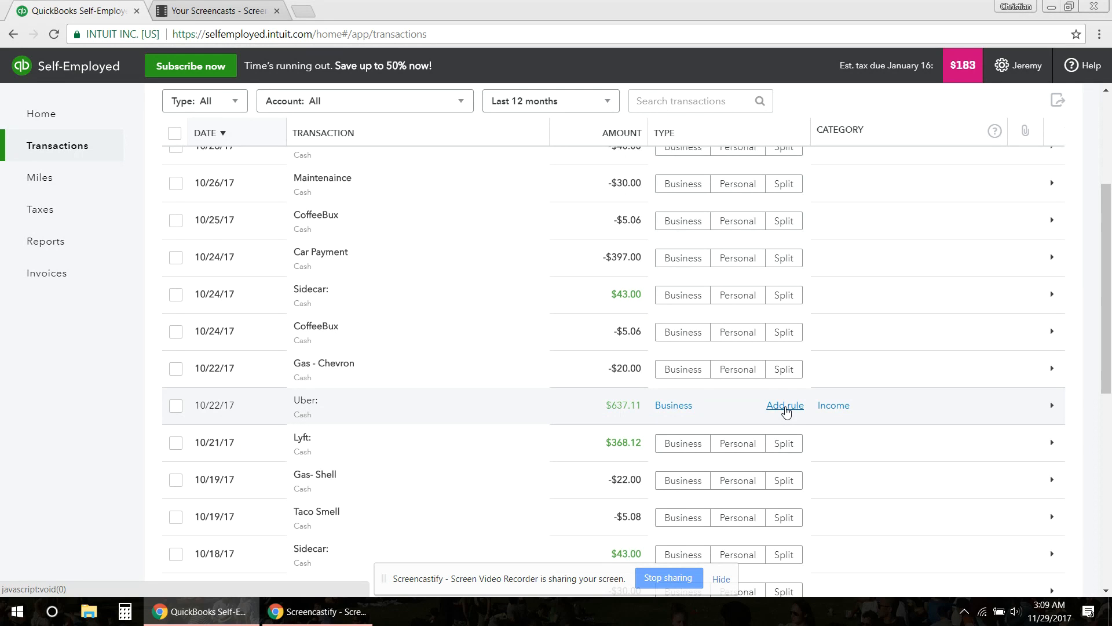
# Step: Save a rule with description Uber, Cash account, also applied to past transactions
pyautogui.click(785, 405)
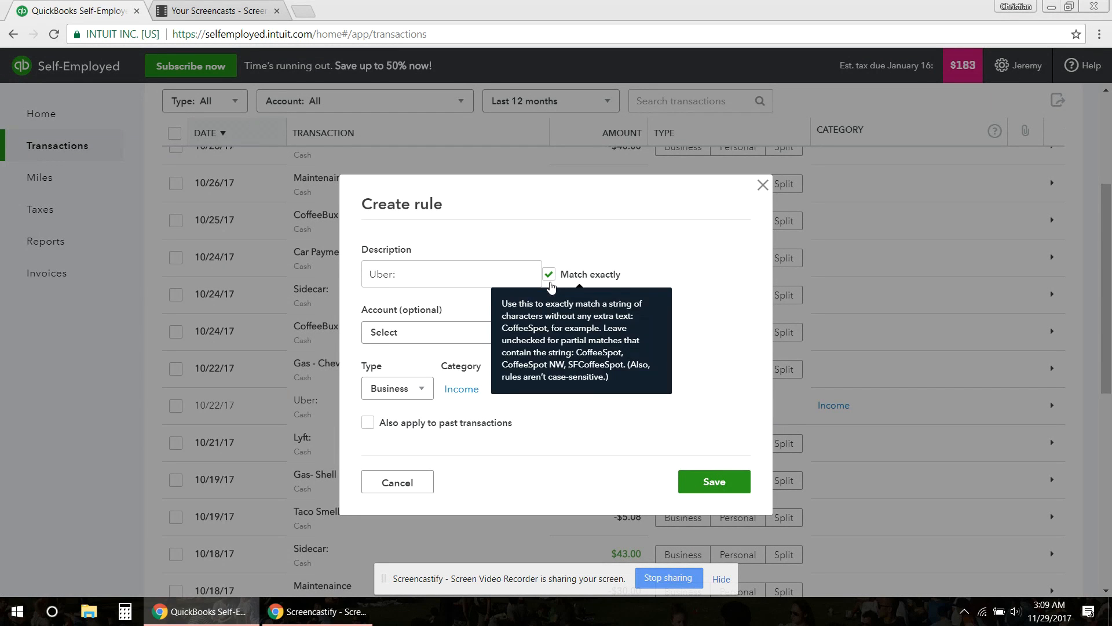
pyautogui.click(452, 274)
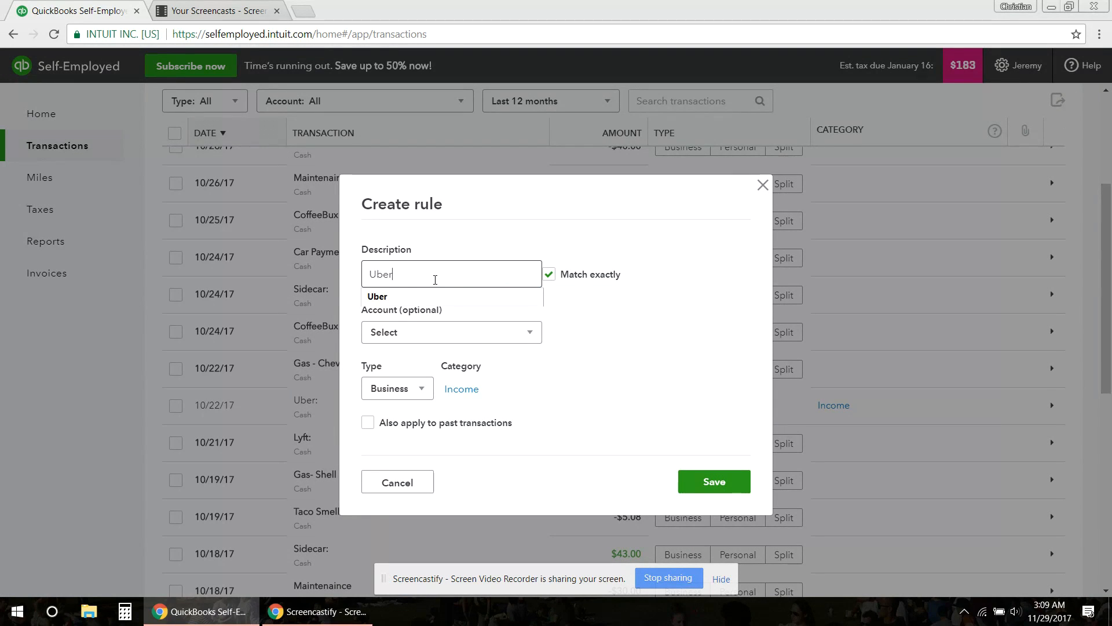
pyautogui.moveTo(549, 275)
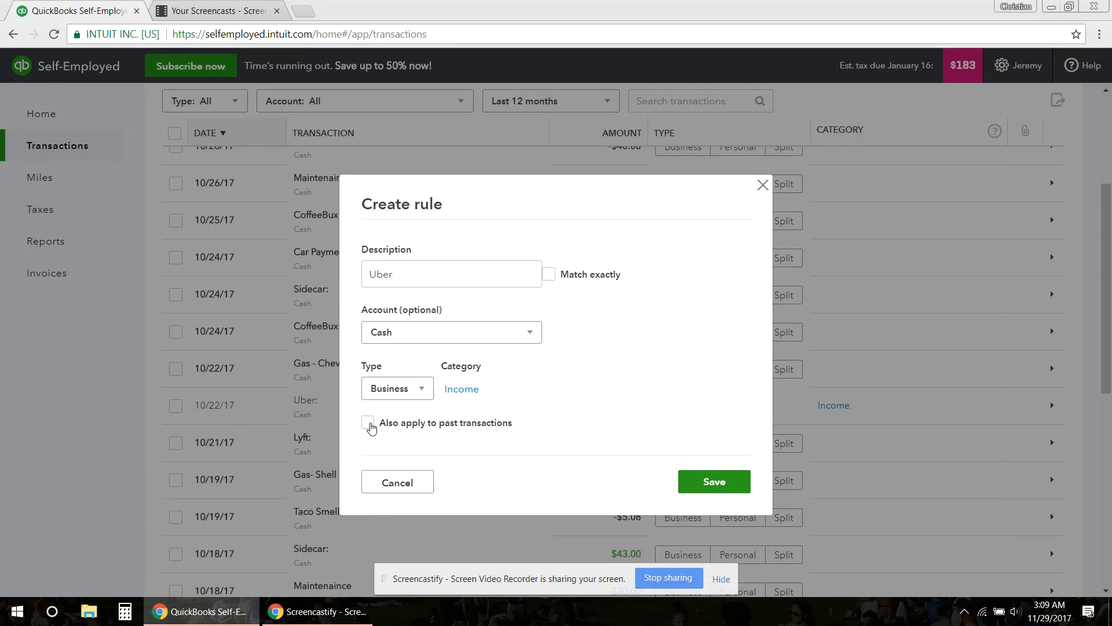
pyautogui.click(367, 423)
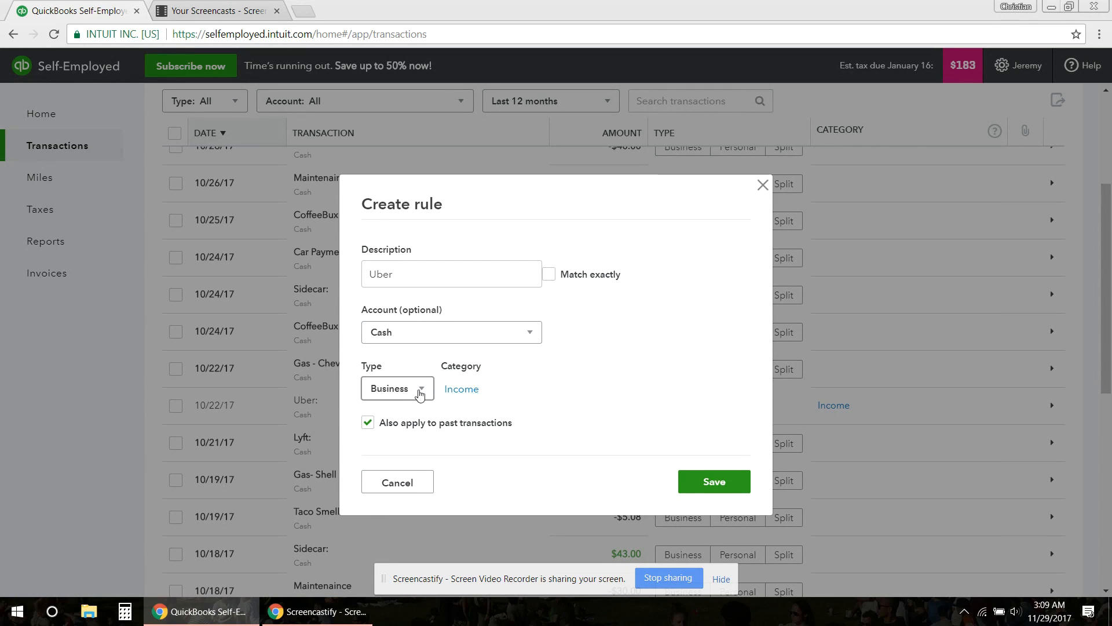
pyautogui.moveTo(512, 433)
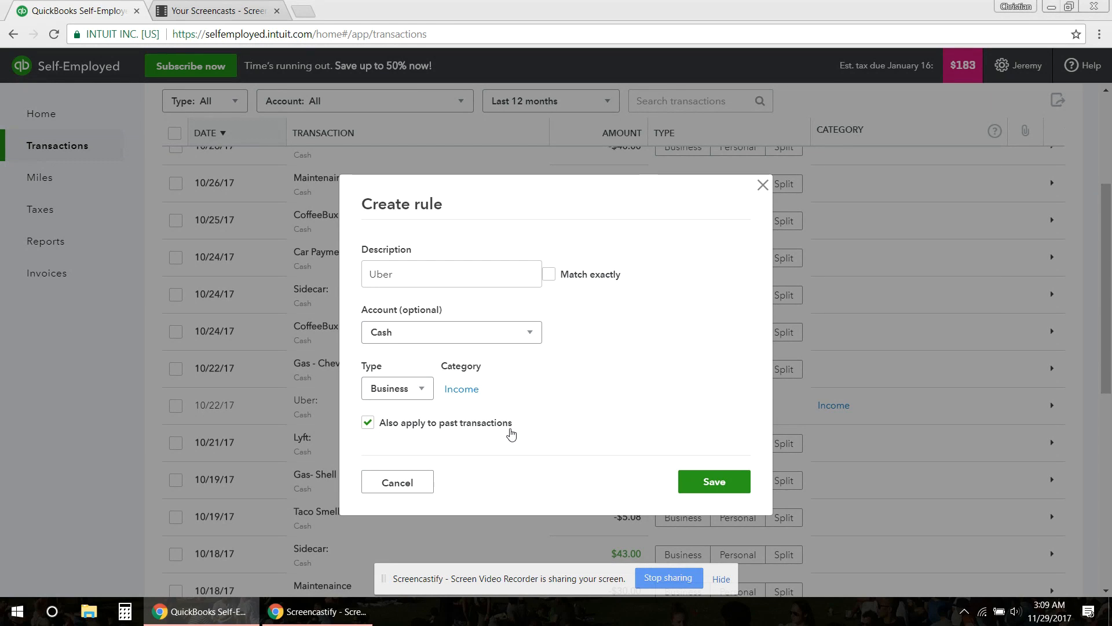
pyautogui.moveTo(518, 430)
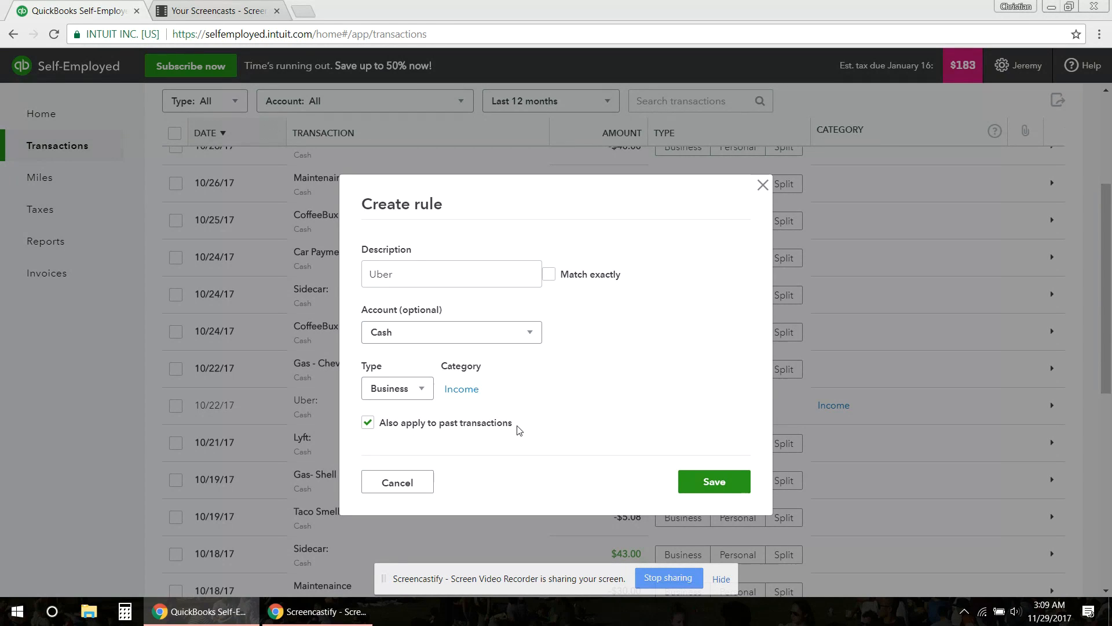
pyautogui.moveTo(597, 435)
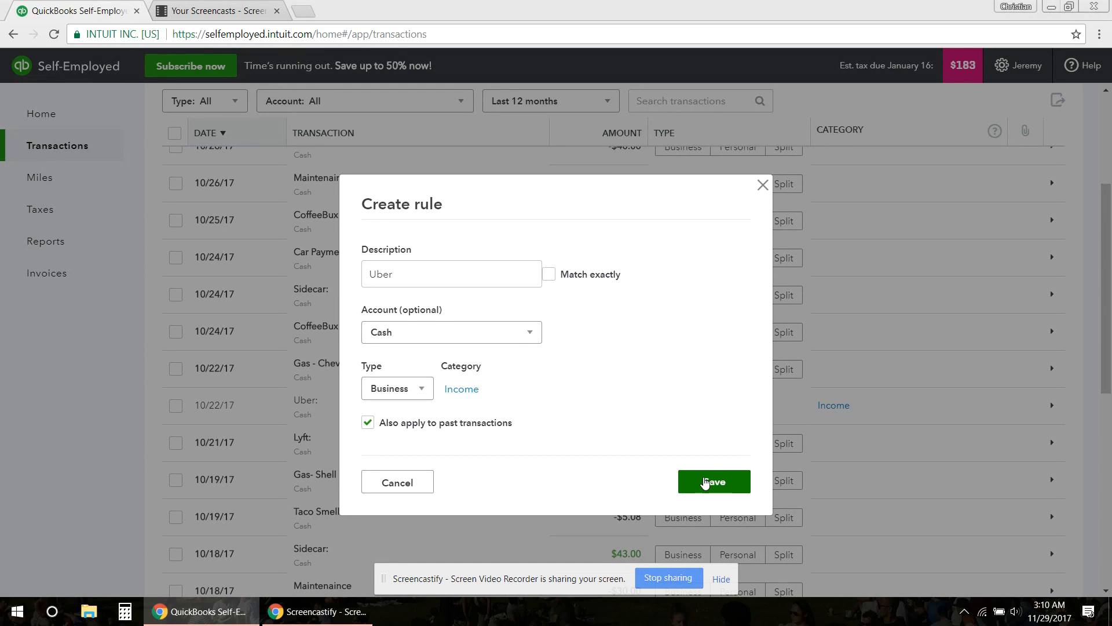
pyautogui.click(714, 482)
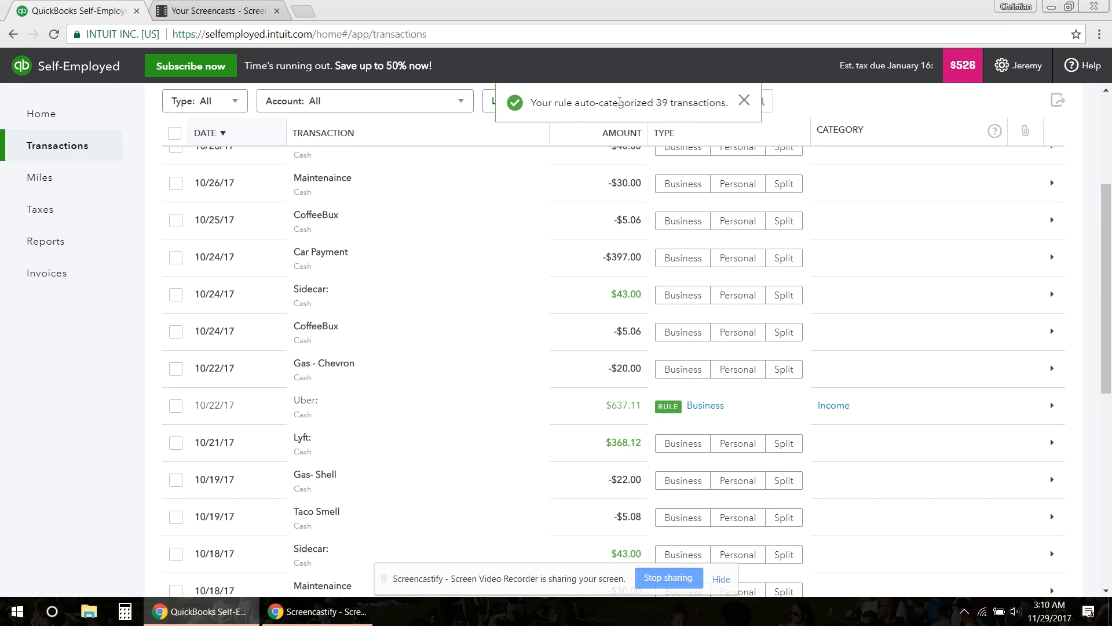
# Step: Close the 'Your rule auto-categorized 39 transactions' notification
pyautogui.click(744, 101)
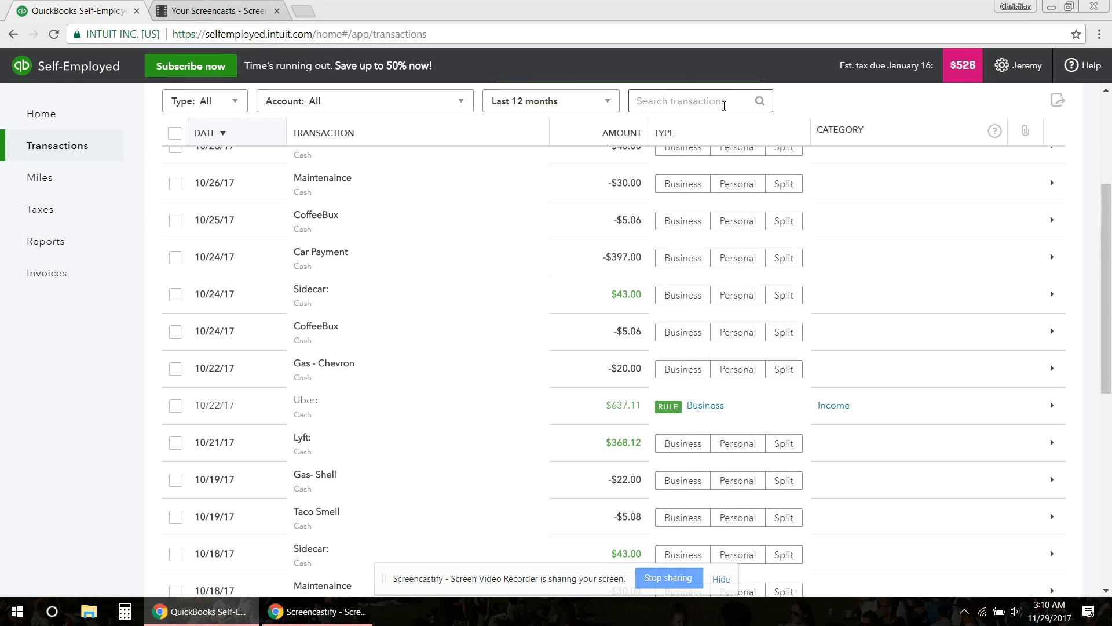
pyautogui.moveTo(668, 413)
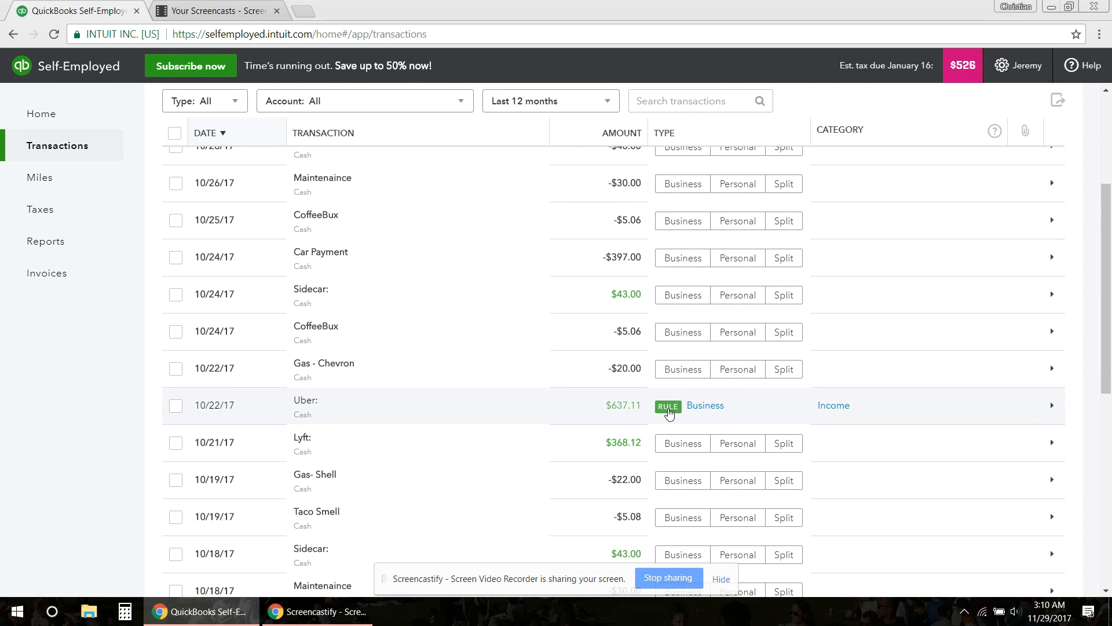
pyautogui.moveTo(726, 410)
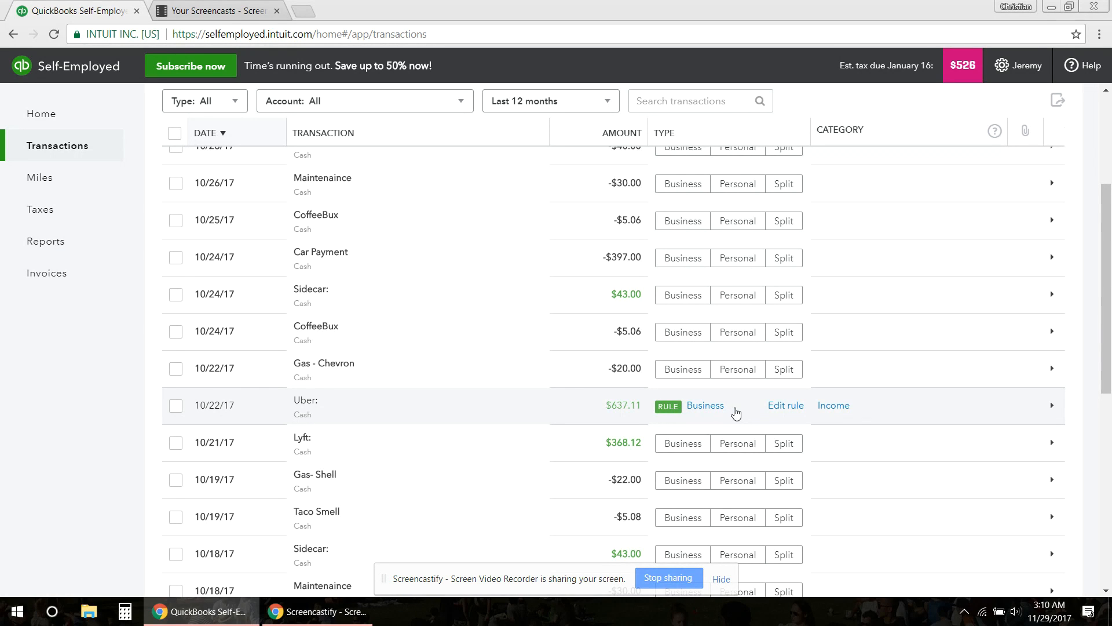
pyautogui.moveTo(697, 412)
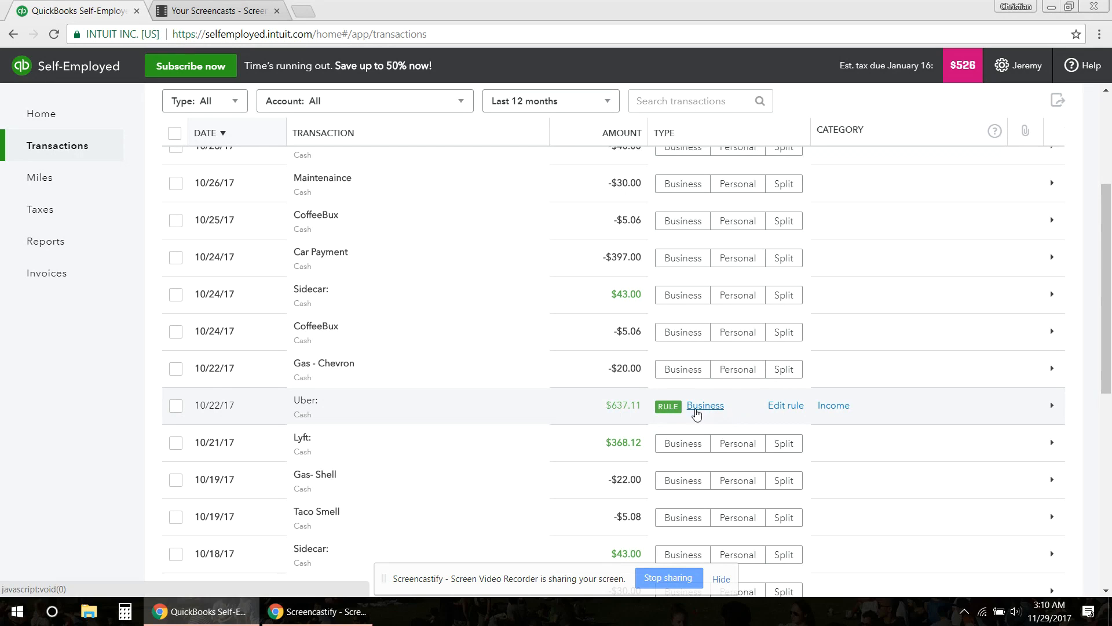
# Step: Save a Lyft rule for Cash transactions, also applied to past transactions
pyautogui.click(786, 405)
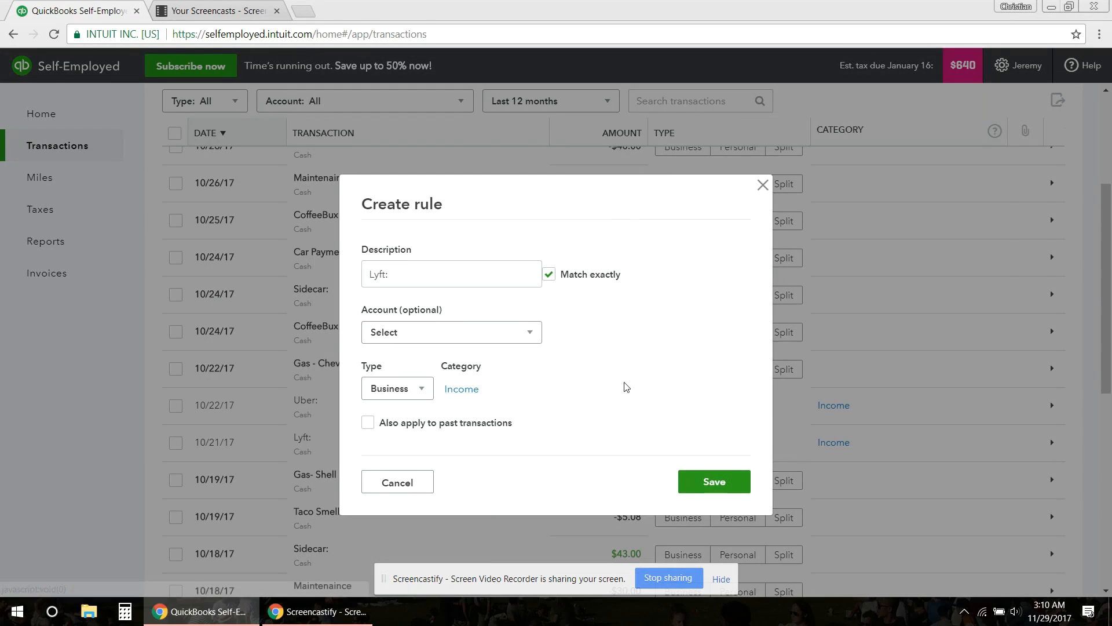
pyautogui.click(461, 388)
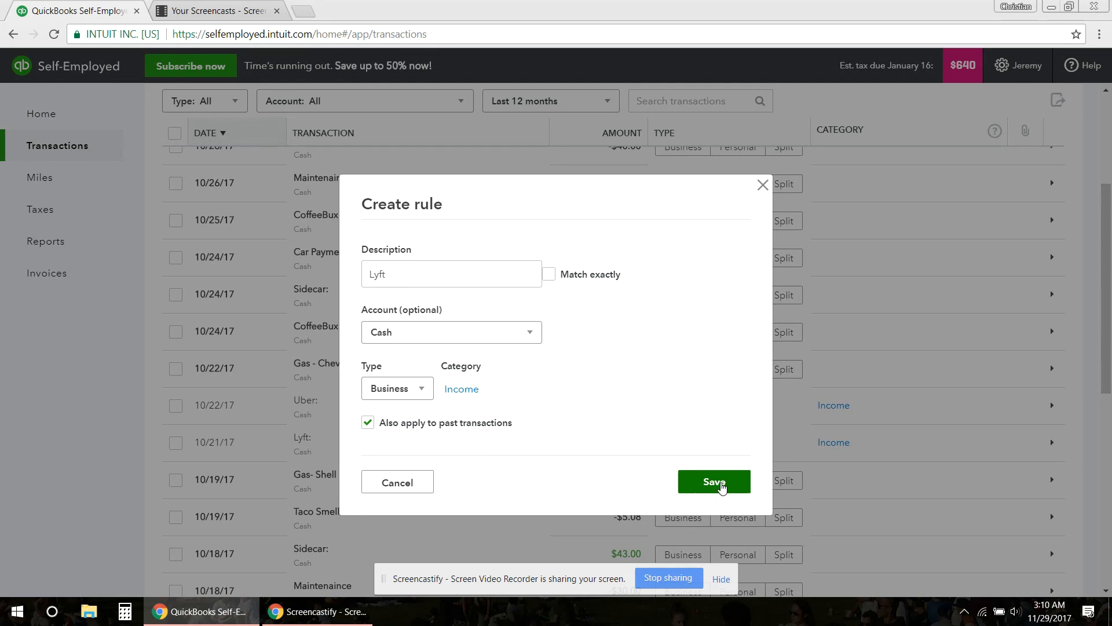
pyautogui.click(714, 482)
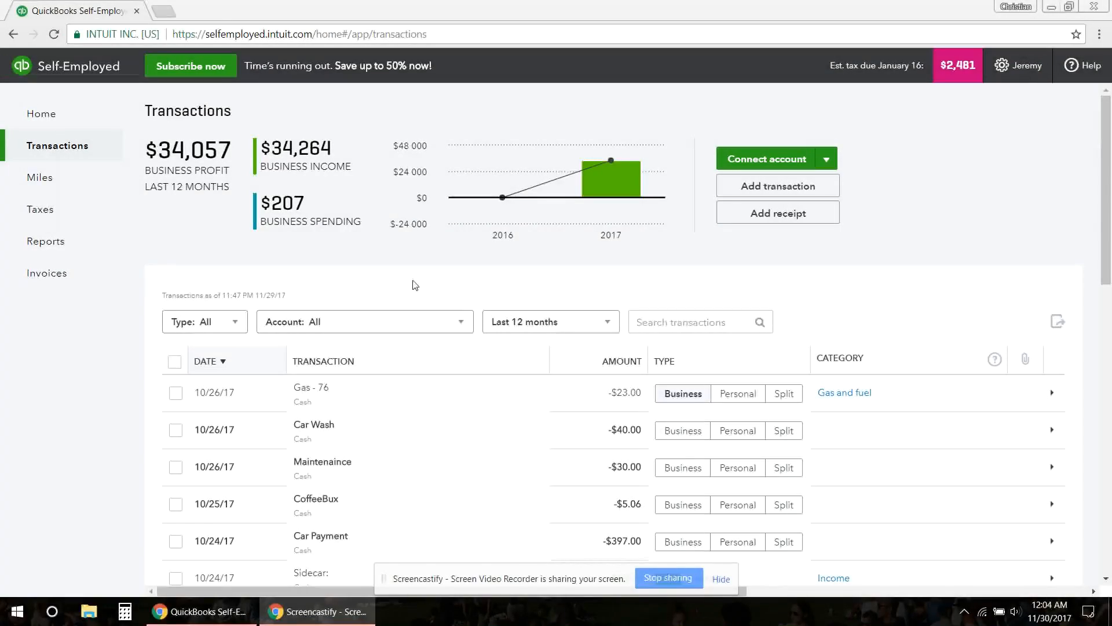
pyautogui.moveTo(454, 292)
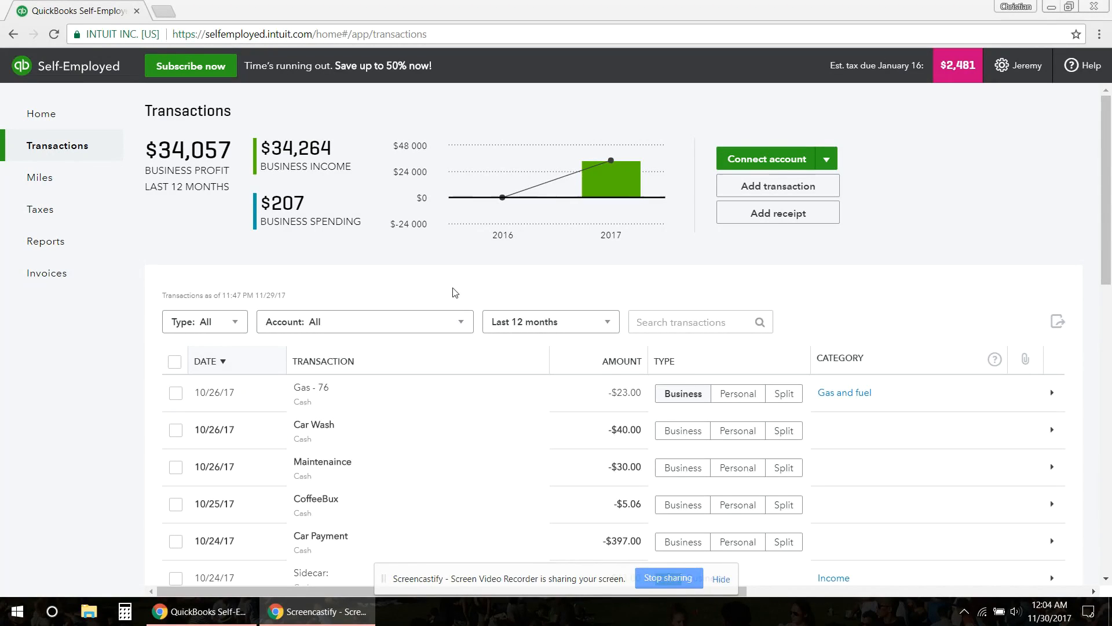
pyautogui.moveTo(339, 227)
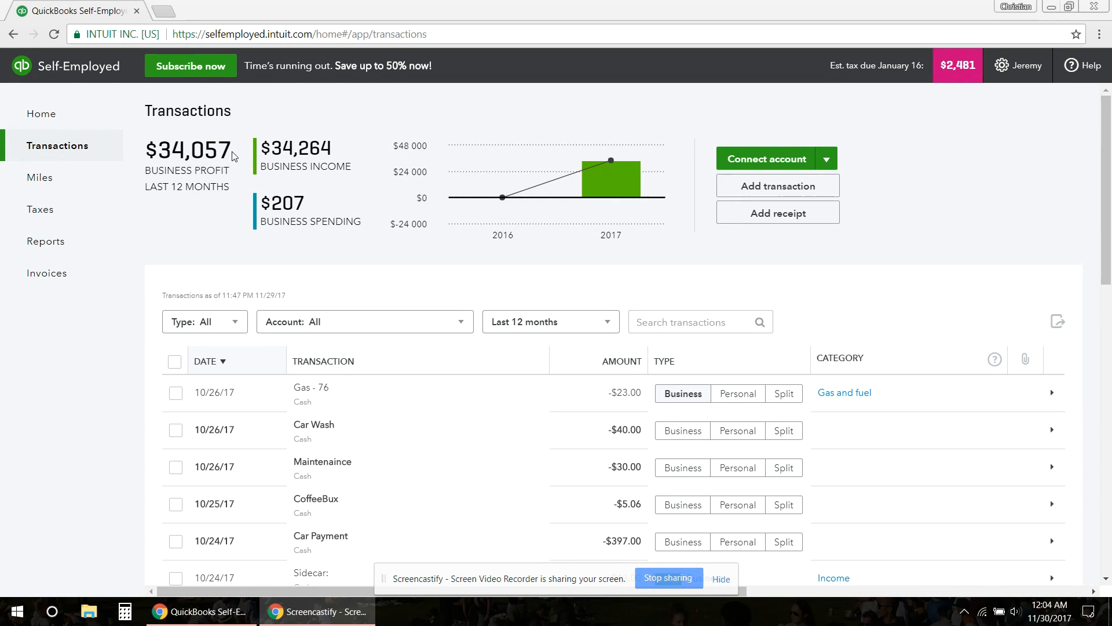
pyautogui.moveTo(279, 156)
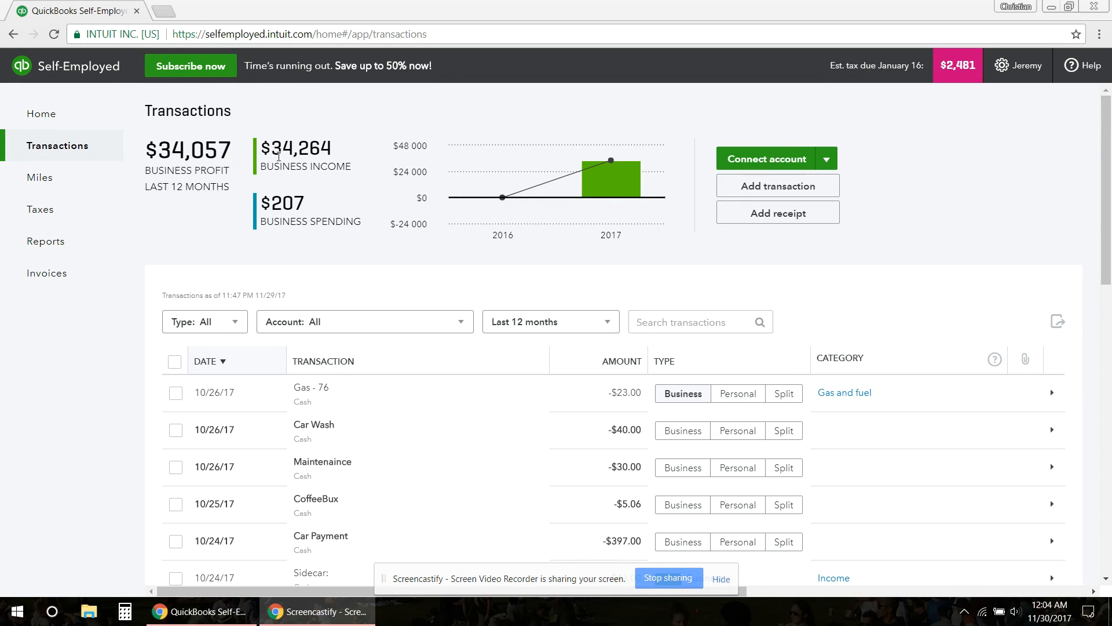
pyautogui.moveTo(675, 404)
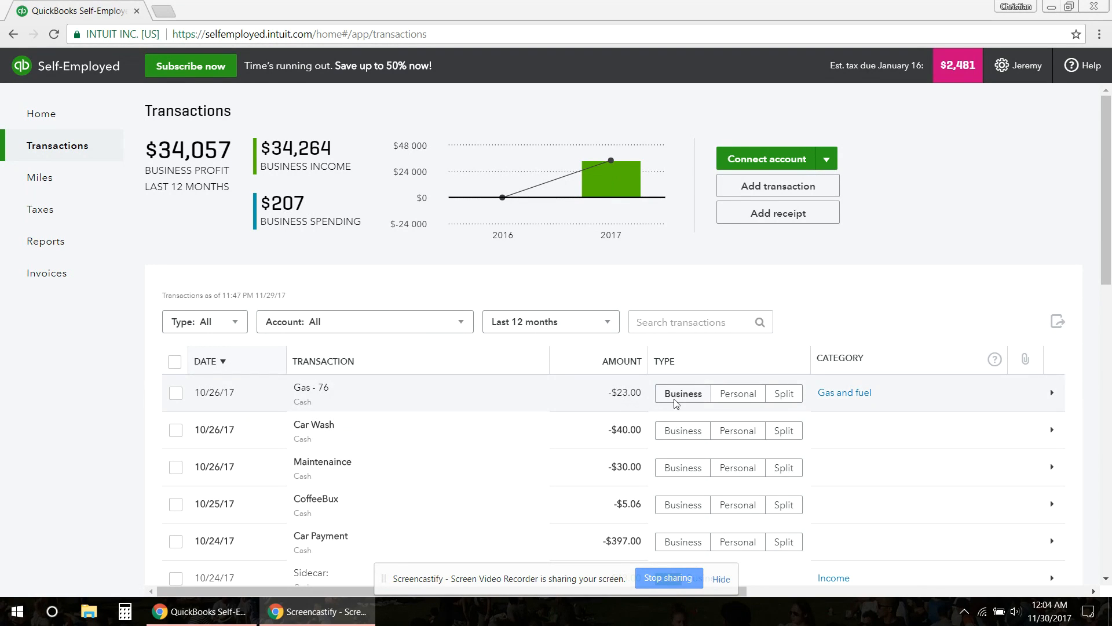
# Step: Mark the 10/26/17 $23 Gas - 76 expense as Business
pyautogui.click(682, 393)
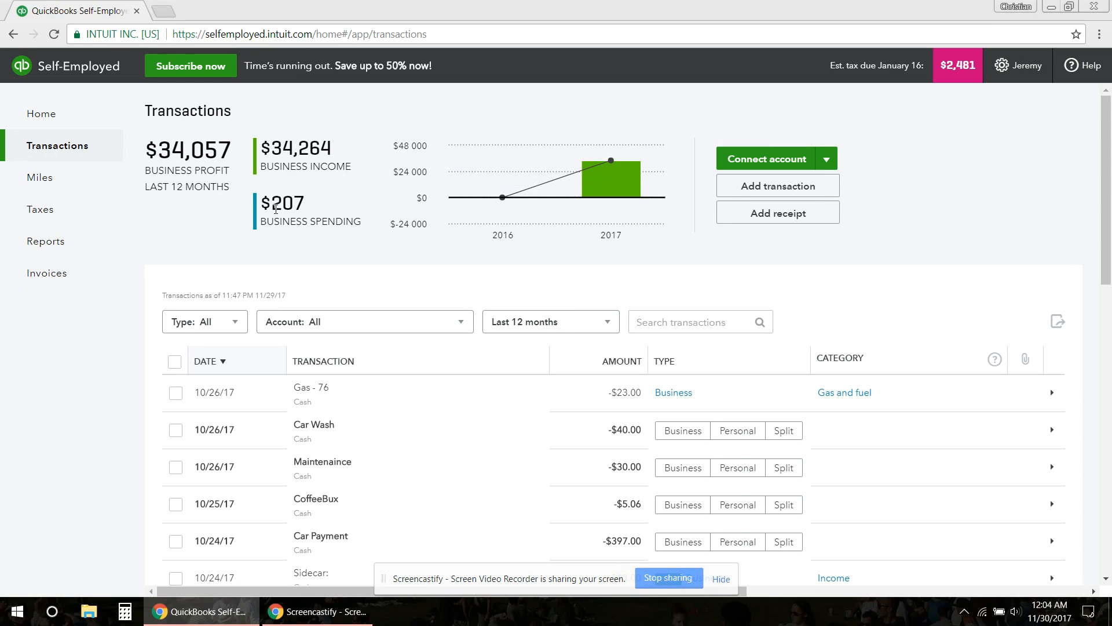
pyautogui.moveTo(494, 408)
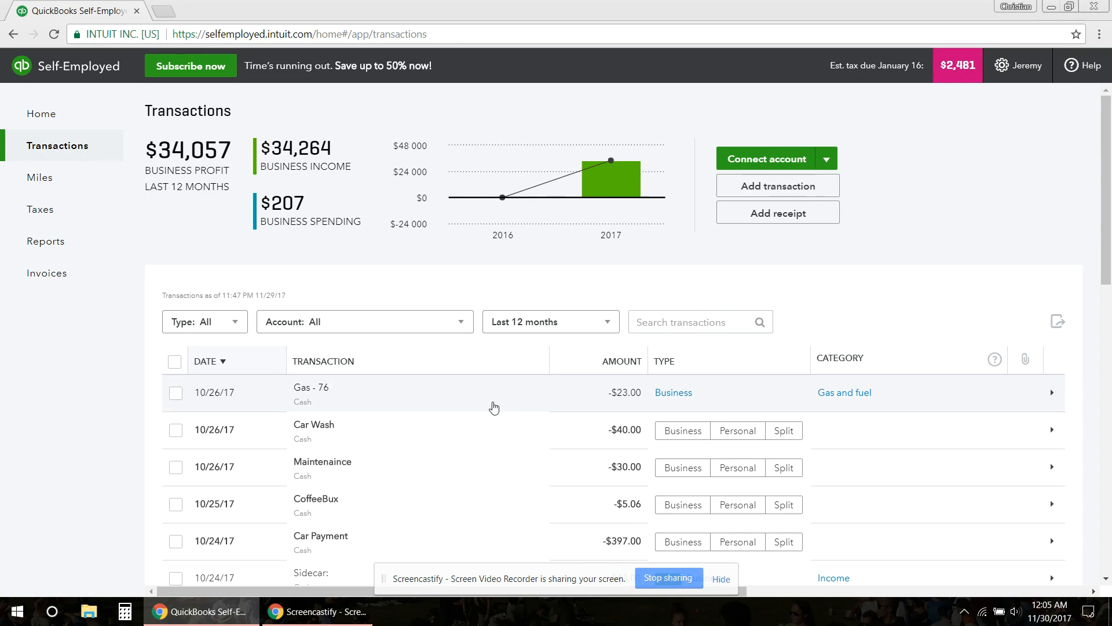
pyautogui.moveTo(442, 297)
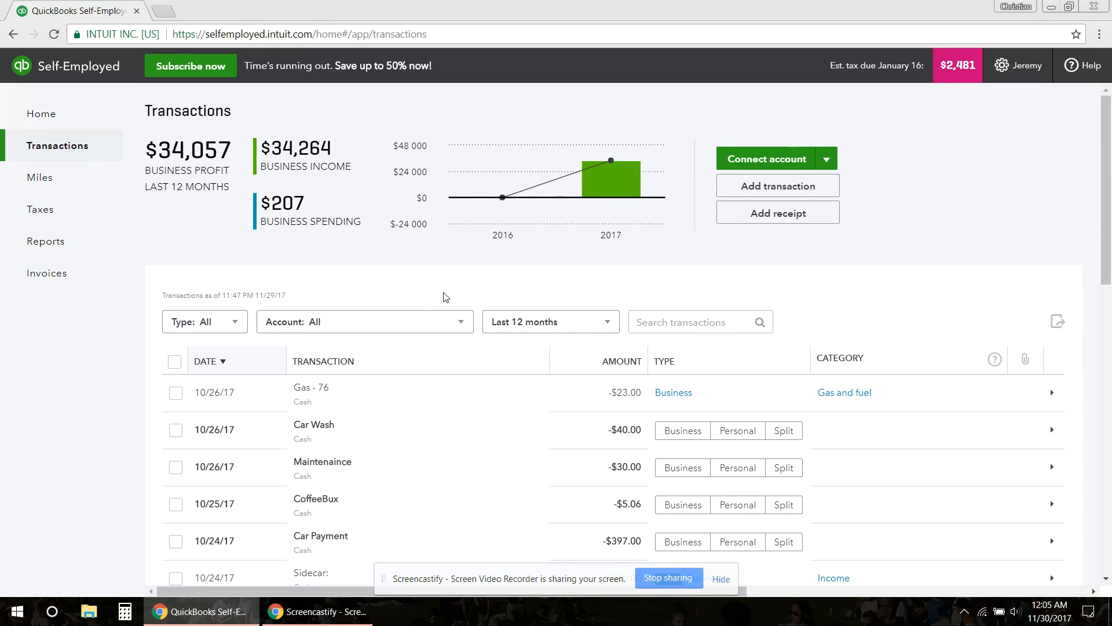
pyautogui.moveTo(478, 295)
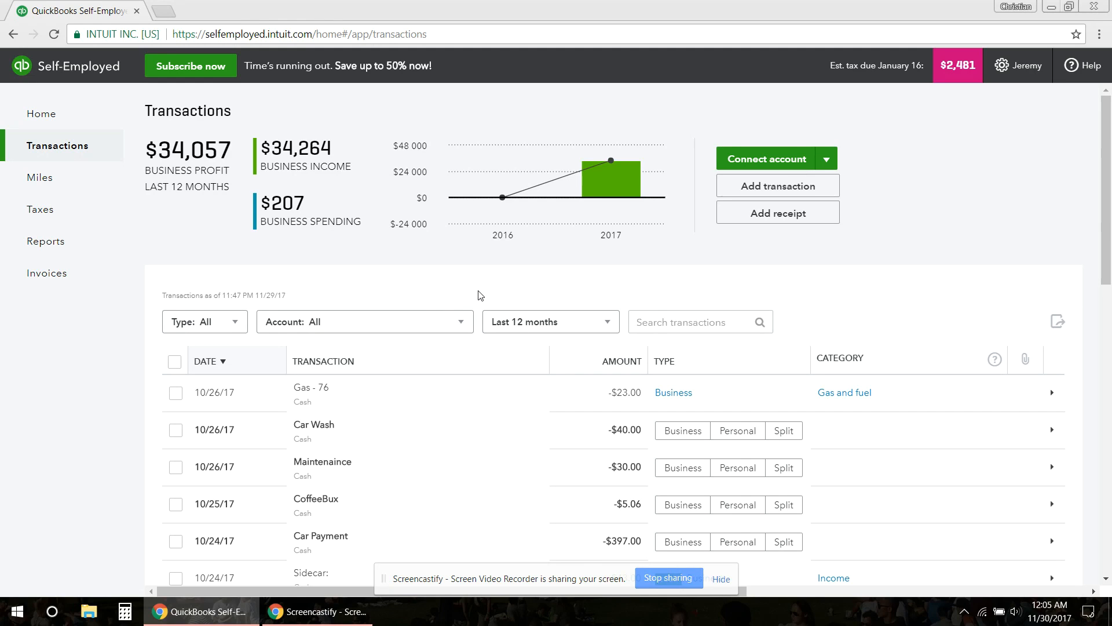
pyautogui.moveTo(477, 279)
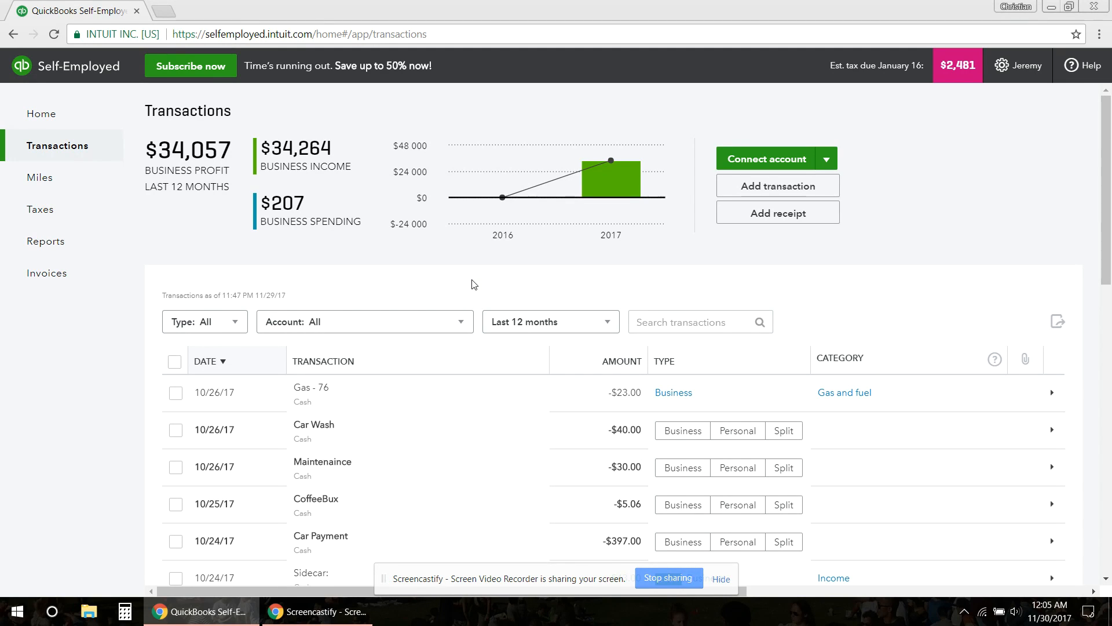
pyautogui.moveTo(721, 579)
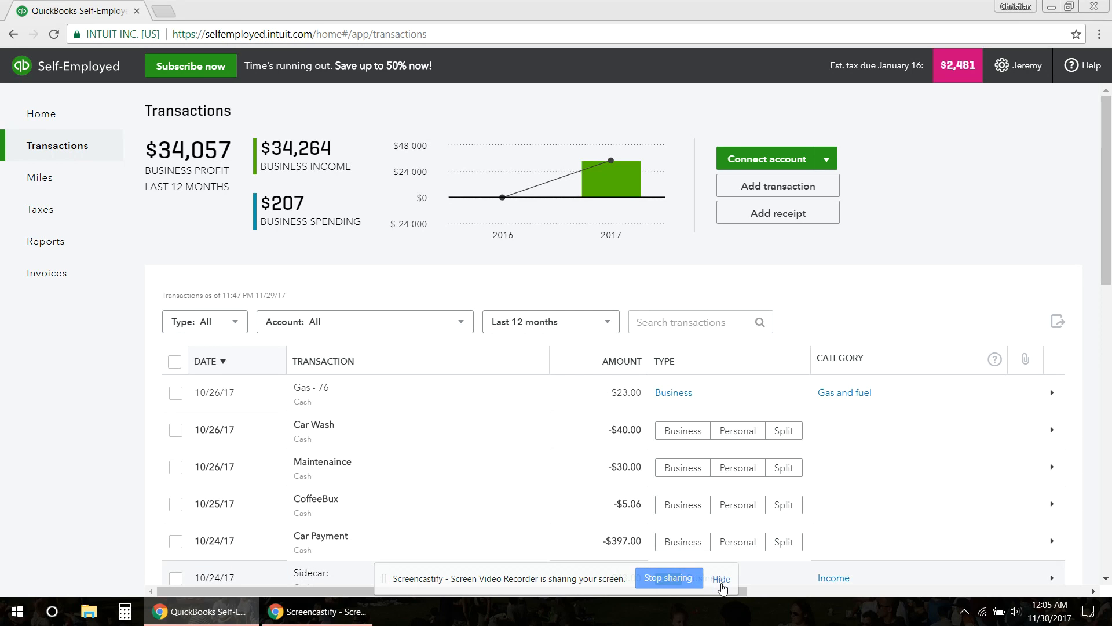
pyautogui.click(722, 579)
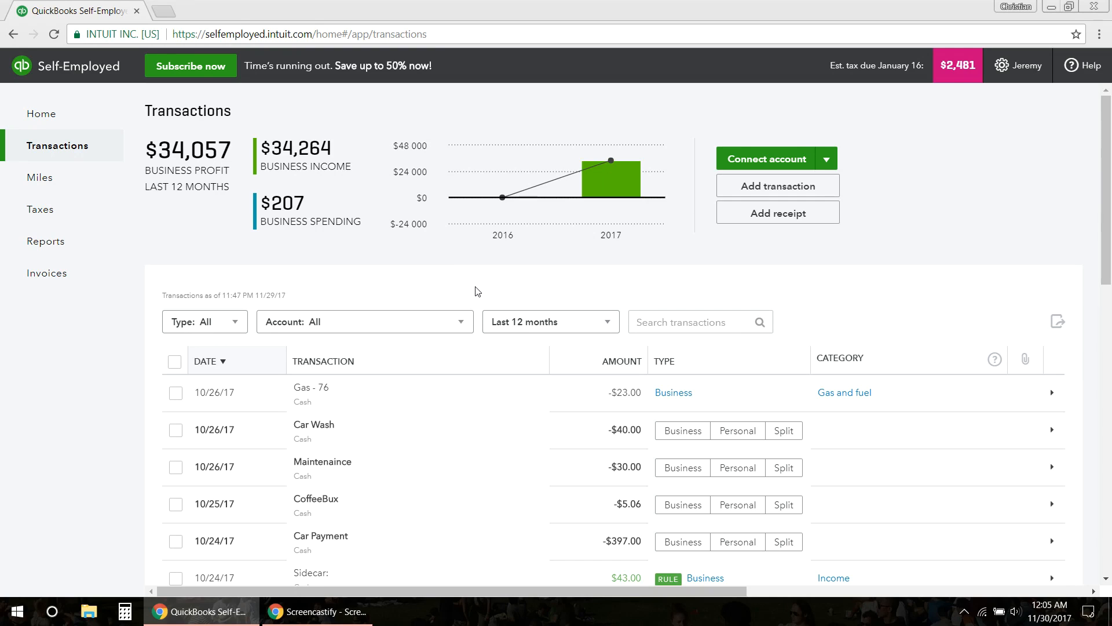
pyautogui.moveTo(479, 278)
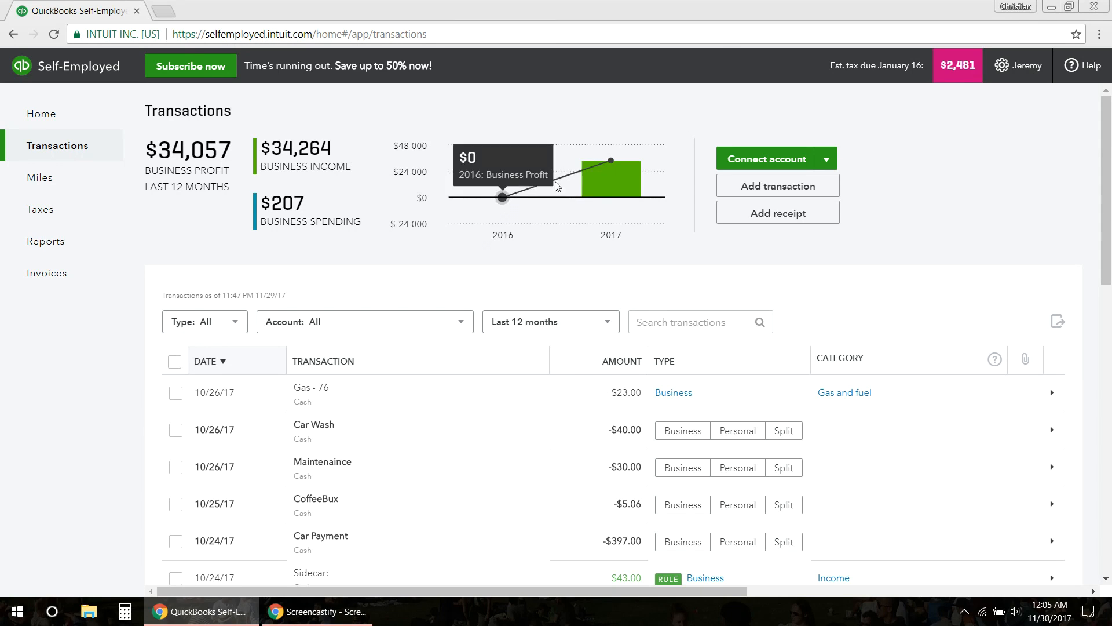
pyautogui.moveTo(955, 92)
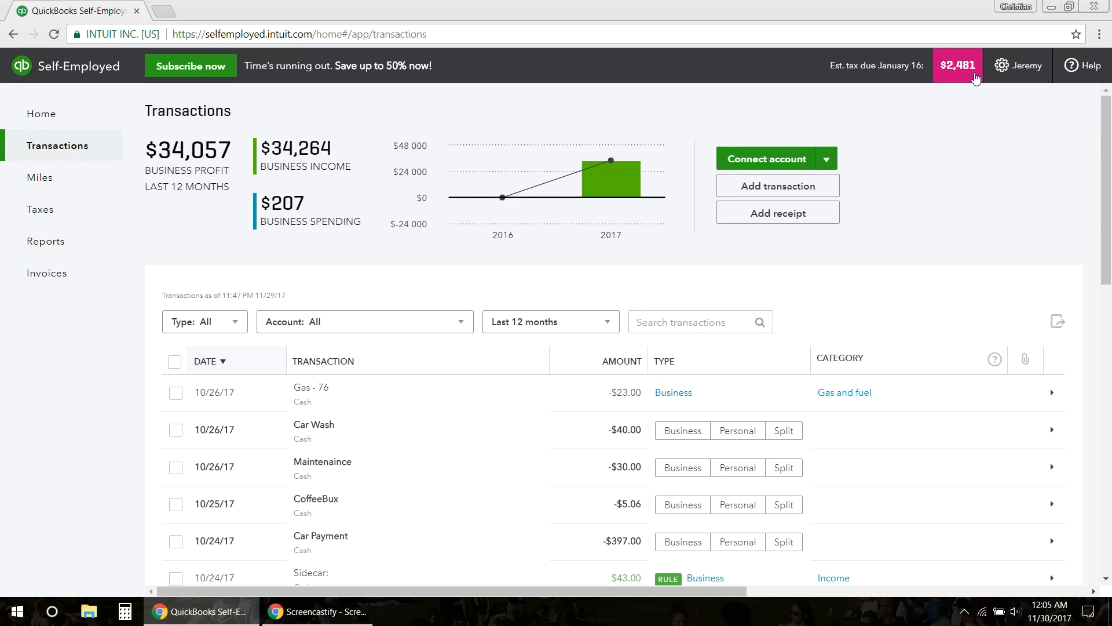
pyautogui.moveTo(949, 79)
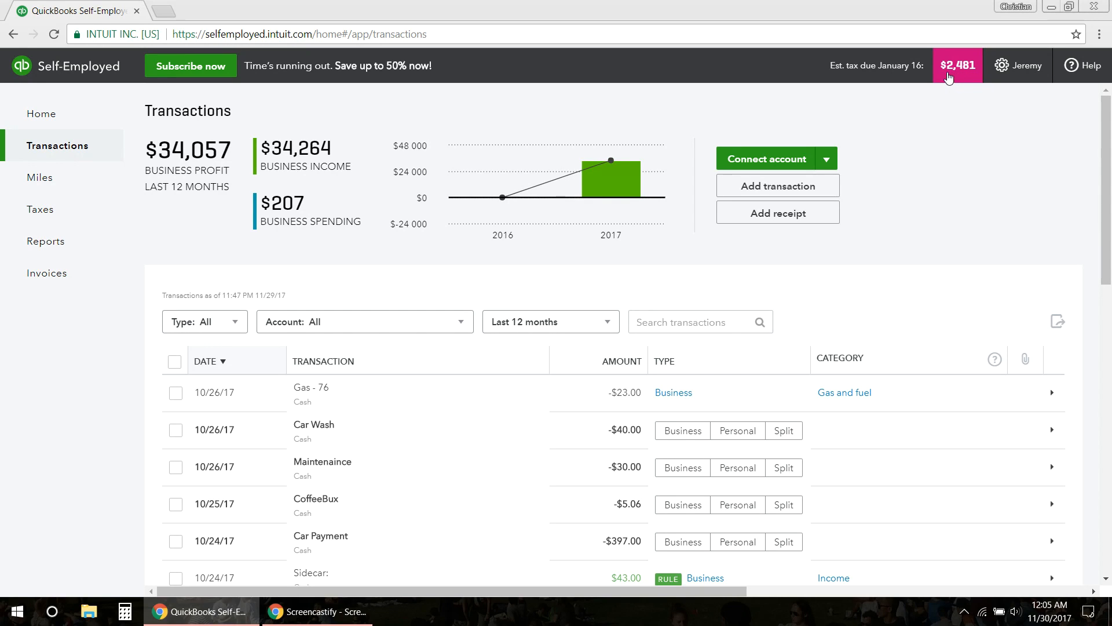
pyautogui.moveTo(610, 164)
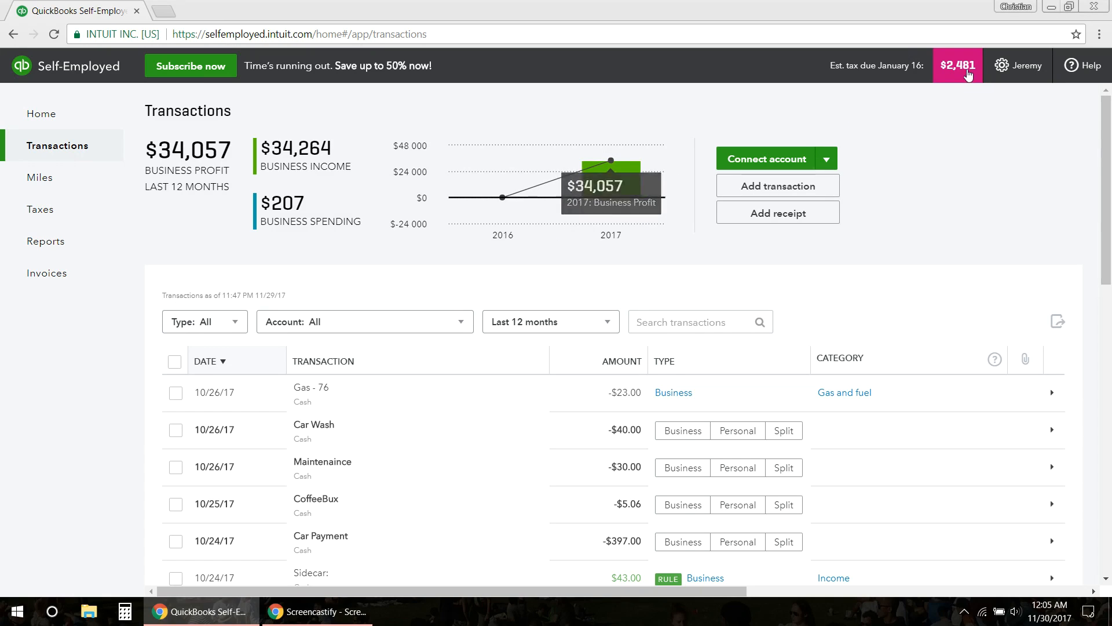
pyautogui.moveTo(975, 79)
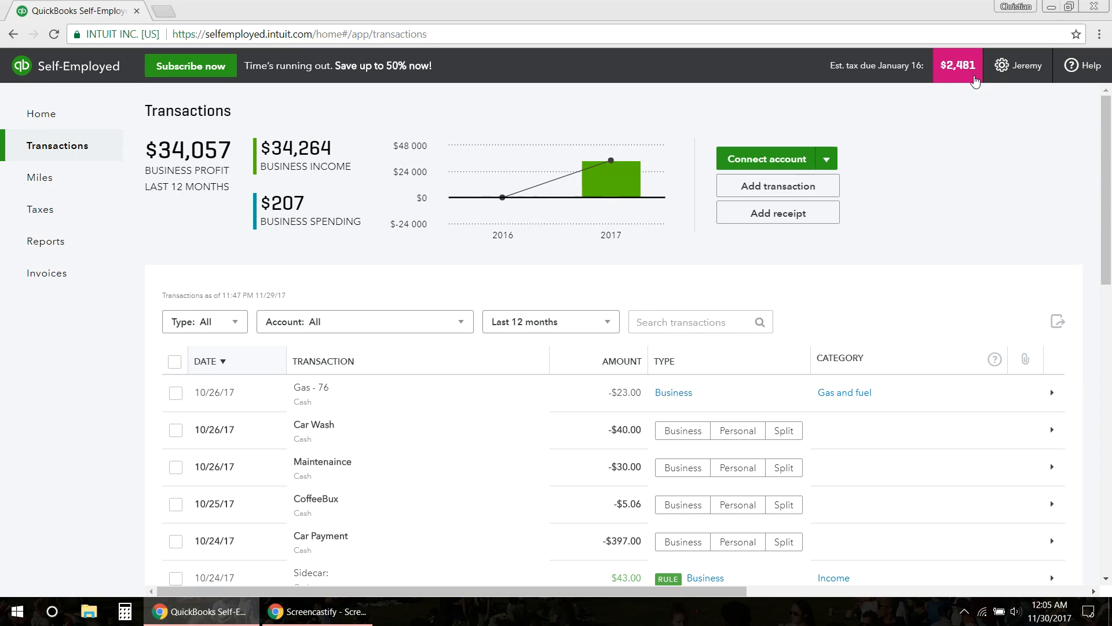
pyautogui.moveTo(945, 92)
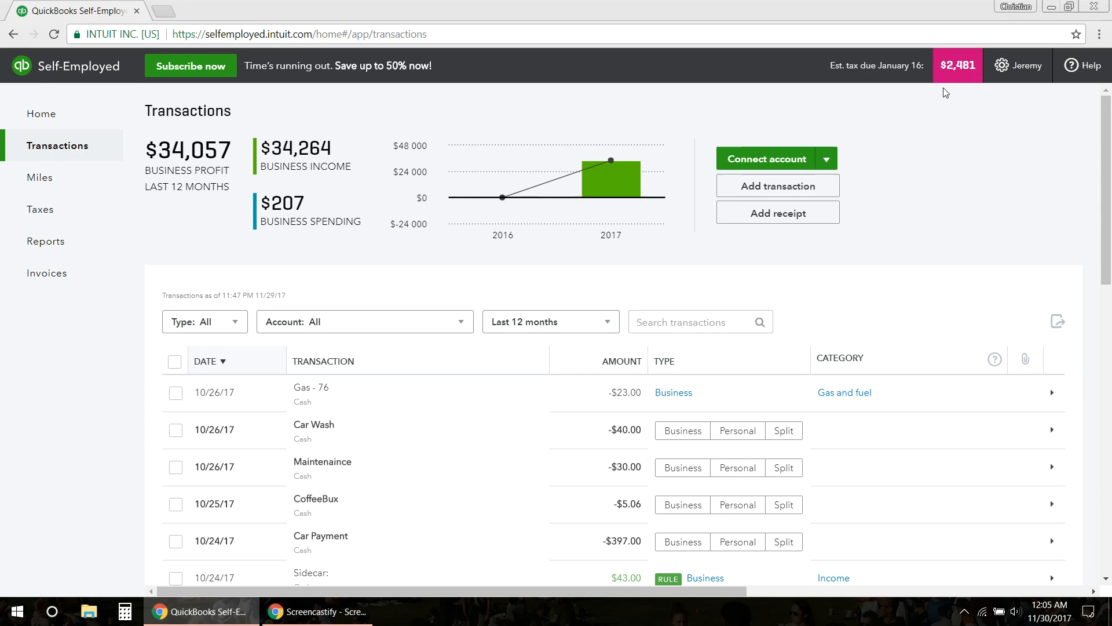
pyautogui.moveTo(732, 277)
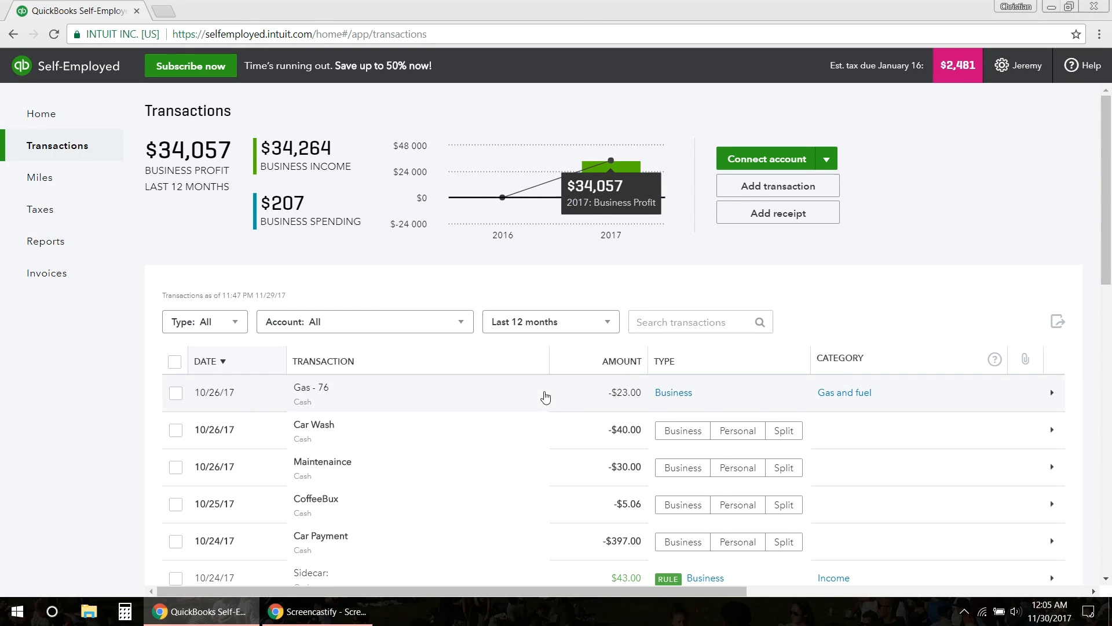
pyautogui.scroll(-3)
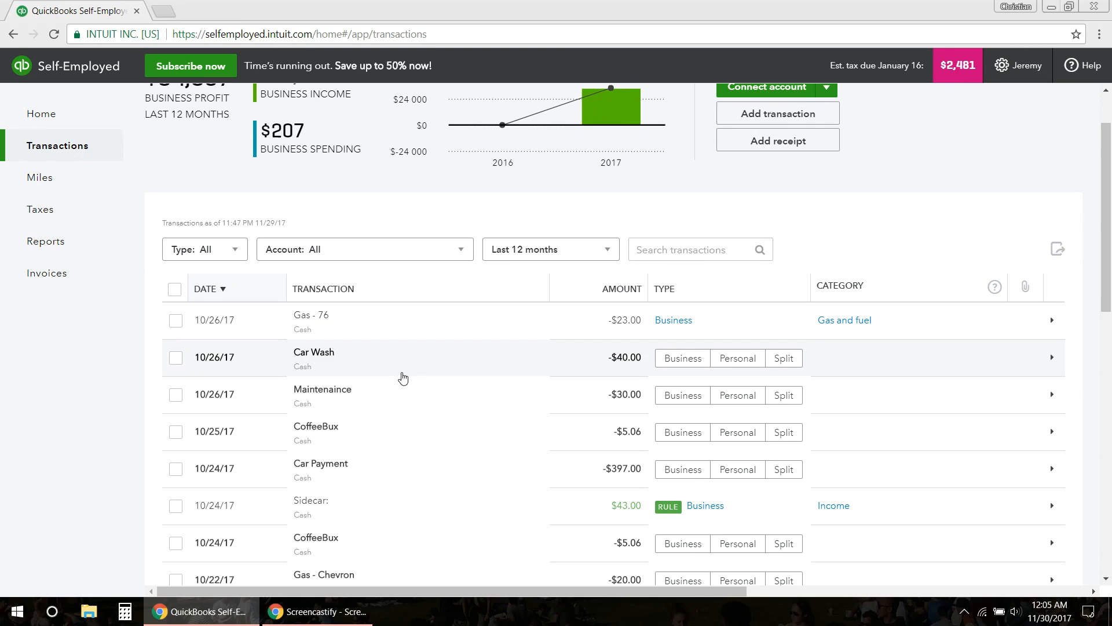
pyautogui.moveTo(408, 376)
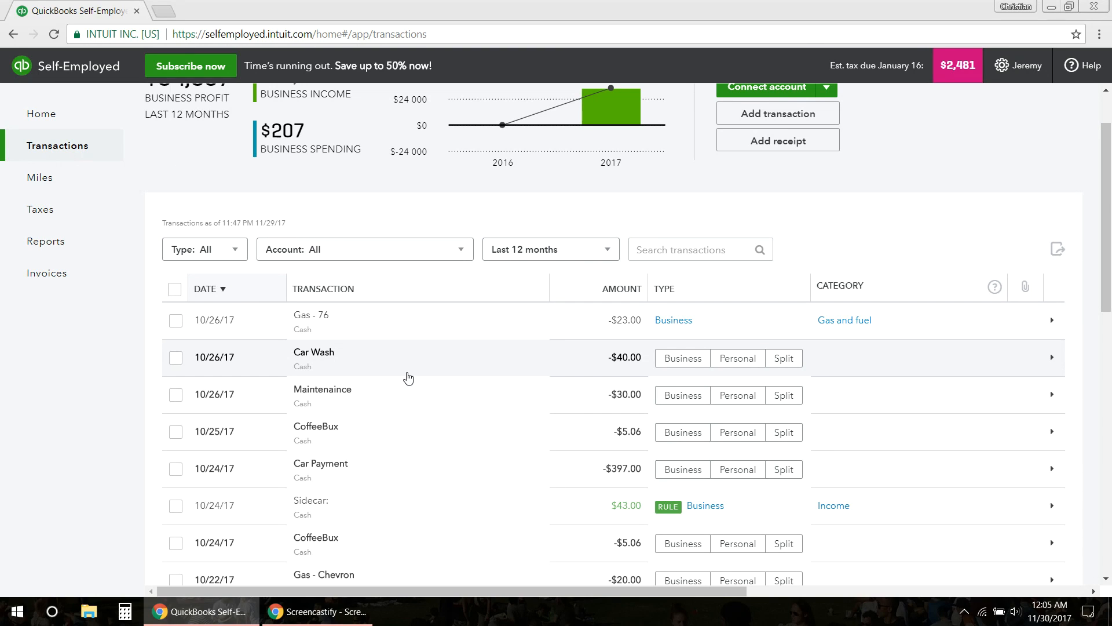
pyautogui.moveTo(961, 79)
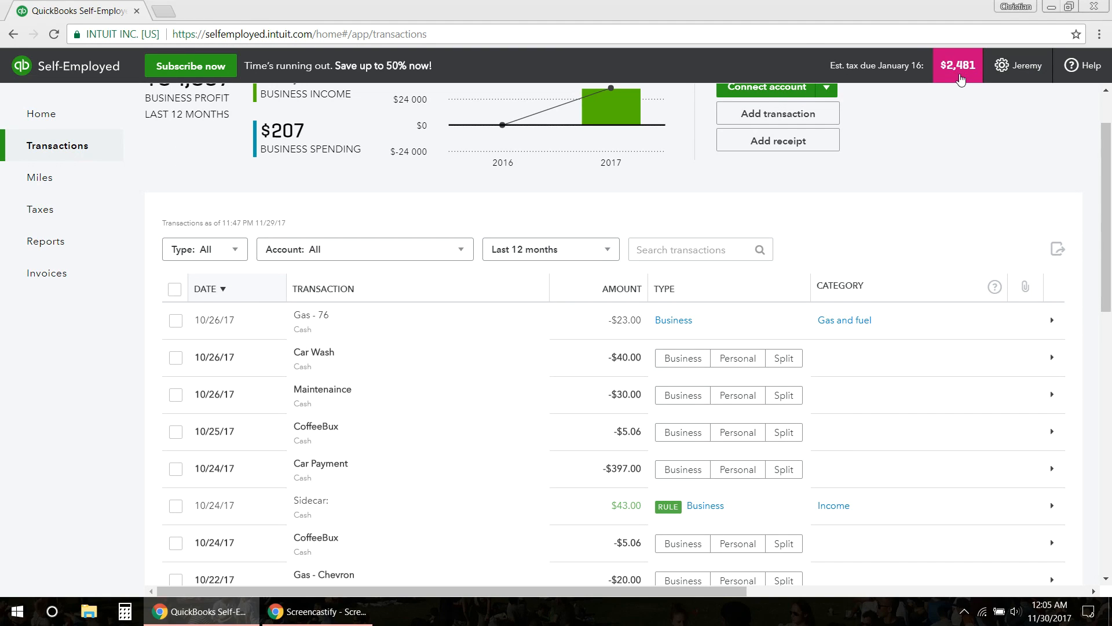
pyautogui.moveTo(814, 227)
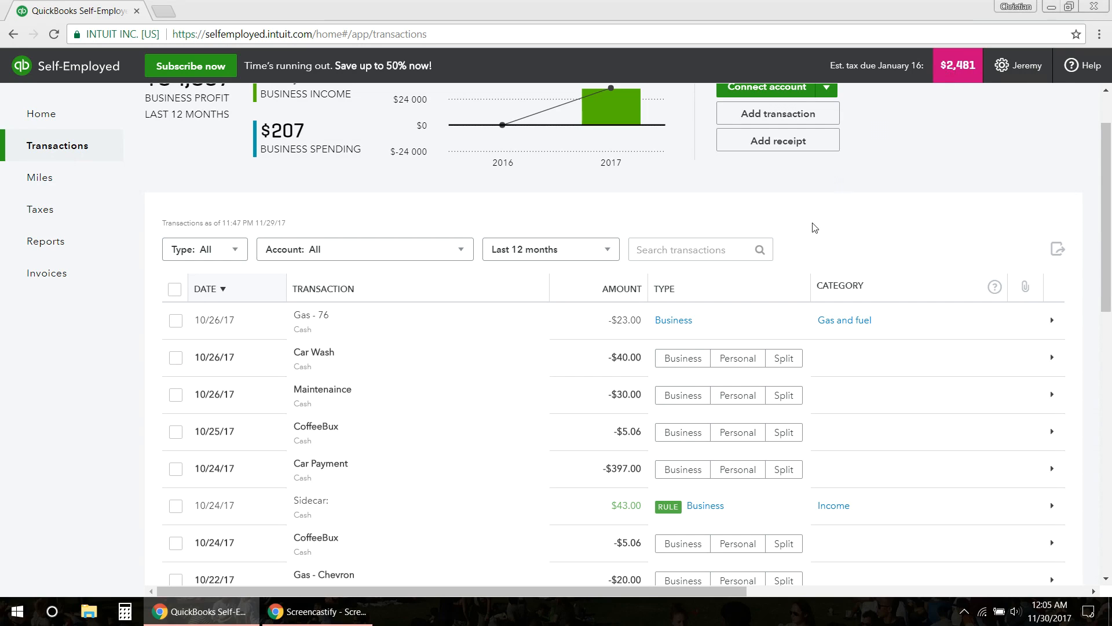
pyautogui.scroll(3)
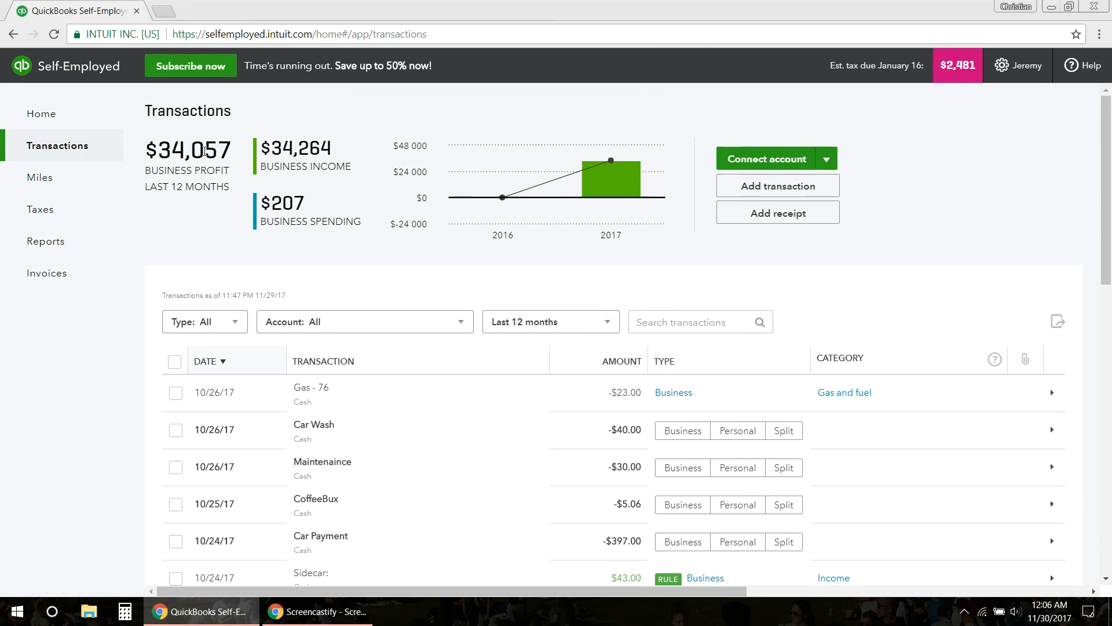
pyautogui.moveTo(442, 234)
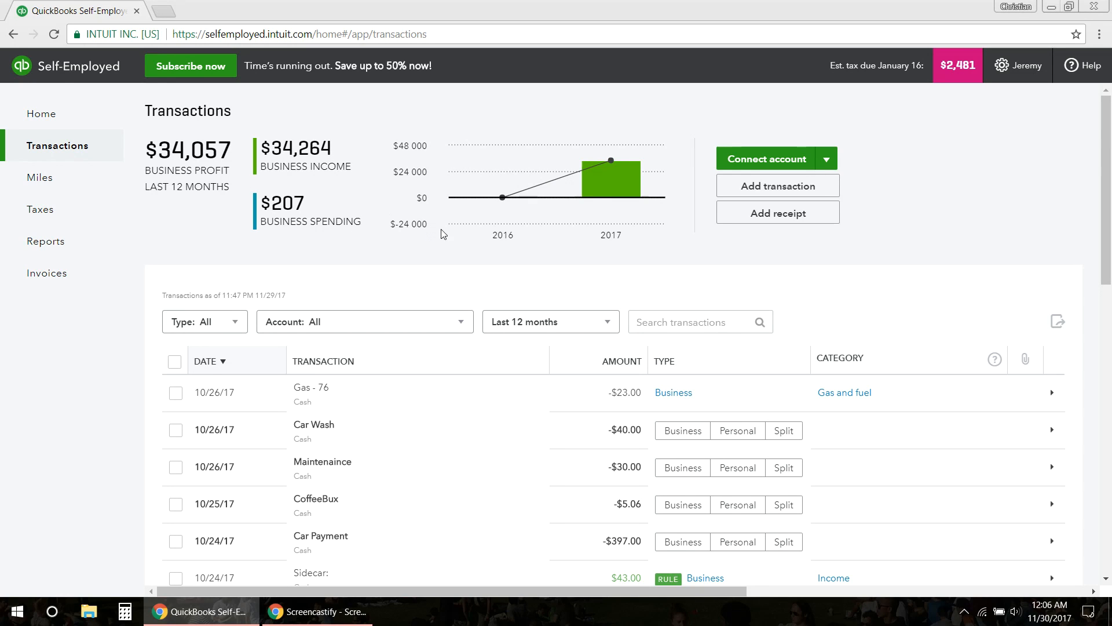
pyautogui.moveTo(404, 251)
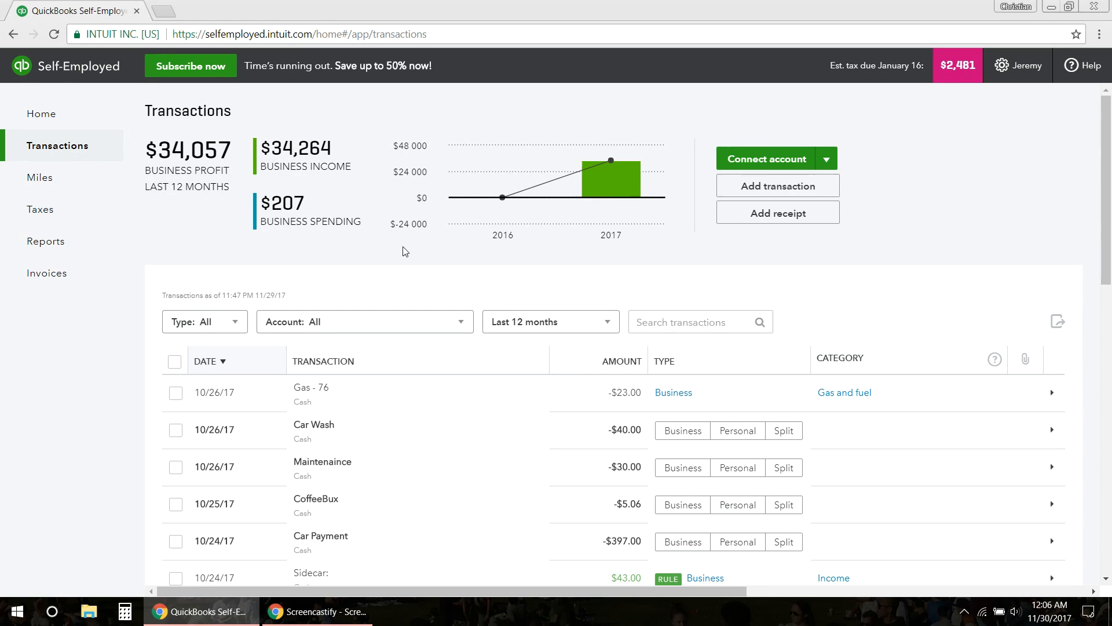
pyautogui.scroll(-3)
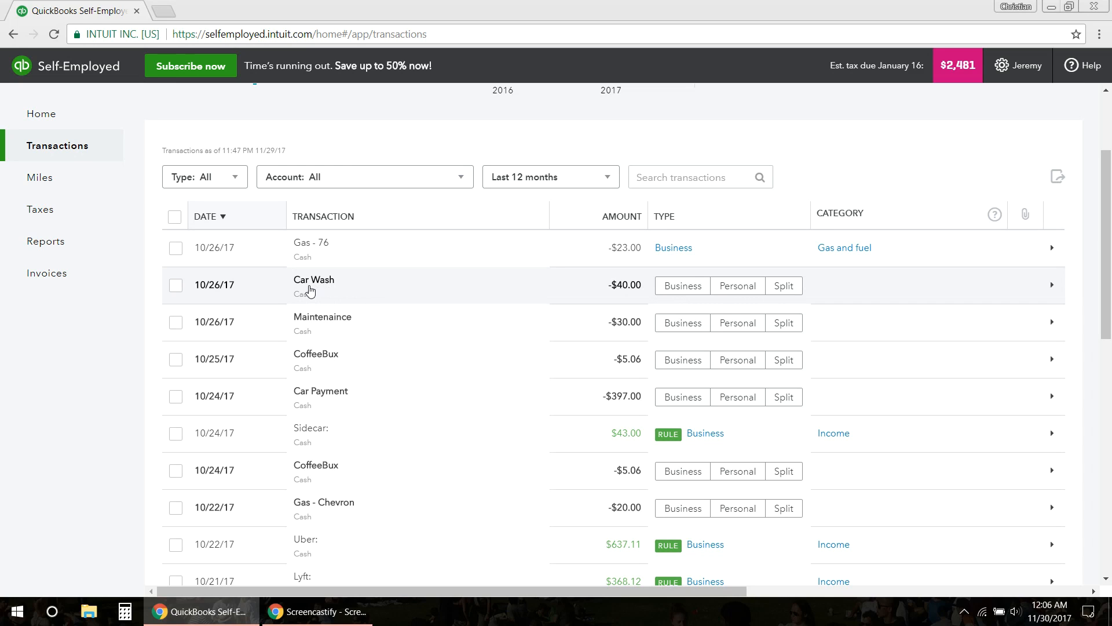
pyautogui.moveTo(685, 294)
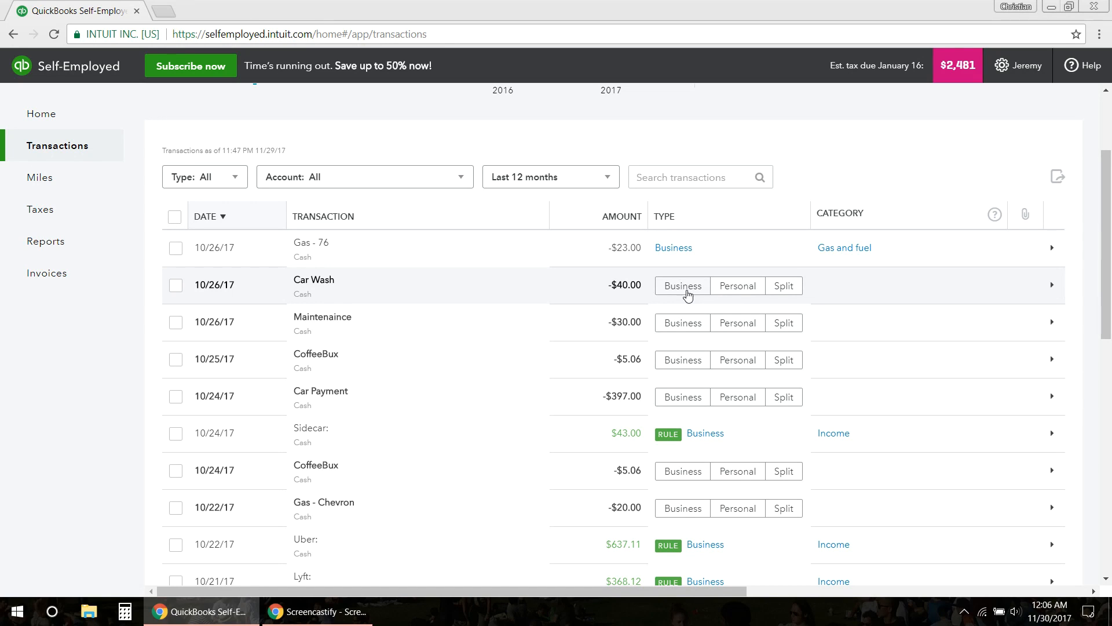
pyautogui.click(680, 285)
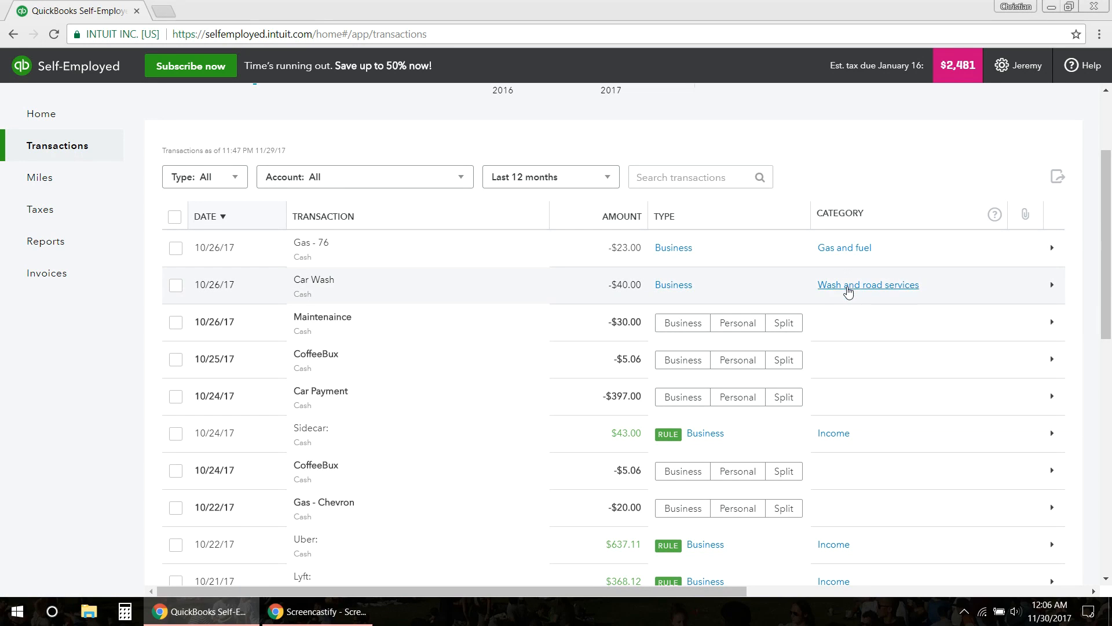
pyautogui.moveTo(846, 291)
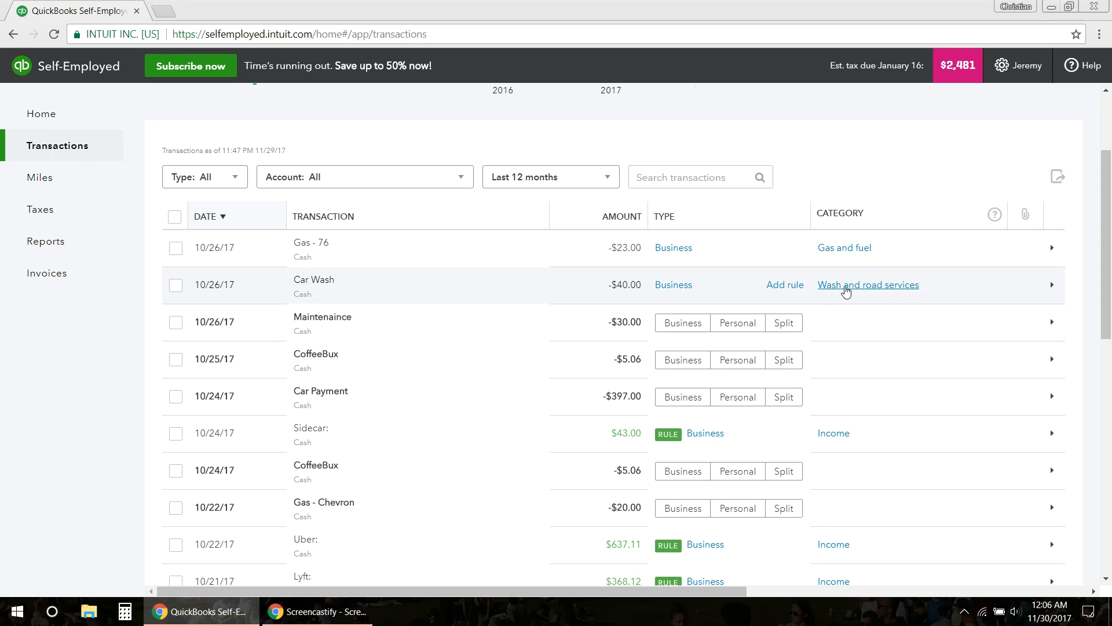
pyautogui.moveTo(878, 293)
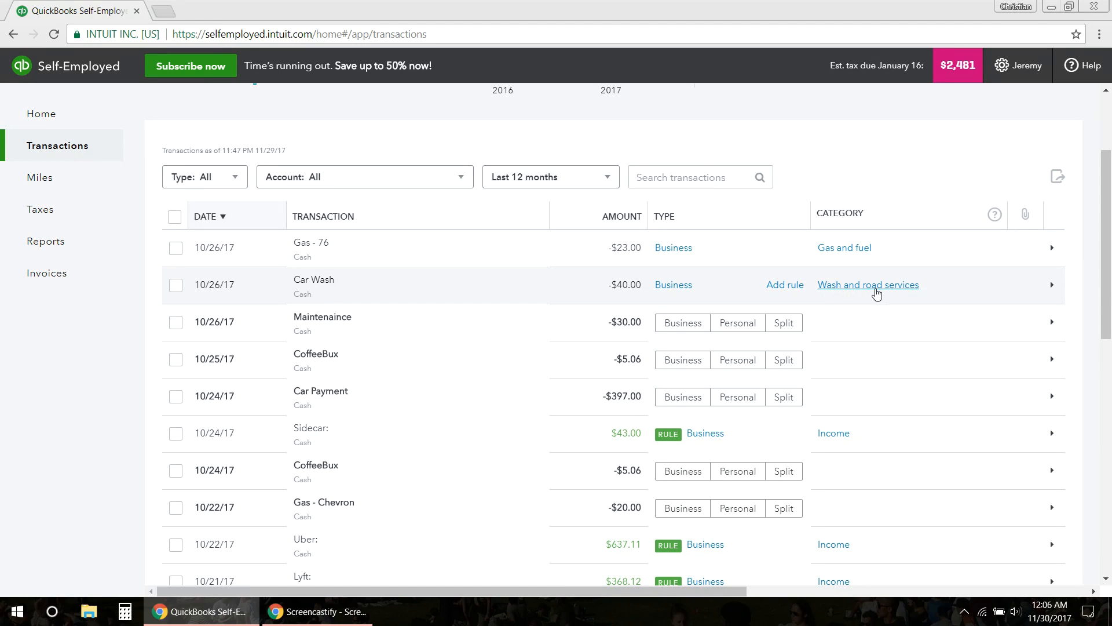
pyautogui.moveTo(855, 295)
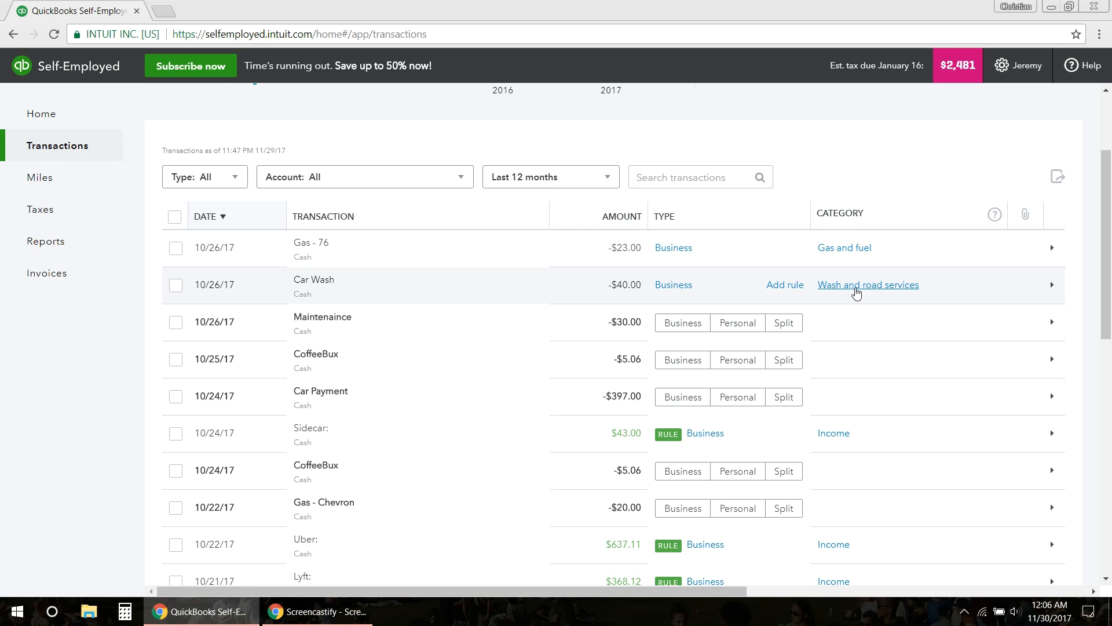
pyautogui.click(867, 284)
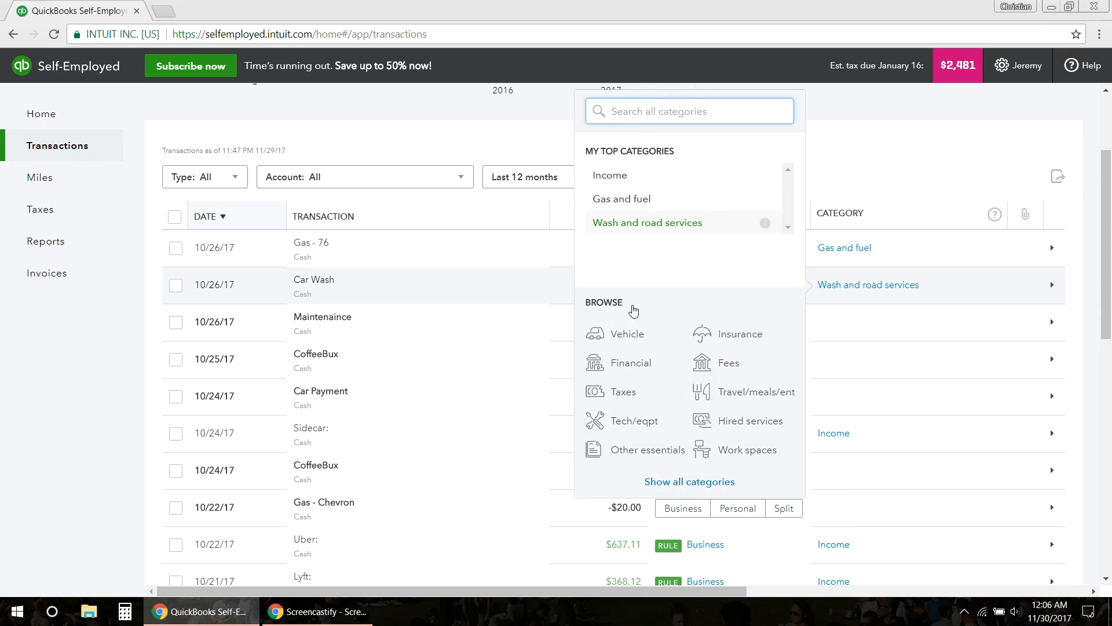
pyautogui.moveTo(729, 363)
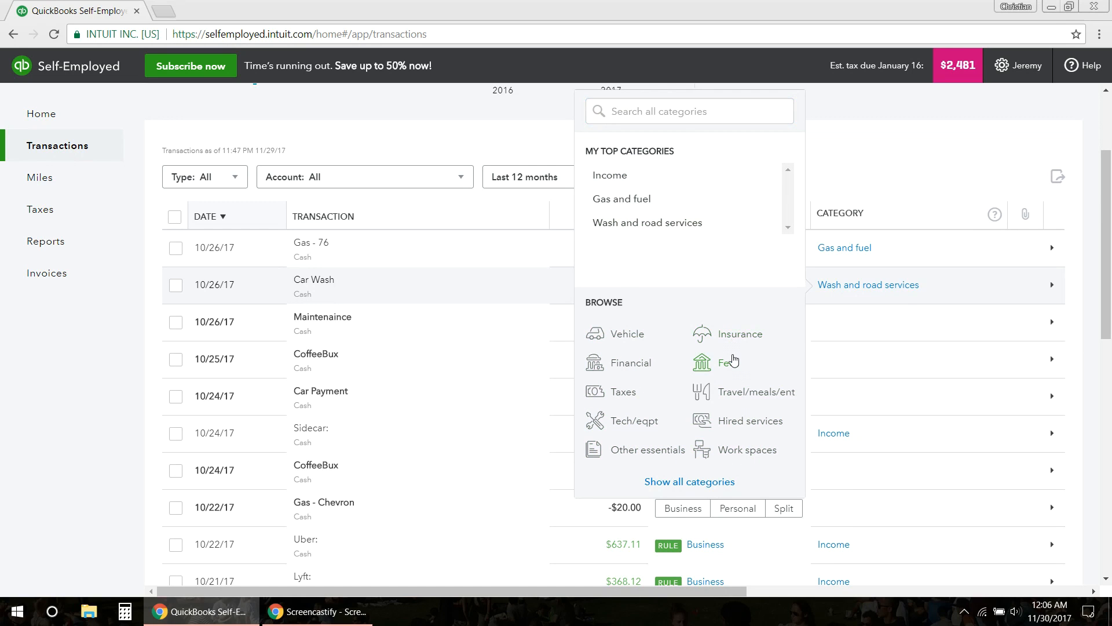
pyautogui.moveTo(639, 421)
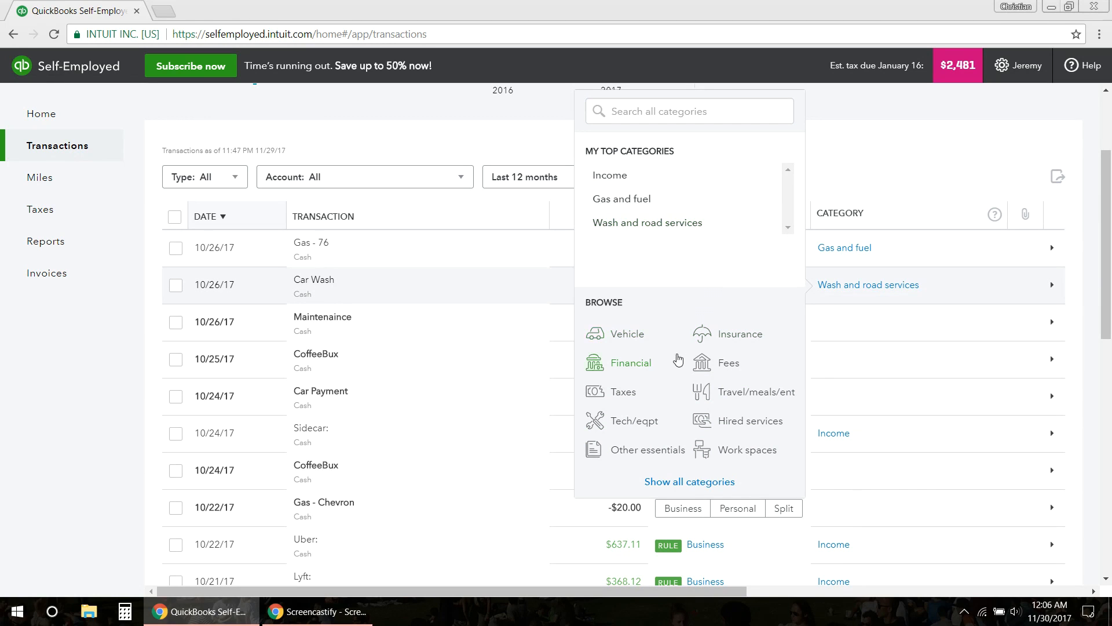
pyautogui.moveTo(676, 471)
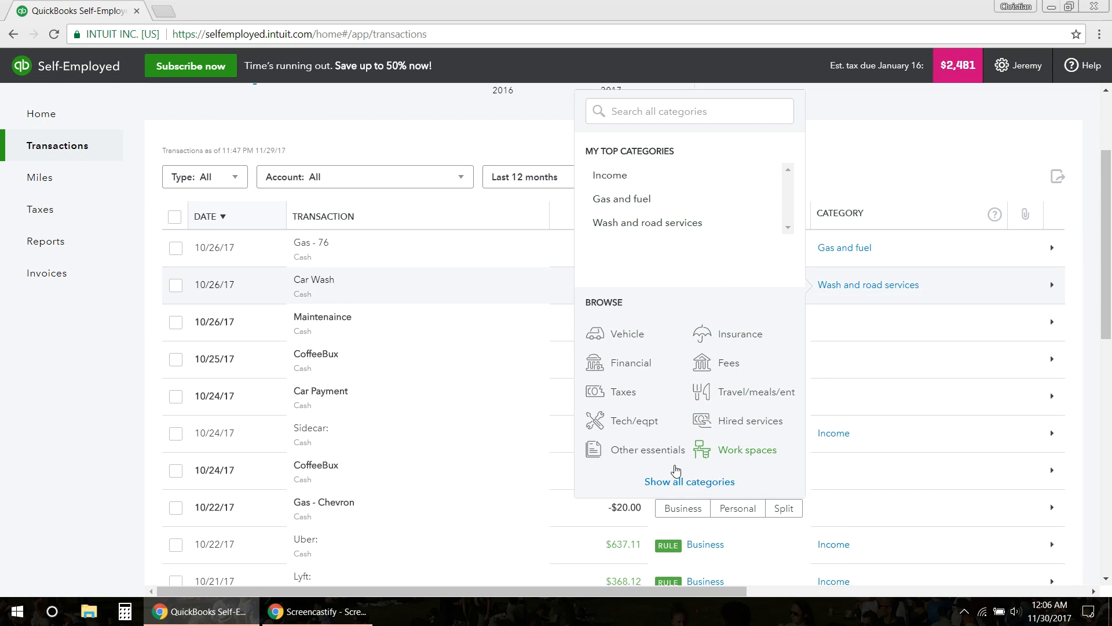
pyautogui.moveTo(848, 211)
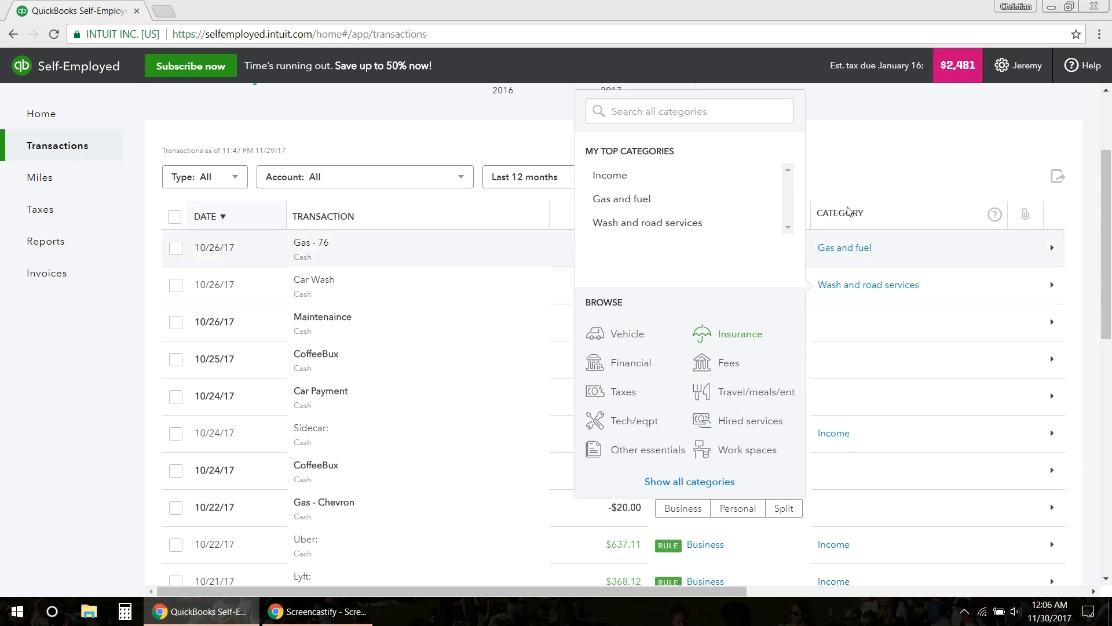
pyautogui.click(745, 300)
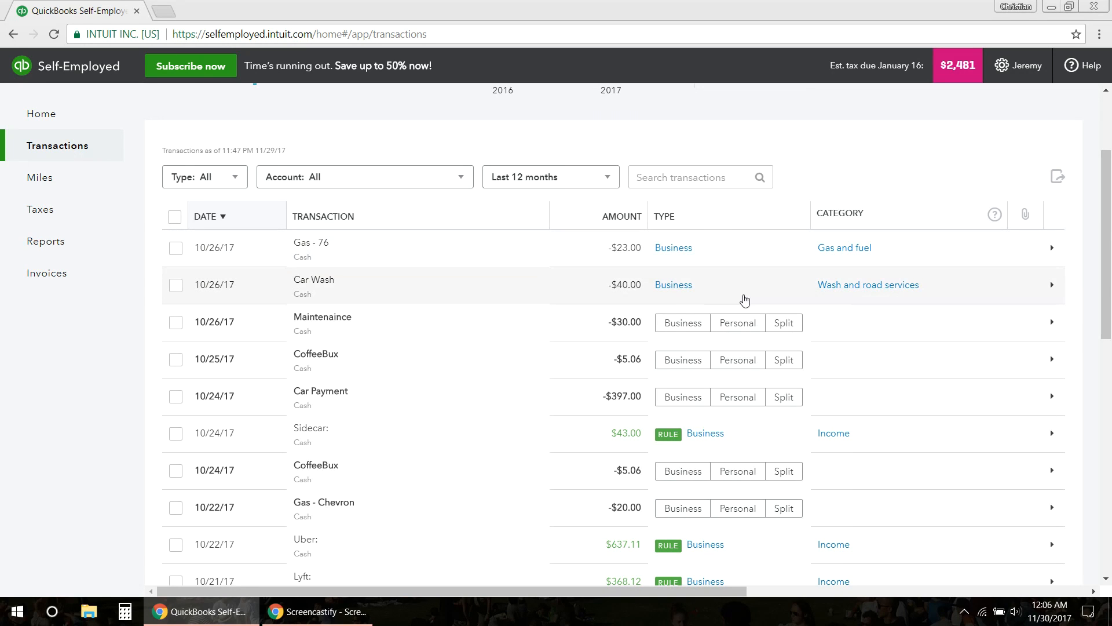
pyautogui.moveTo(629, 298)
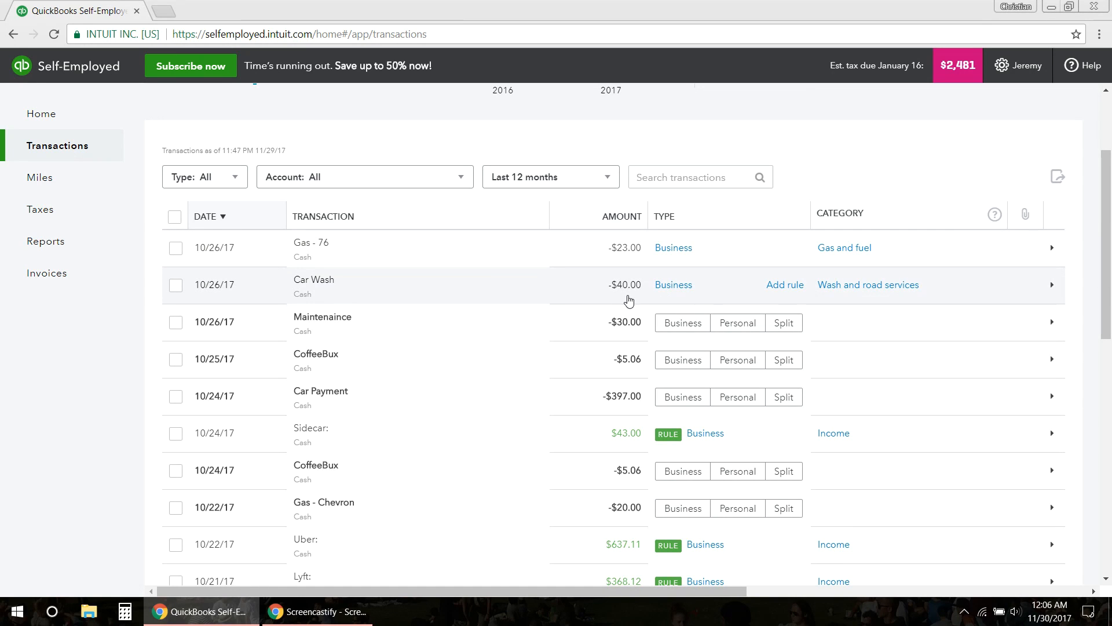
# Step: Mark the 10/26/17 $30 Maintenaince expense as Business
pyautogui.scroll(-3)
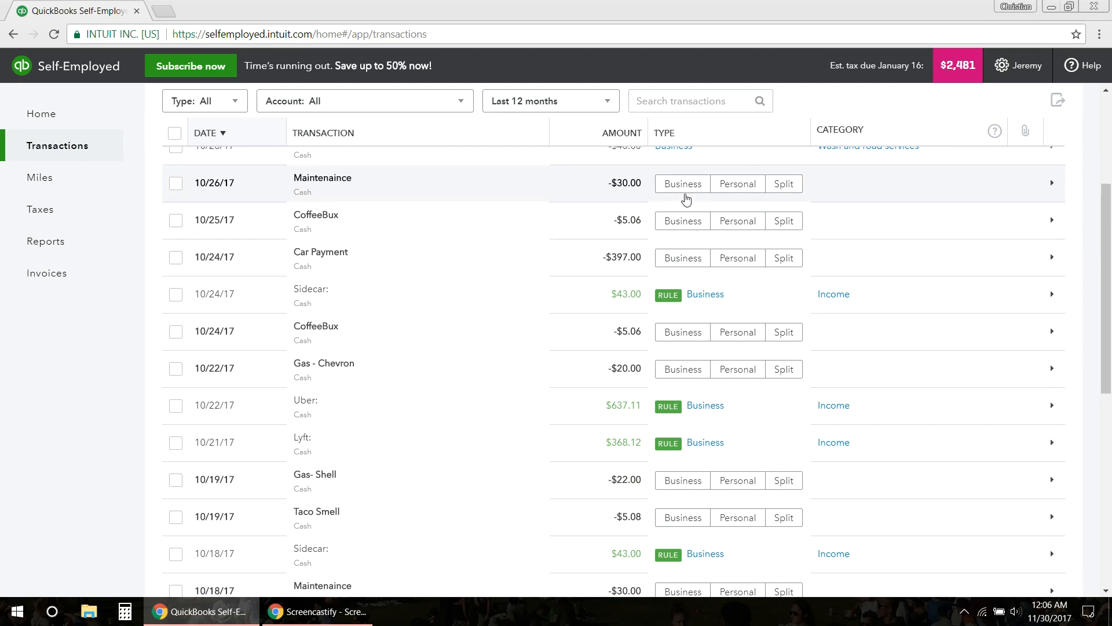
pyautogui.moveTo(389, 184)
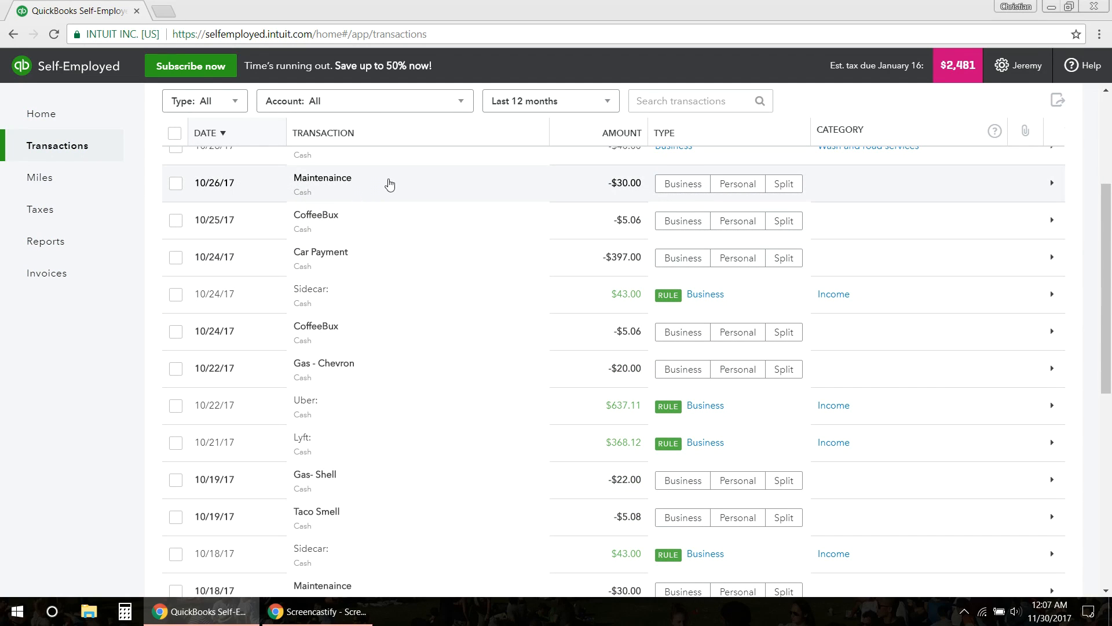
pyautogui.click(680, 184)
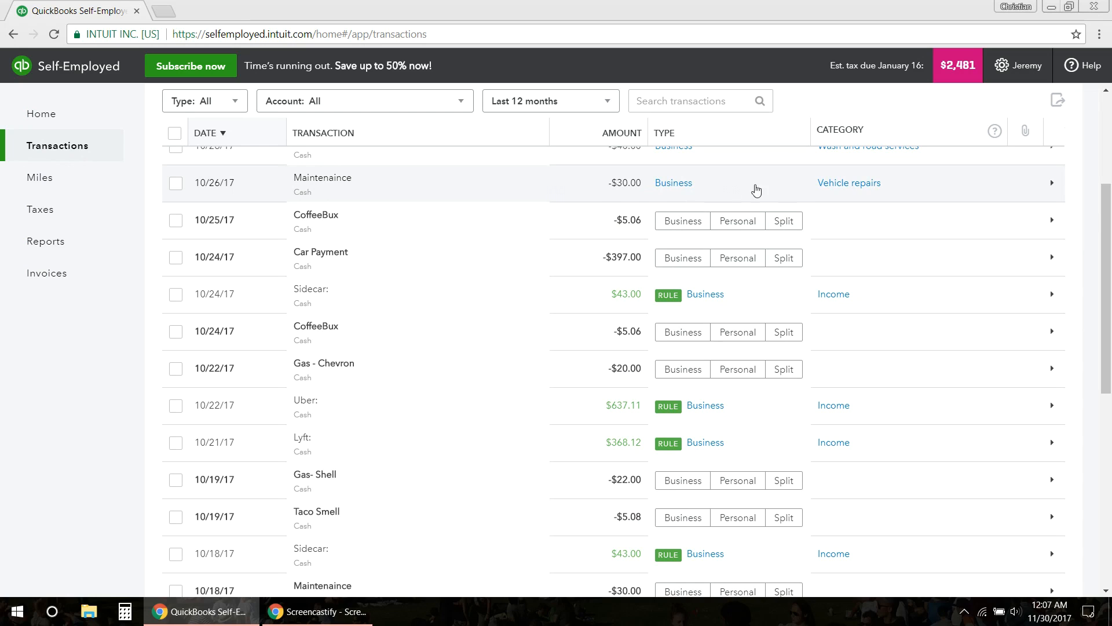
pyautogui.moveTo(850, 183)
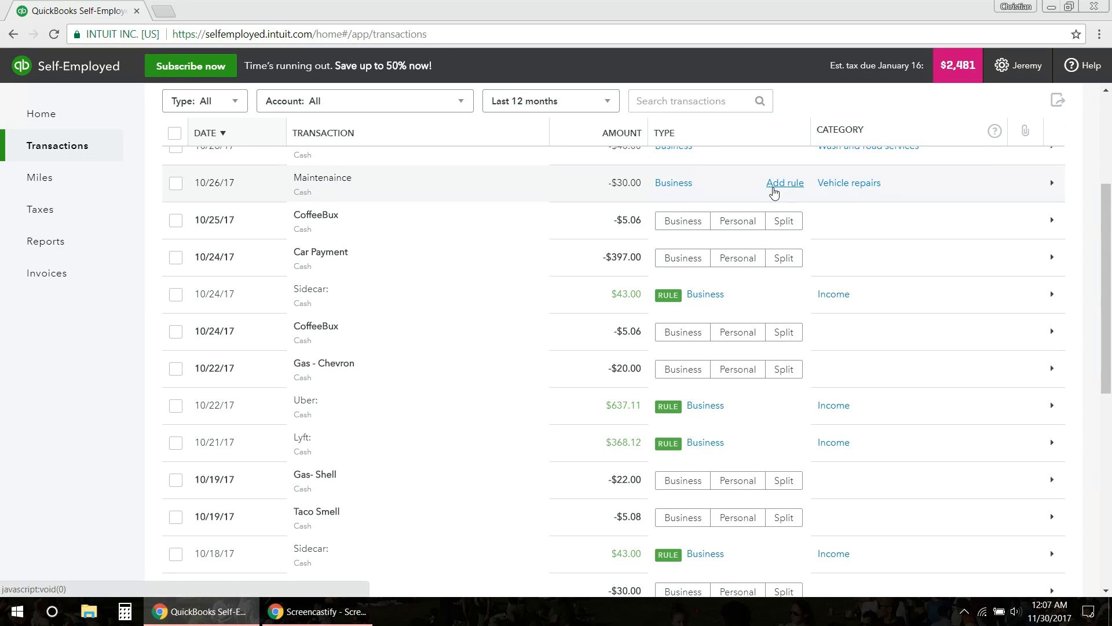
pyautogui.moveTo(822, 195)
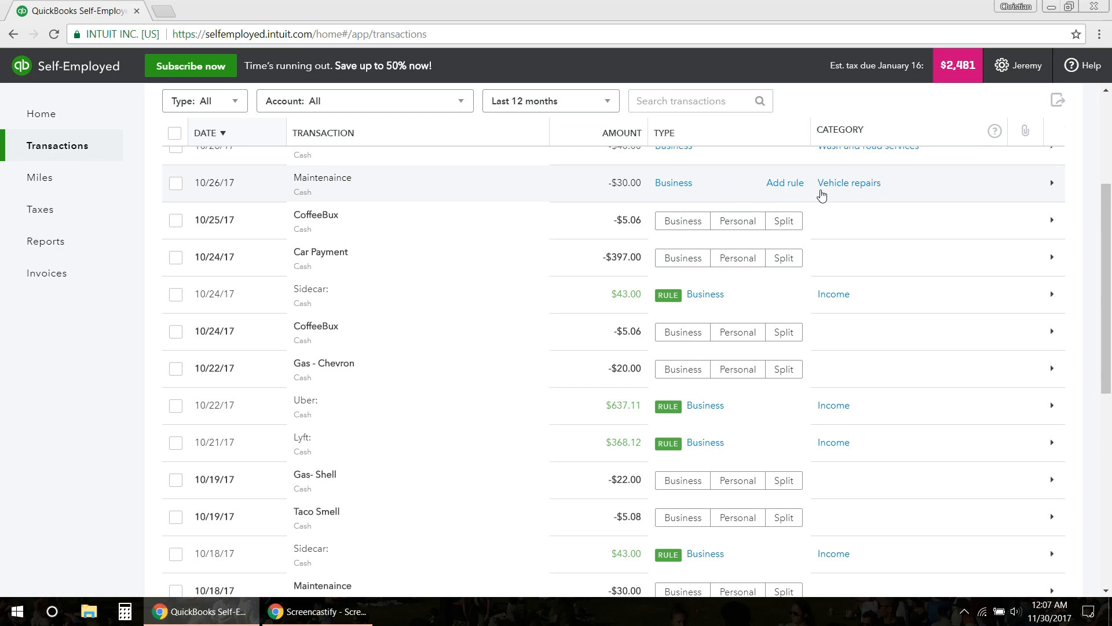
pyautogui.moveTo(323, 258)
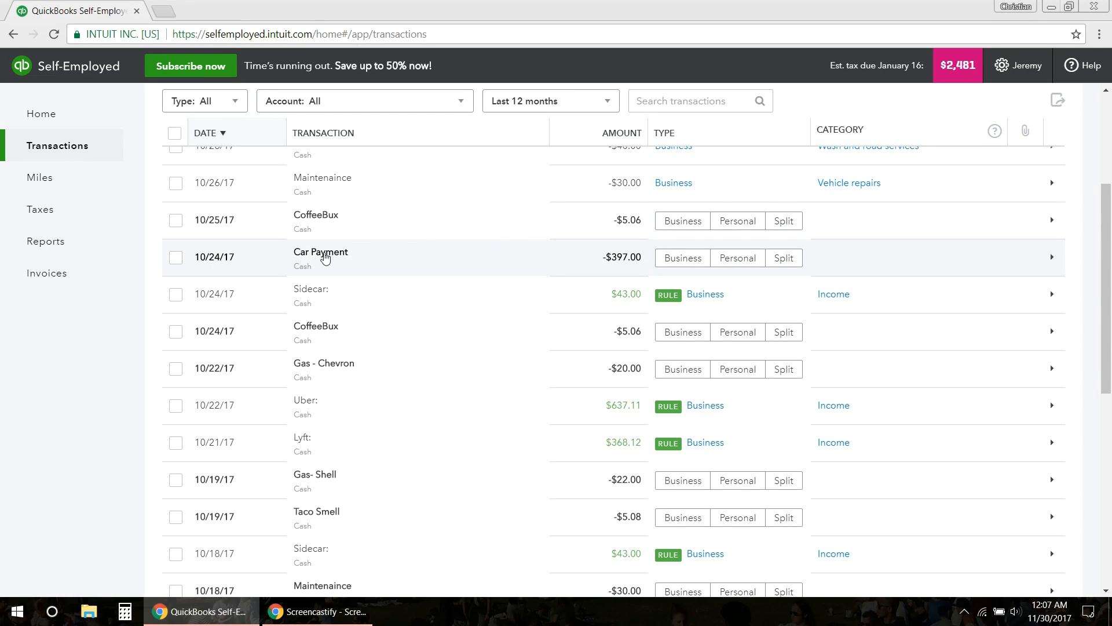
pyautogui.moveTo(345, 272)
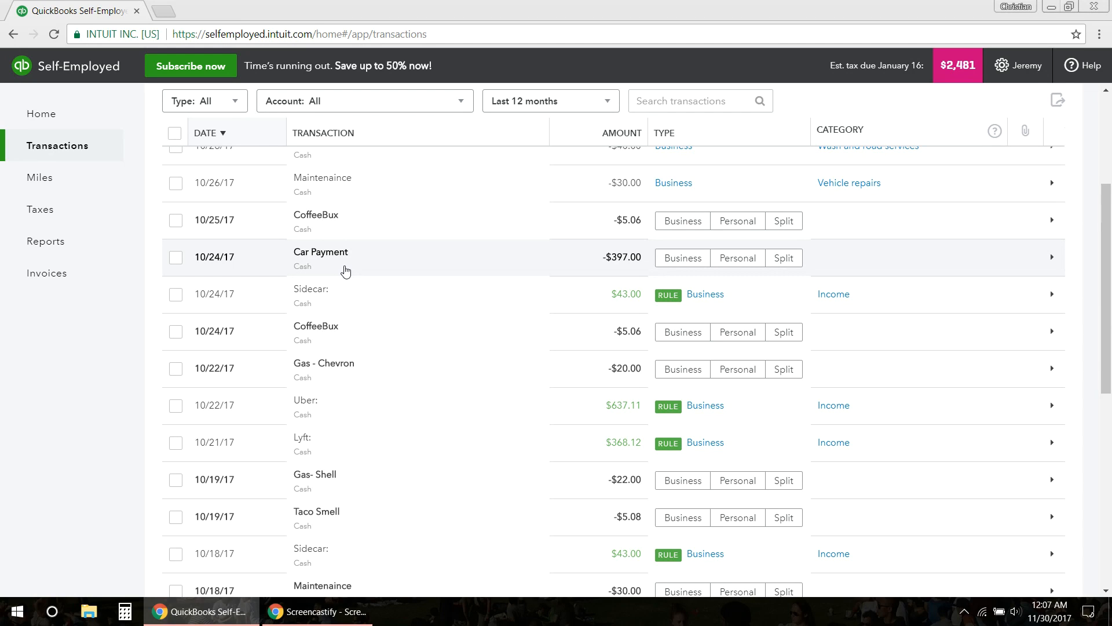
# Step: Mark the 10/24/17 $397 Car Payment as Business and categorize it Rent and lease
pyautogui.click(681, 256)
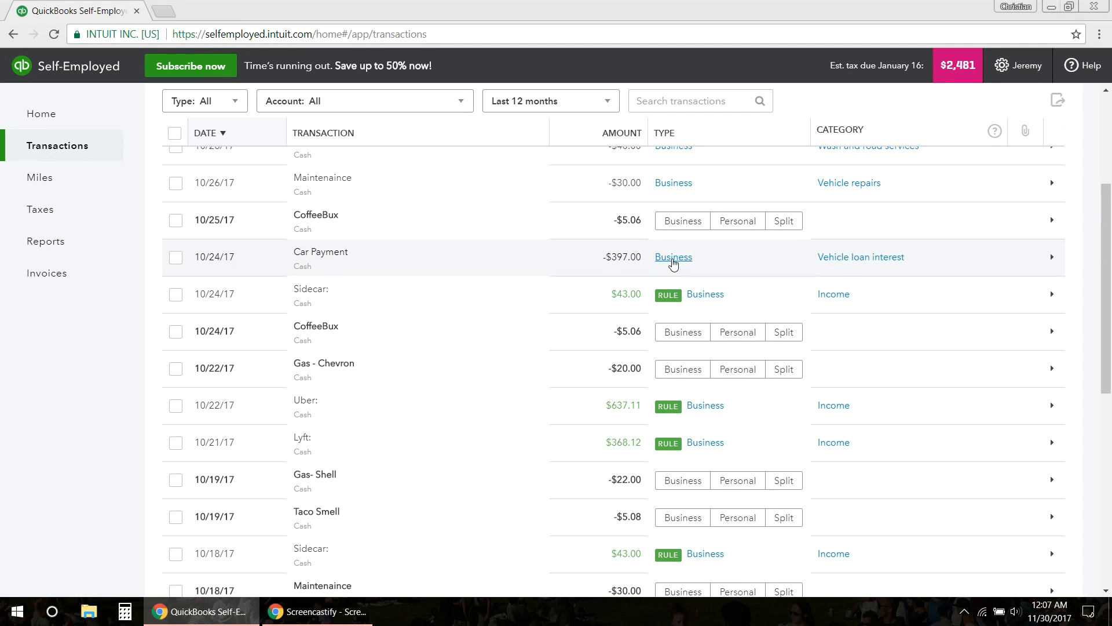
pyautogui.click(860, 256)
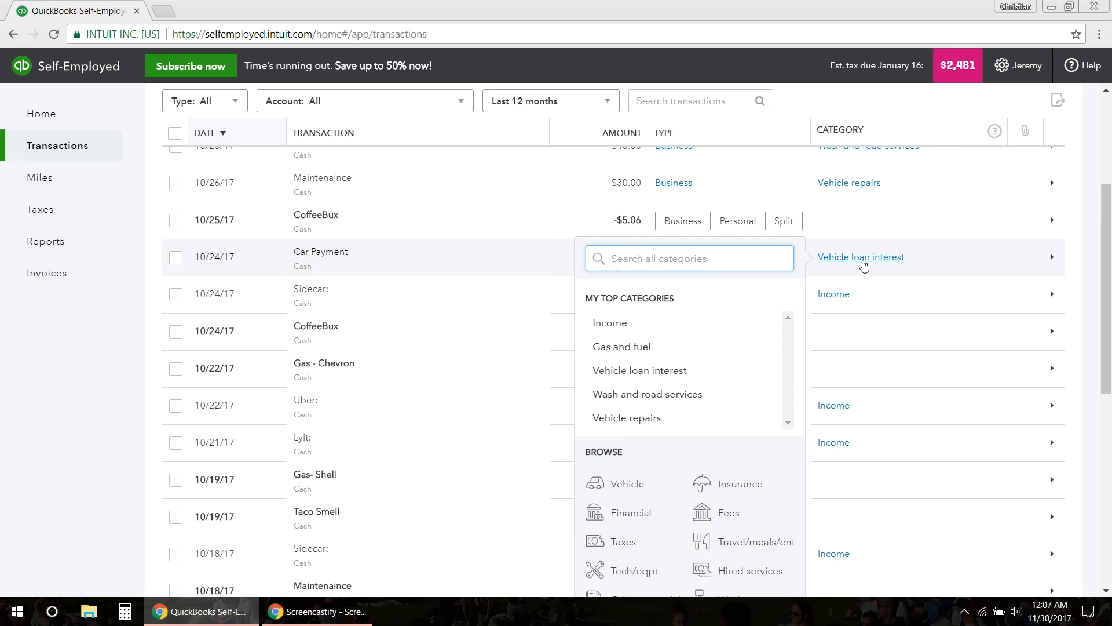
pyautogui.write('r')
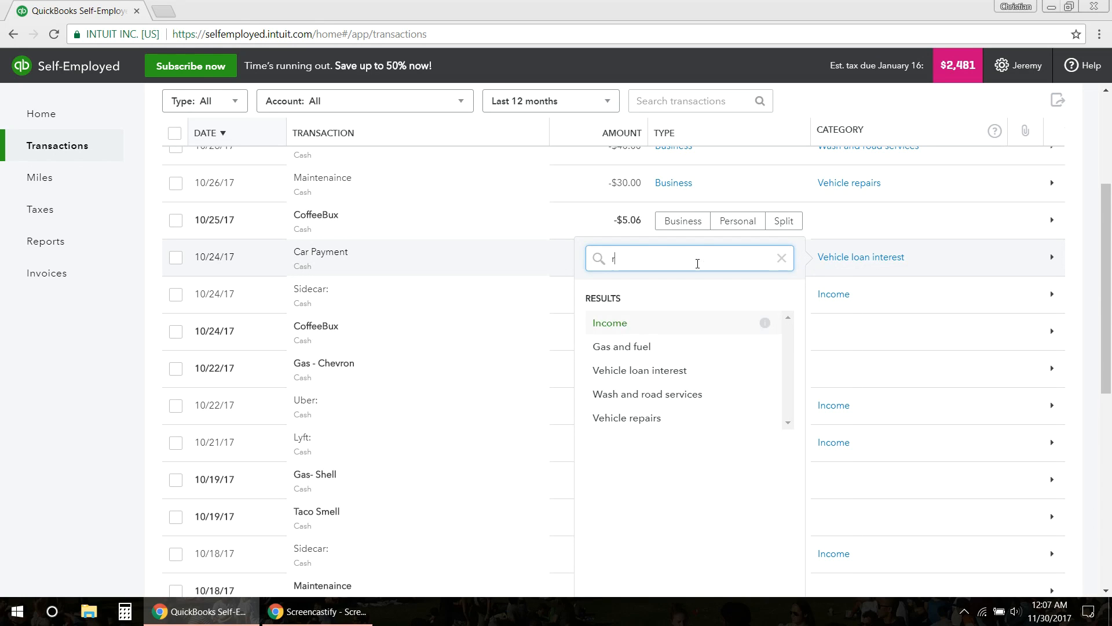
pyautogui.write('en')
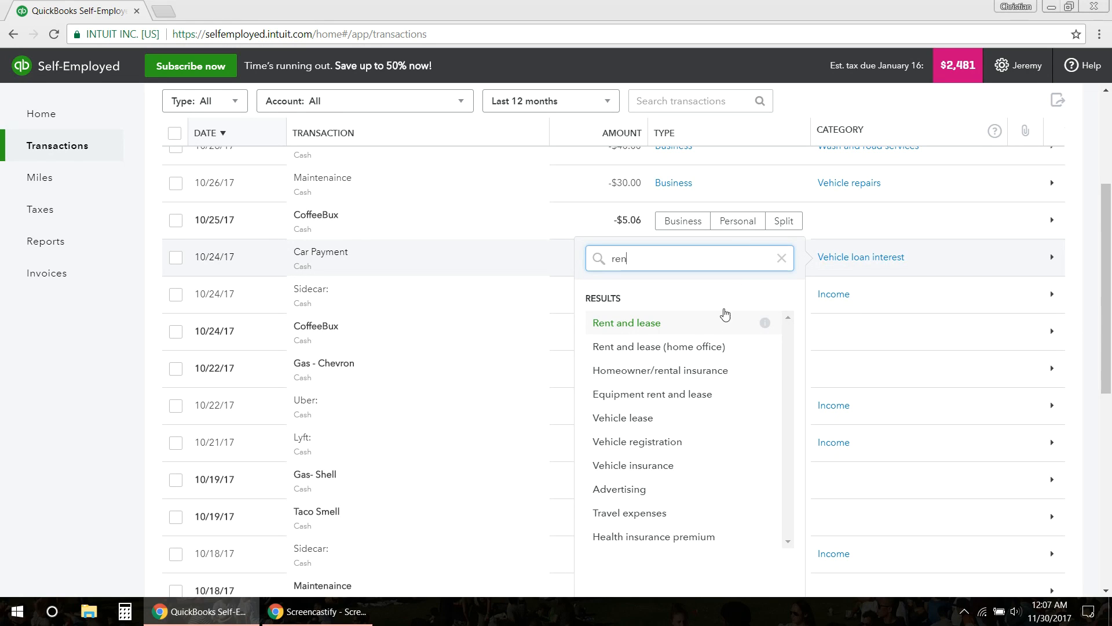
pyautogui.moveTo(671, 418)
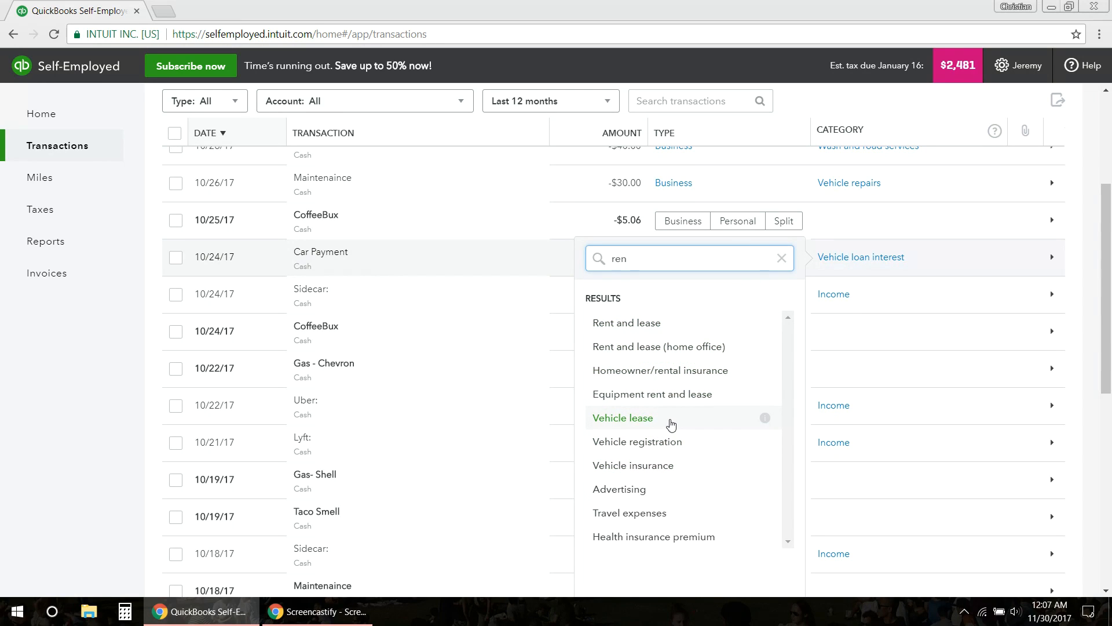
pyautogui.moveTo(646, 330)
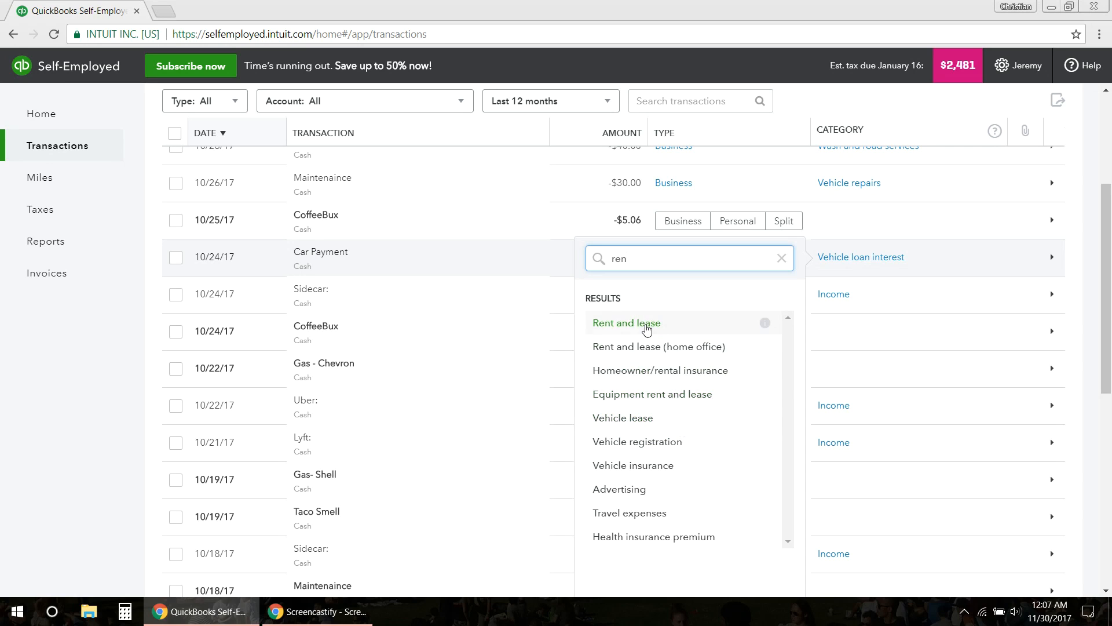
pyautogui.click(625, 323)
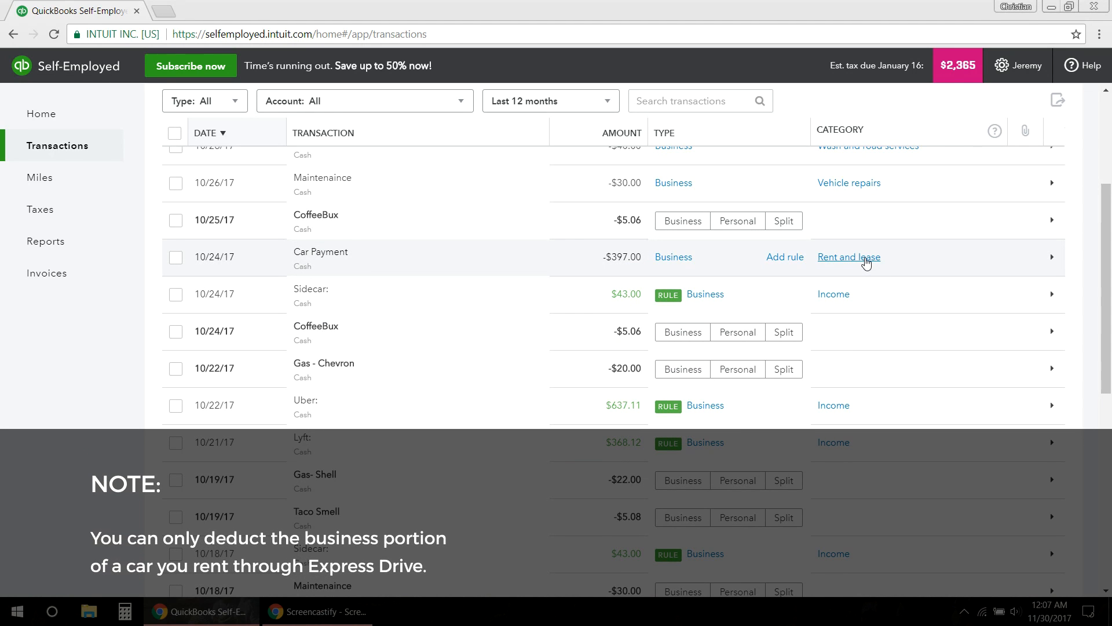
pyautogui.click(848, 256)
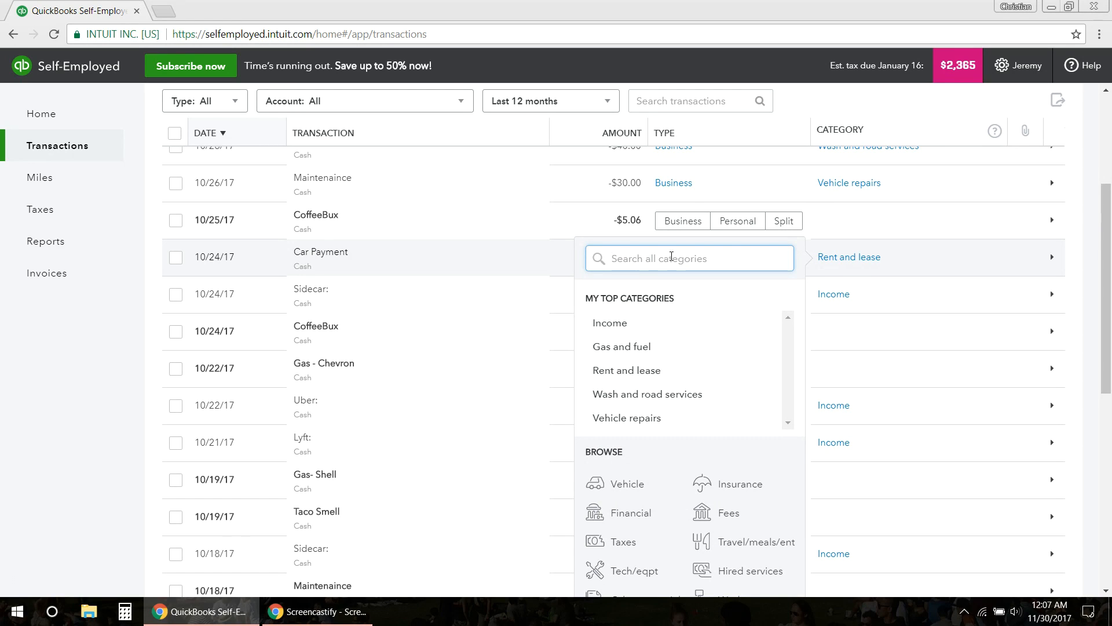
# Step: Categorize the $397 Car Payment as Vehicle loan and start splitting it
pyautogui.write('vehicle')
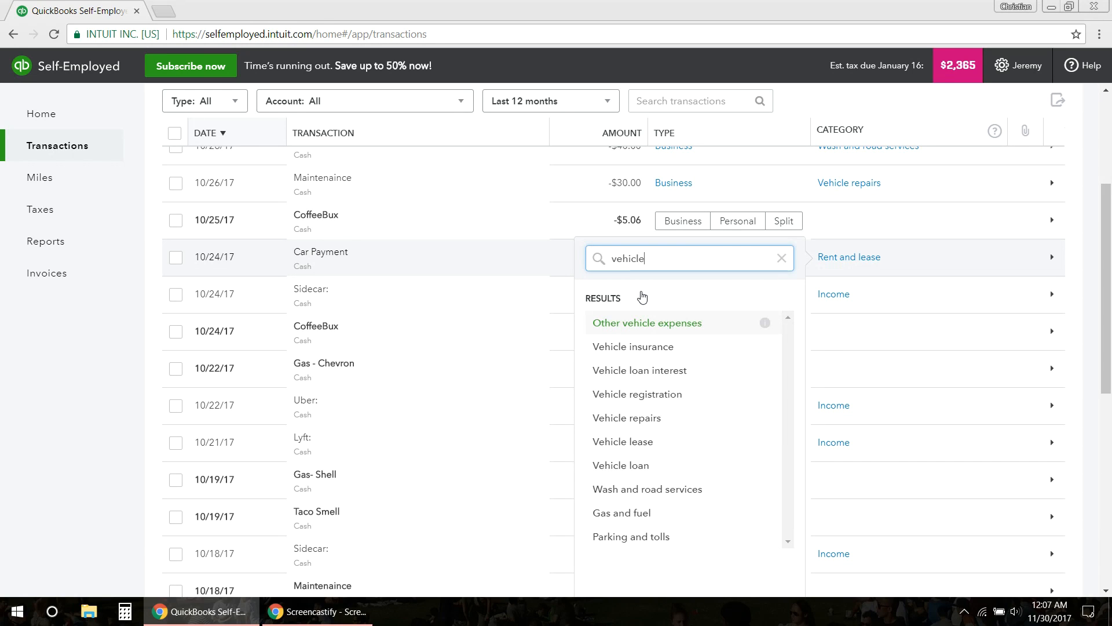
pyautogui.write('loan')
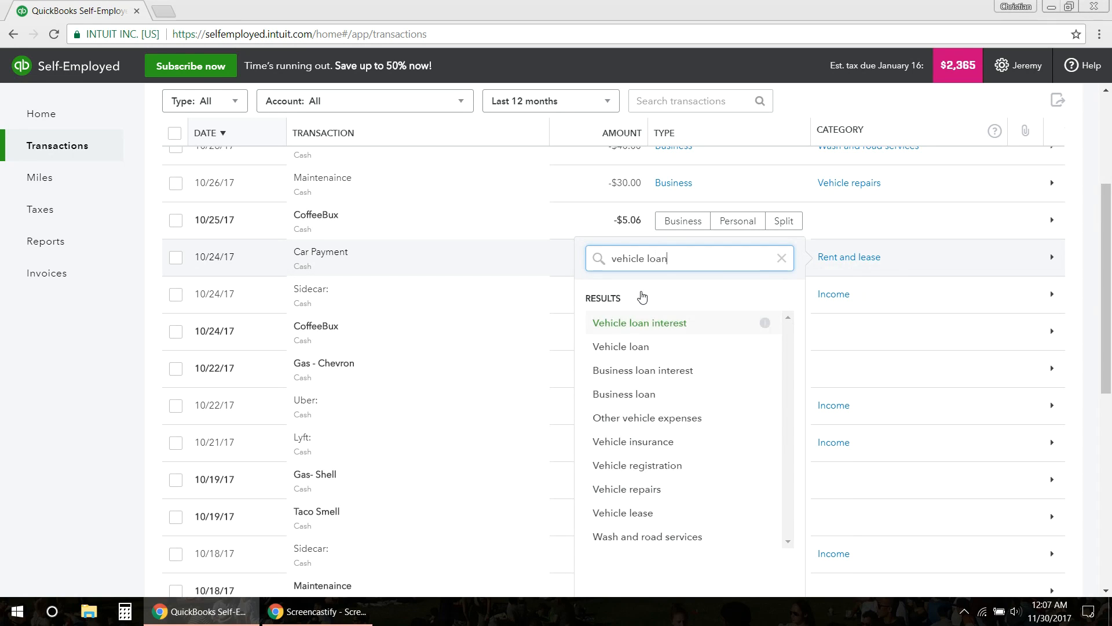
pyautogui.moveTo(637, 347)
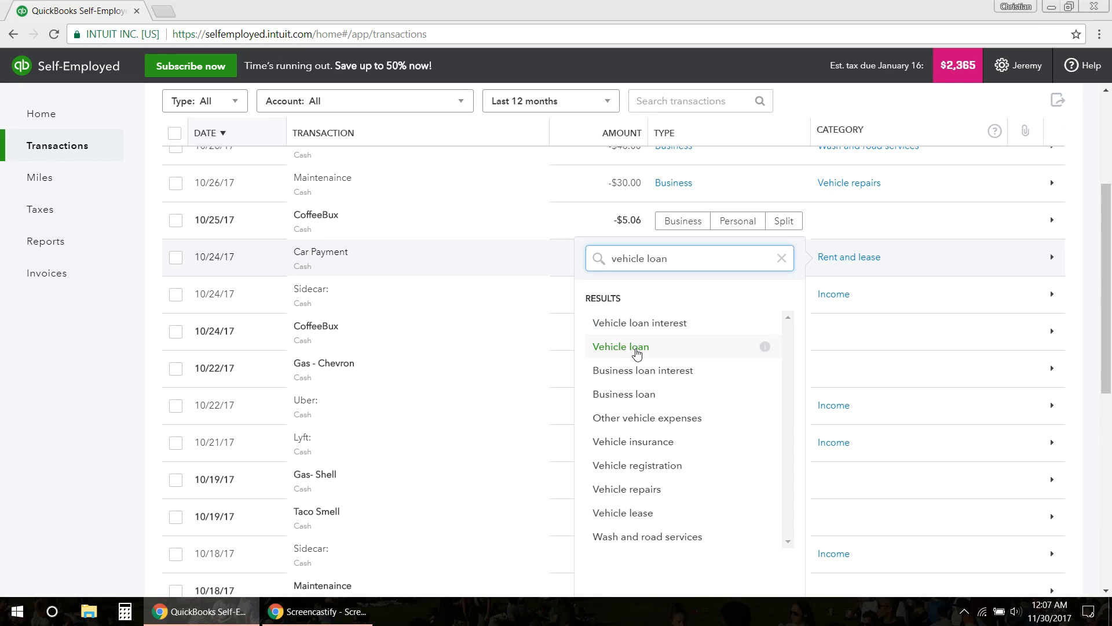
pyautogui.moveTo(642, 370)
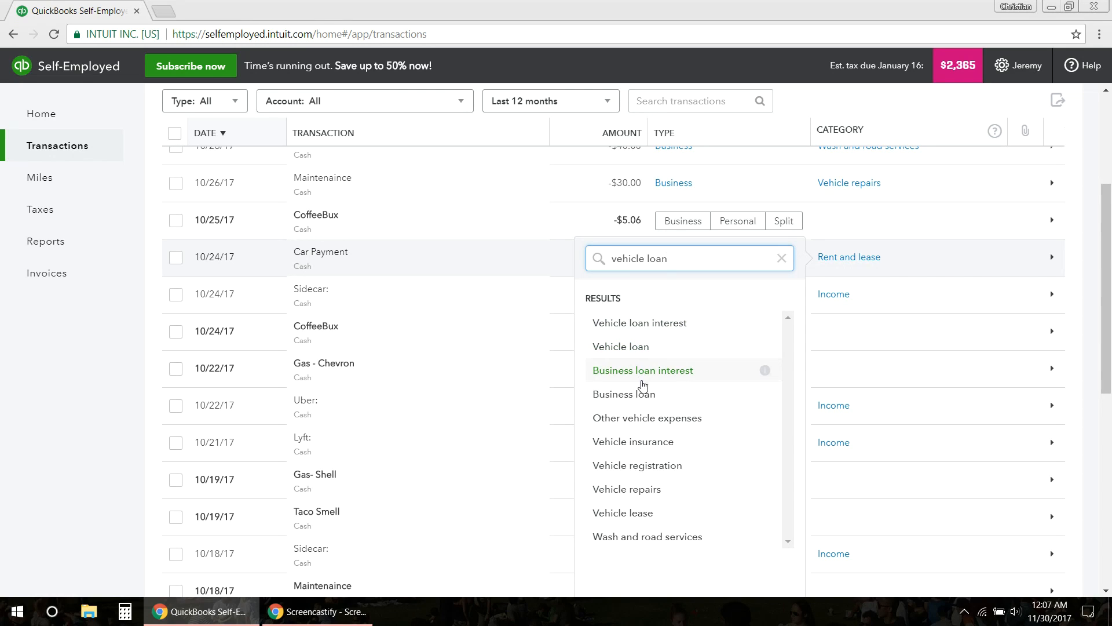
pyautogui.moveTo(680, 490)
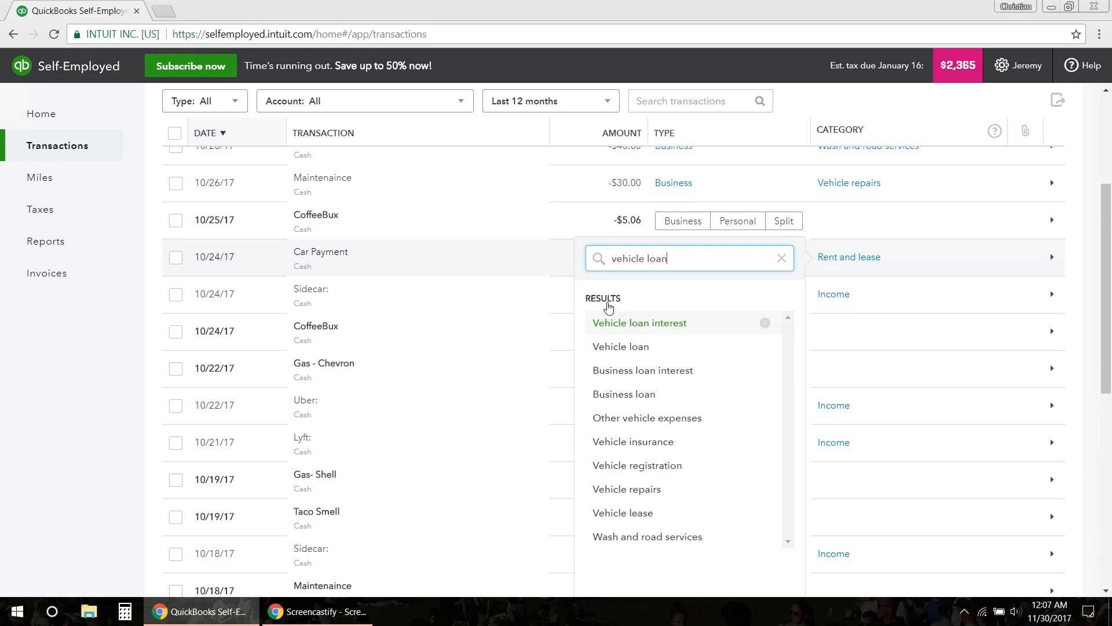
pyautogui.moveTo(702, 307)
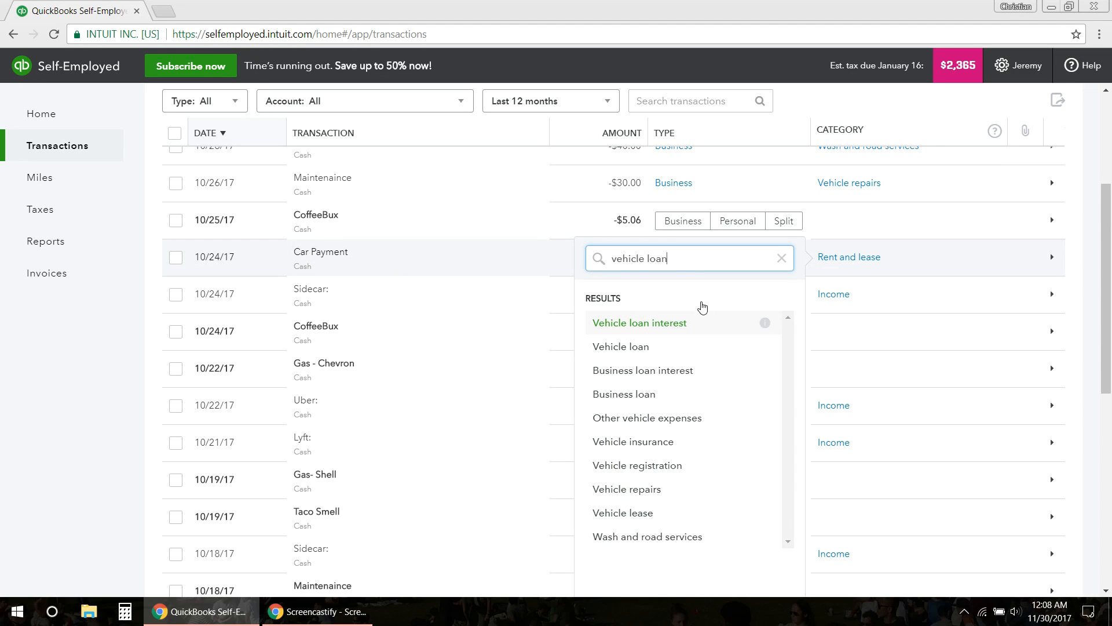
pyautogui.moveTo(645, 329)
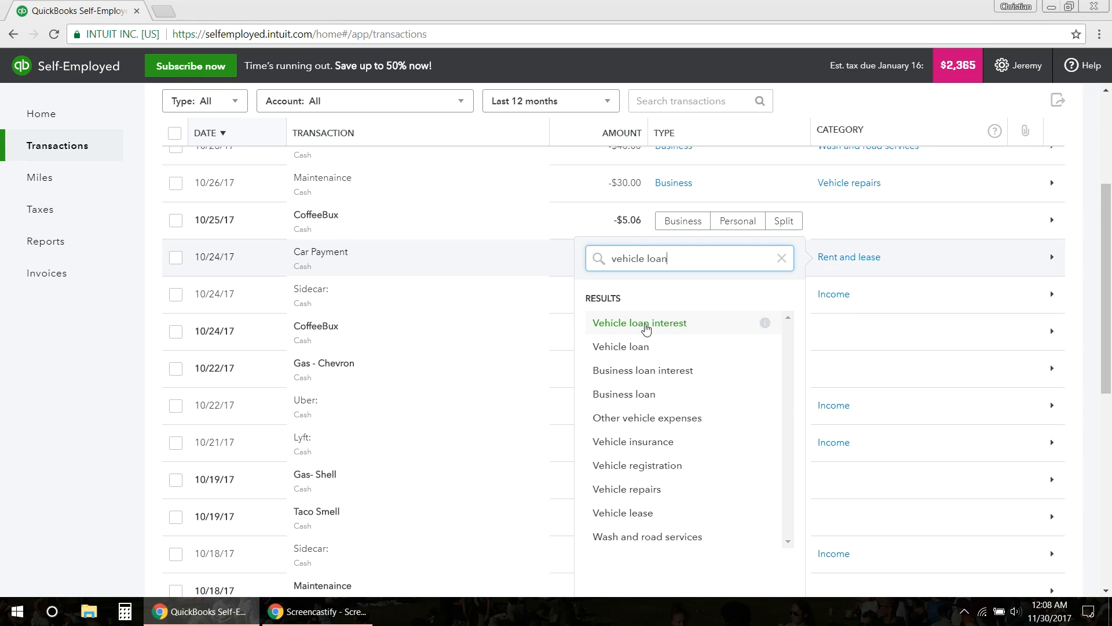
pyautogui.moveTo(666, 333)
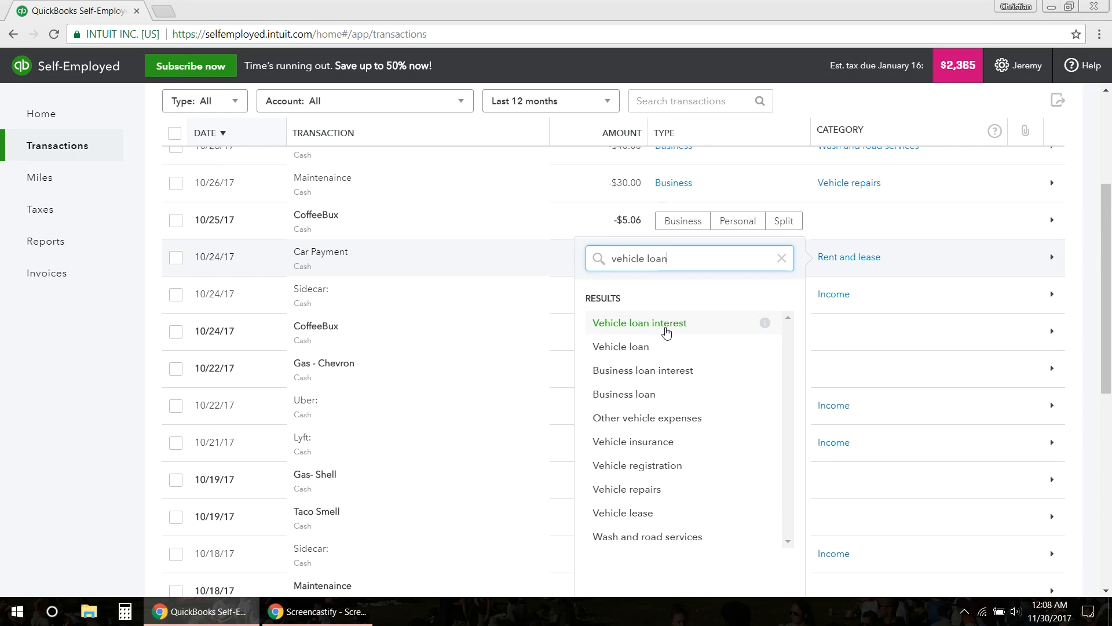
pyautogui.moveTo(551, 277)
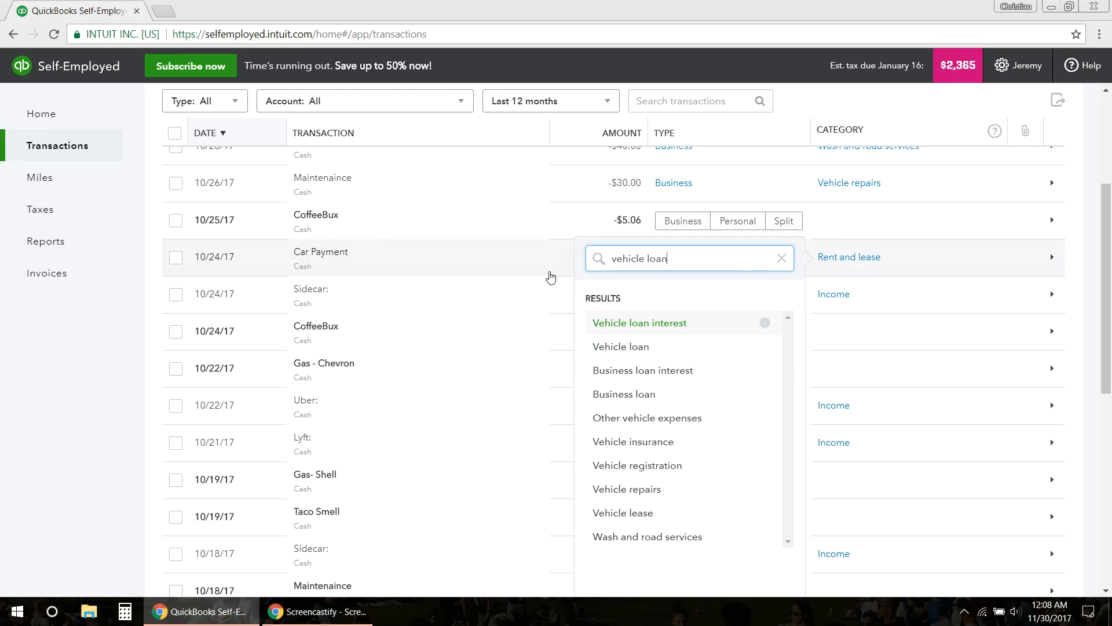
pyautogui.moveTo(620, 347)
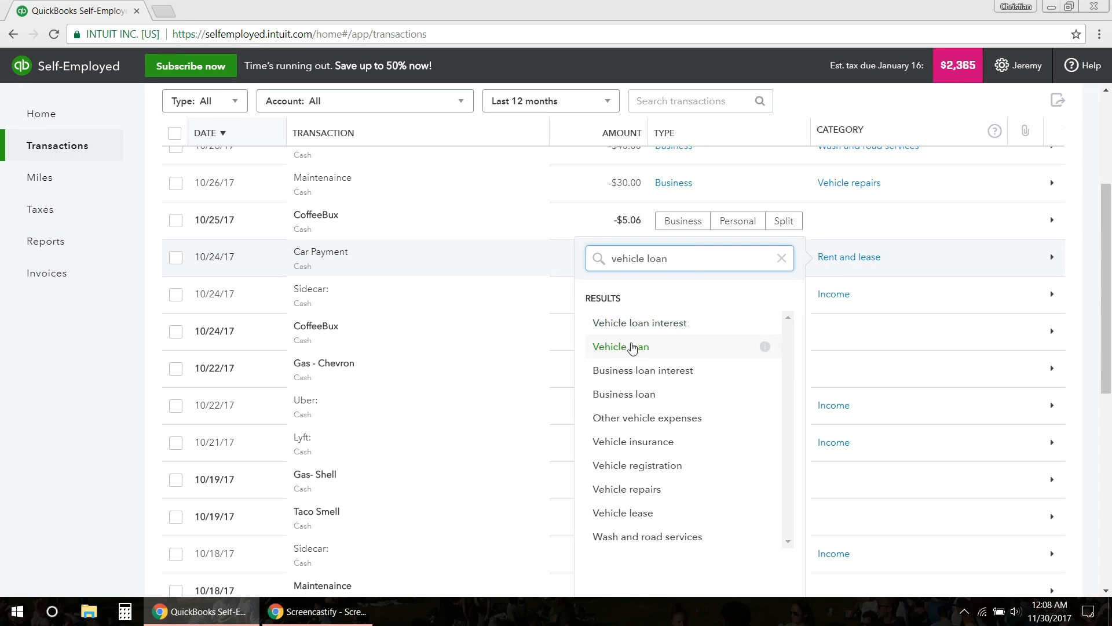
pyautogui.click(620, 347)
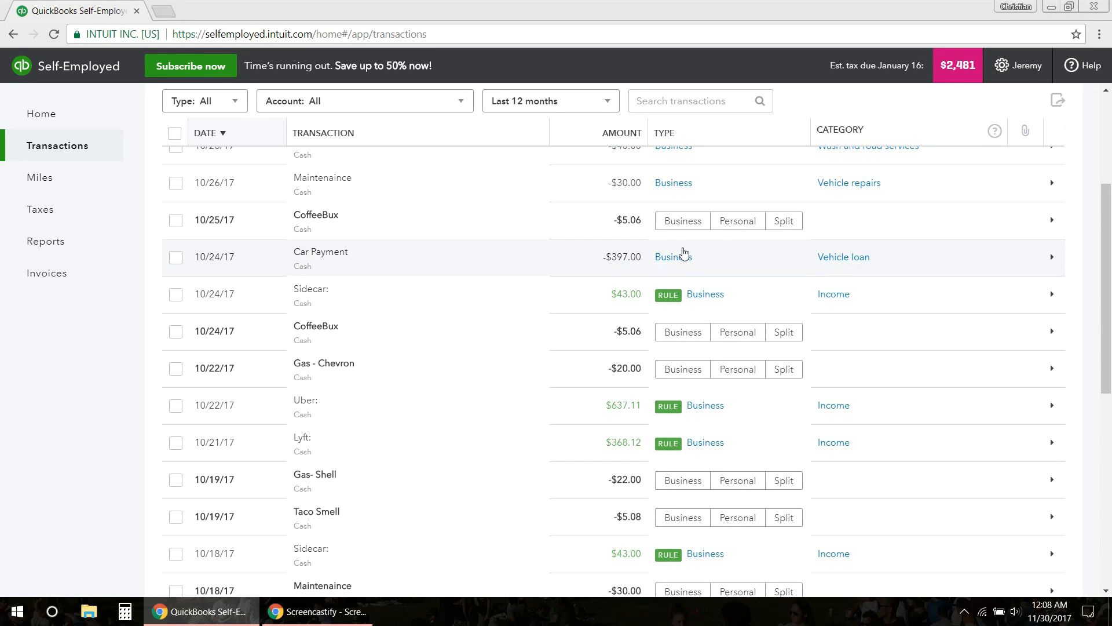
pyautogui.moveTo(786, 257)
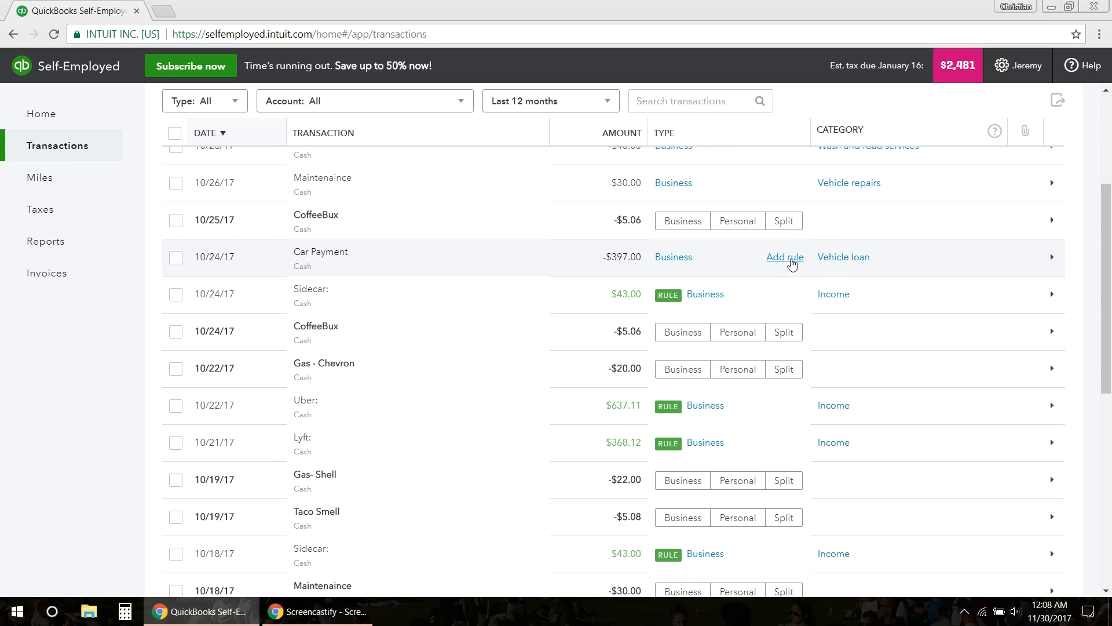
pyautogui.moveTo(723, 262)
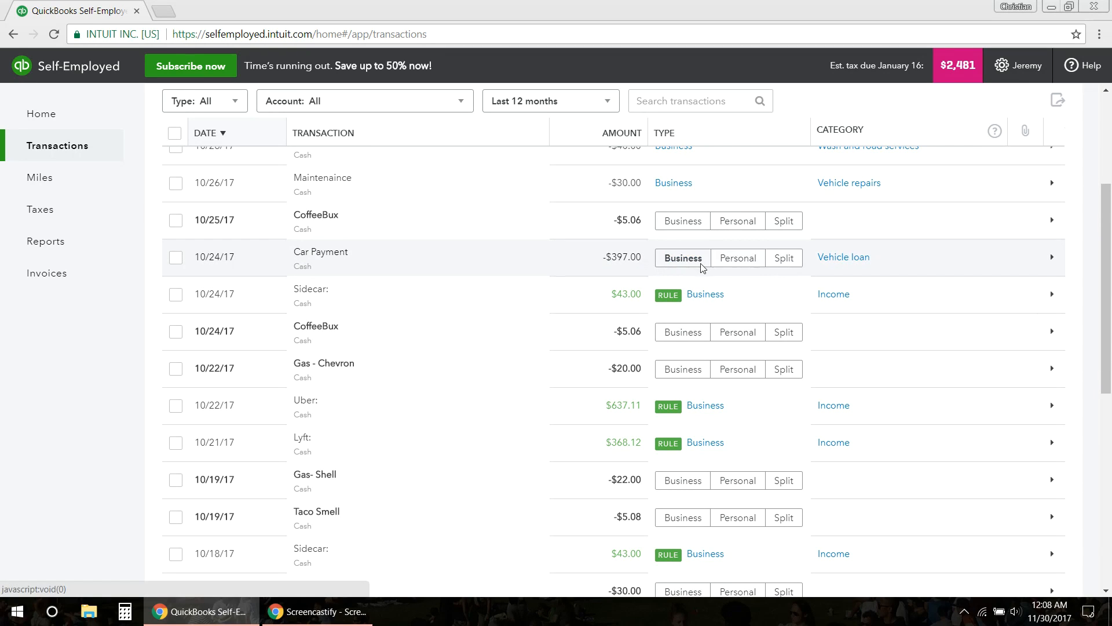
pyautogui.click(783, 258)
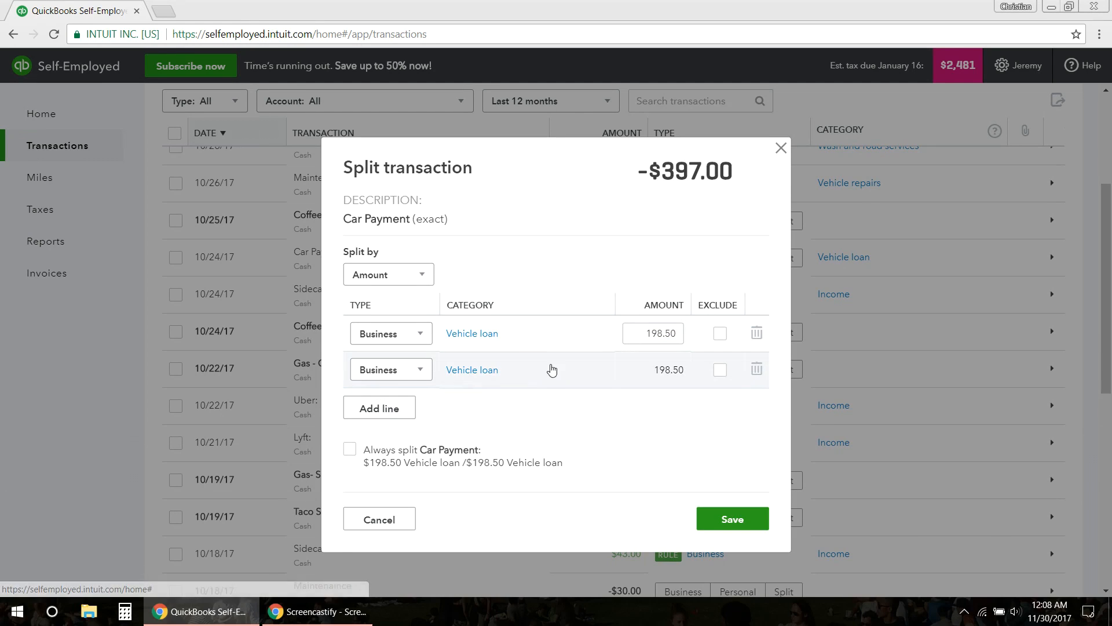
pyautogui.moveTo(471, 334)
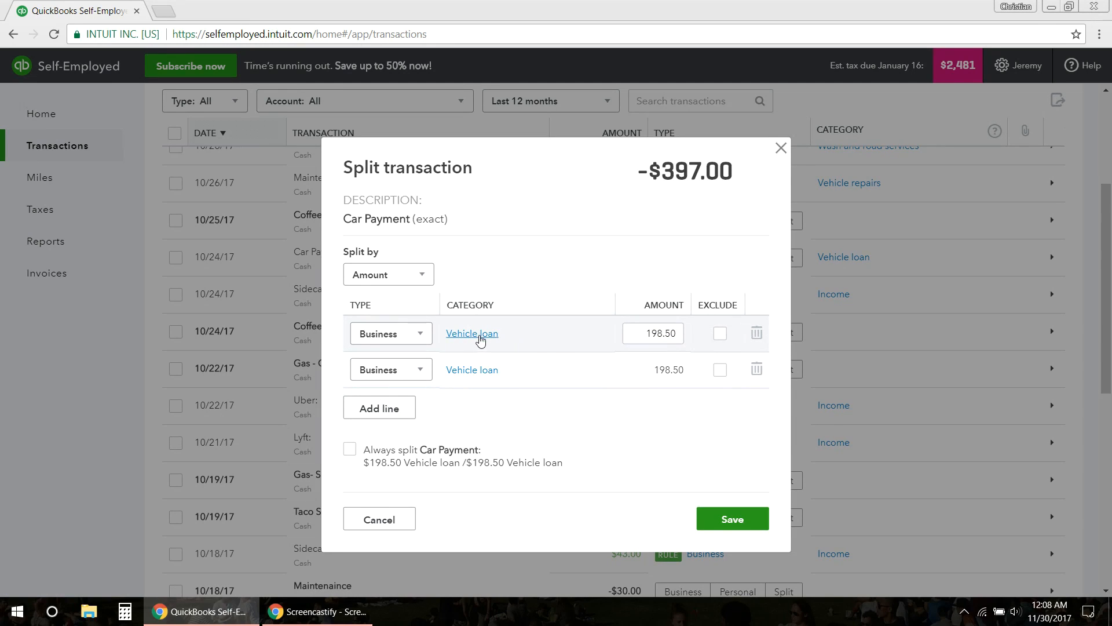
pyautogui.moveTo(489, 336)
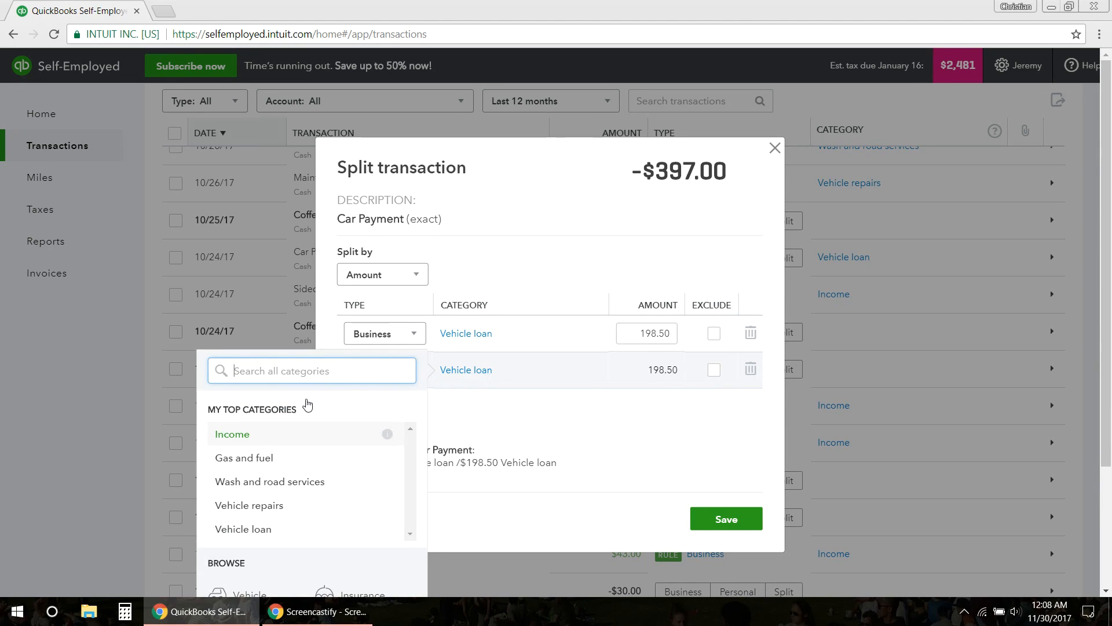
# Step: Set split line 2 to Vehicle loan interest and line 1 to $300, then save
pyautogui.write('v')
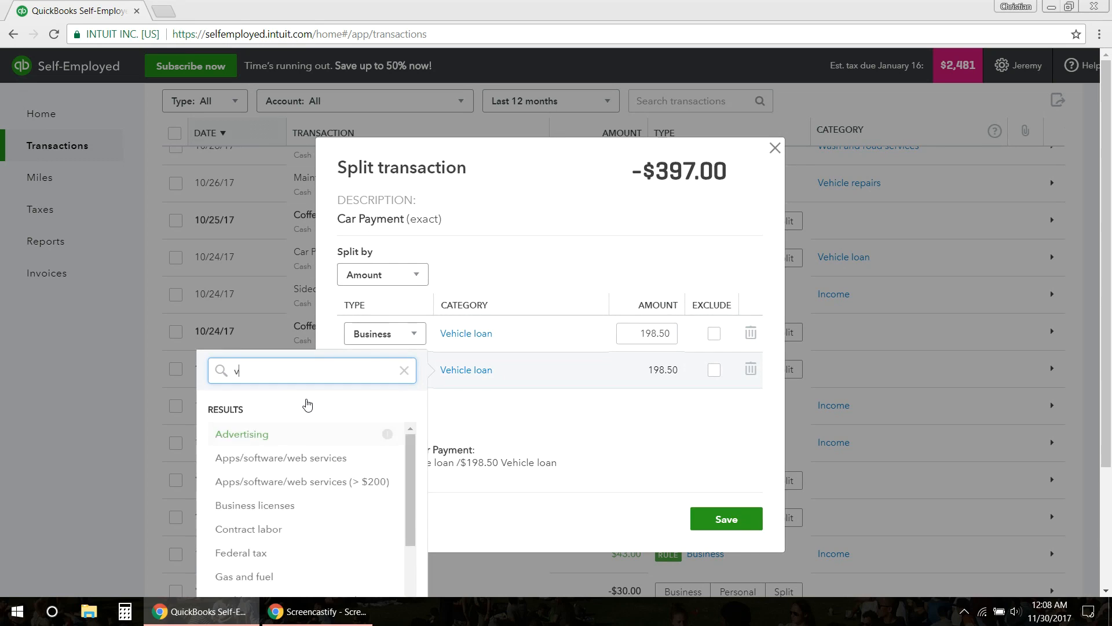
pyautogui.write('ehicle lo')
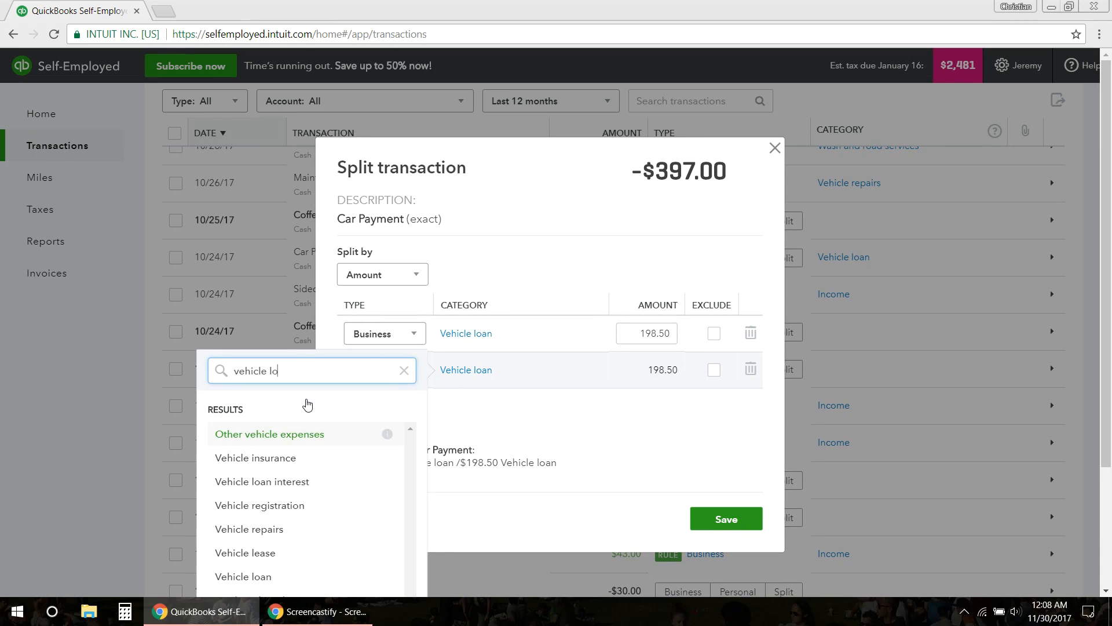
pyautogui.click(262, 481)
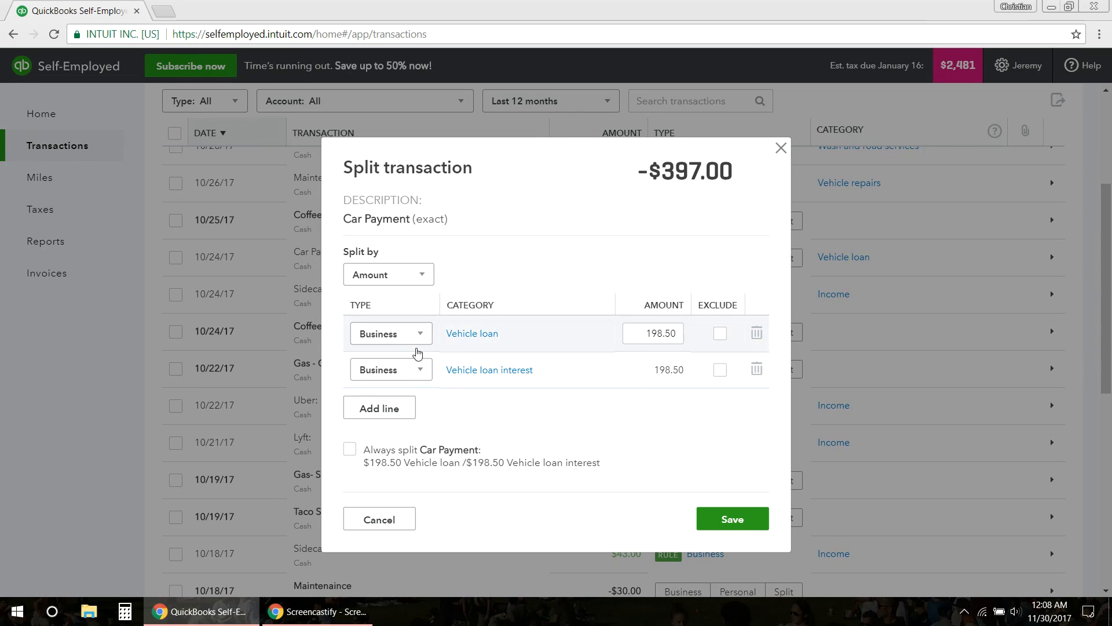
pyautogui.tripleClick(651, 332)
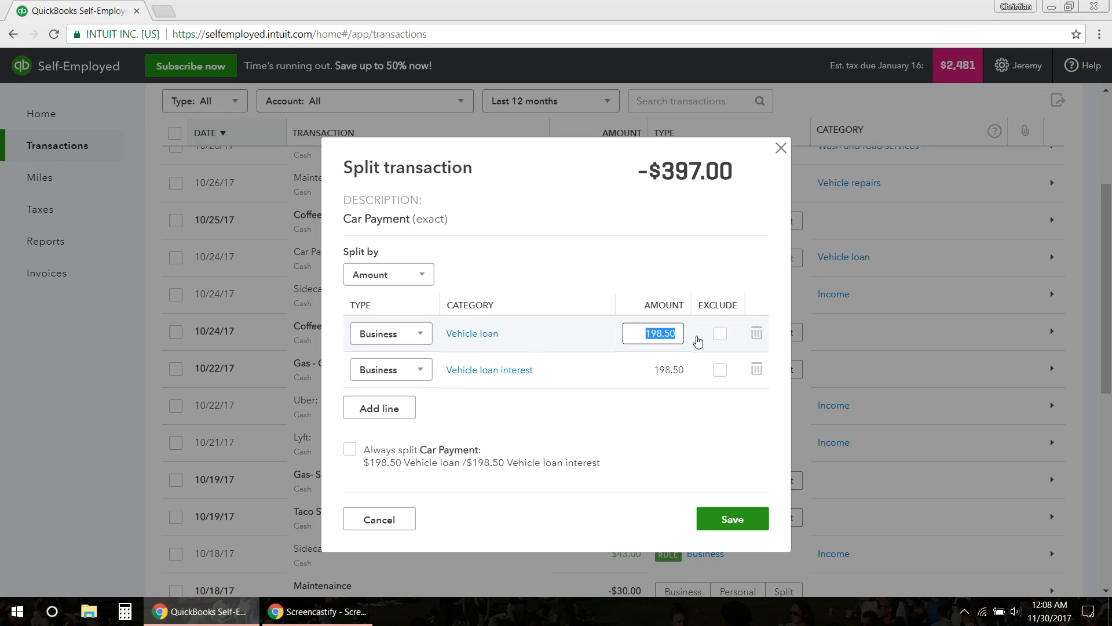
pyautogui.moveTo(543, 345)
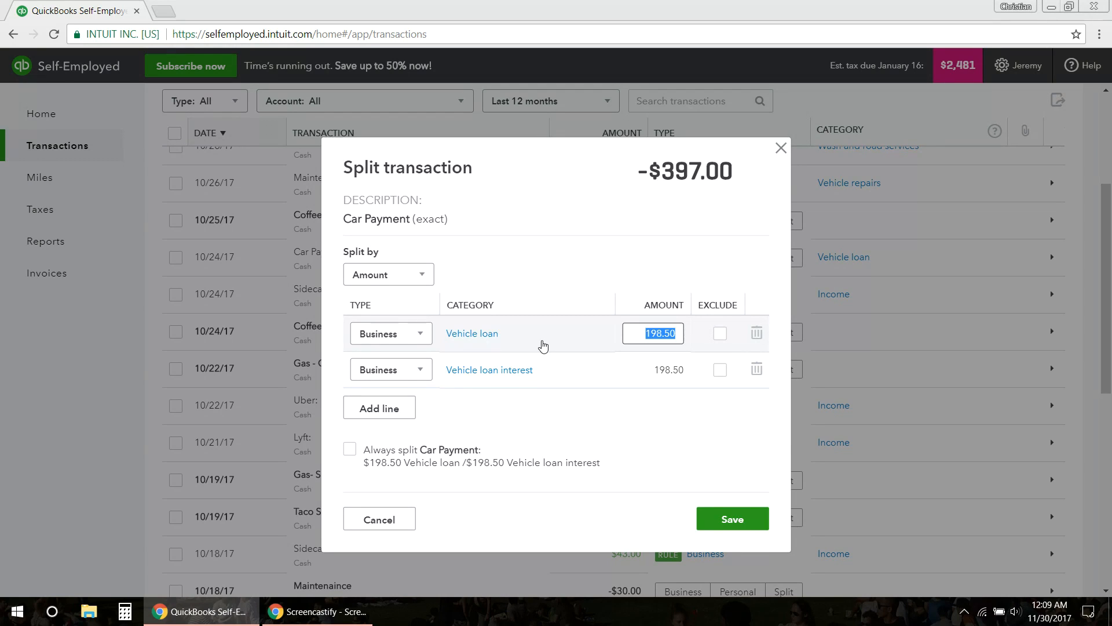
pyautogui.write('300')
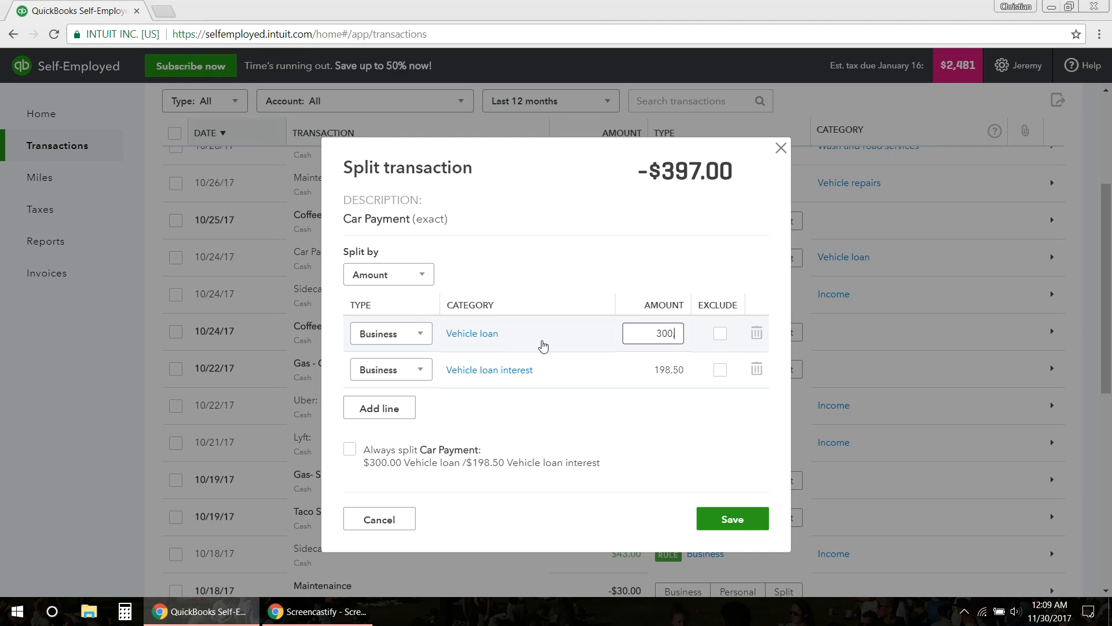
pyautogui.moveTo(495, 348)
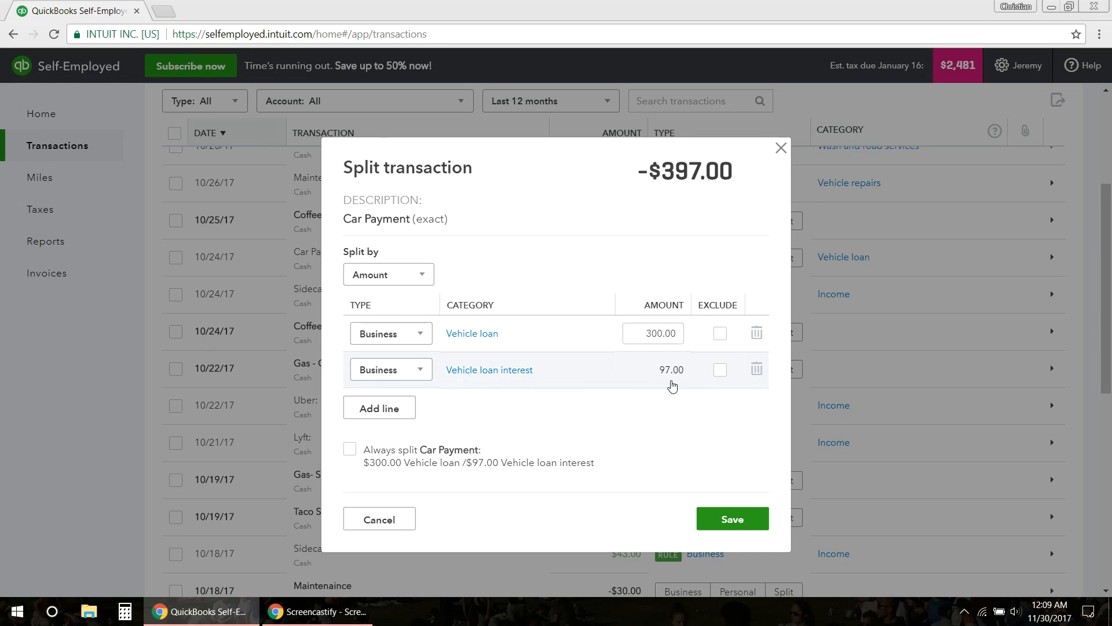
pyautogui.moveTo(297, 464)
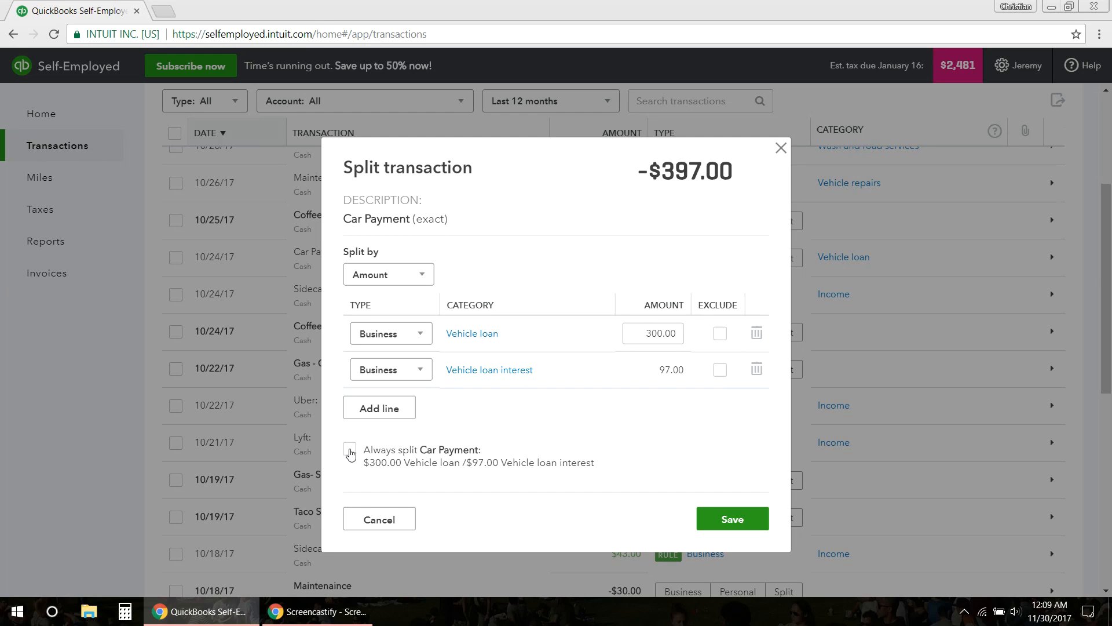
pyautogui.moveTo(713, 533)
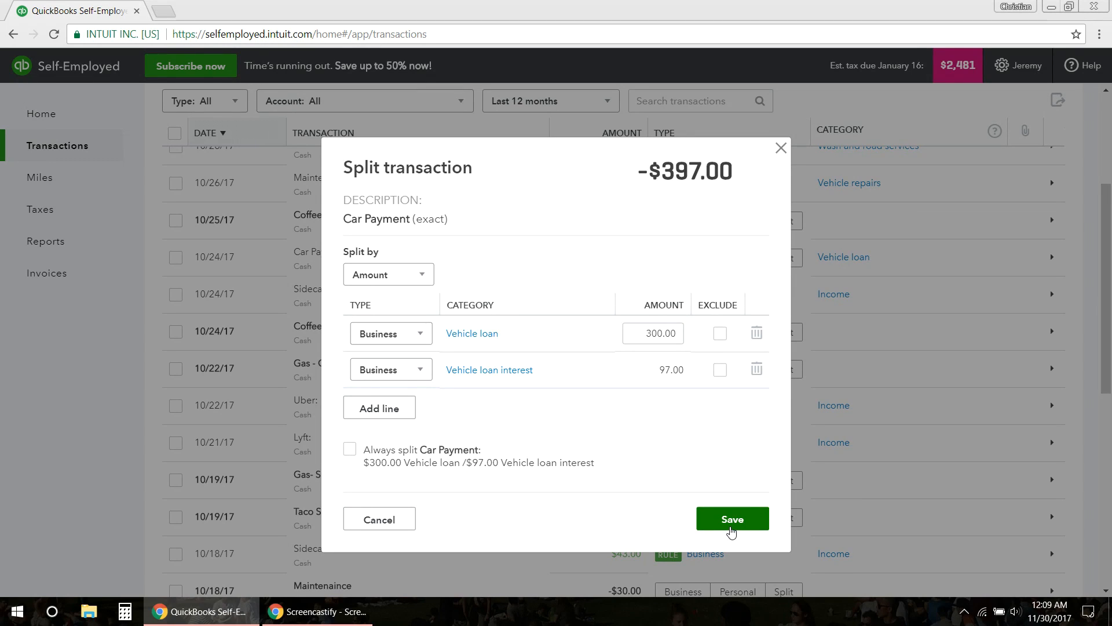
pyautogui.click(652, 334)
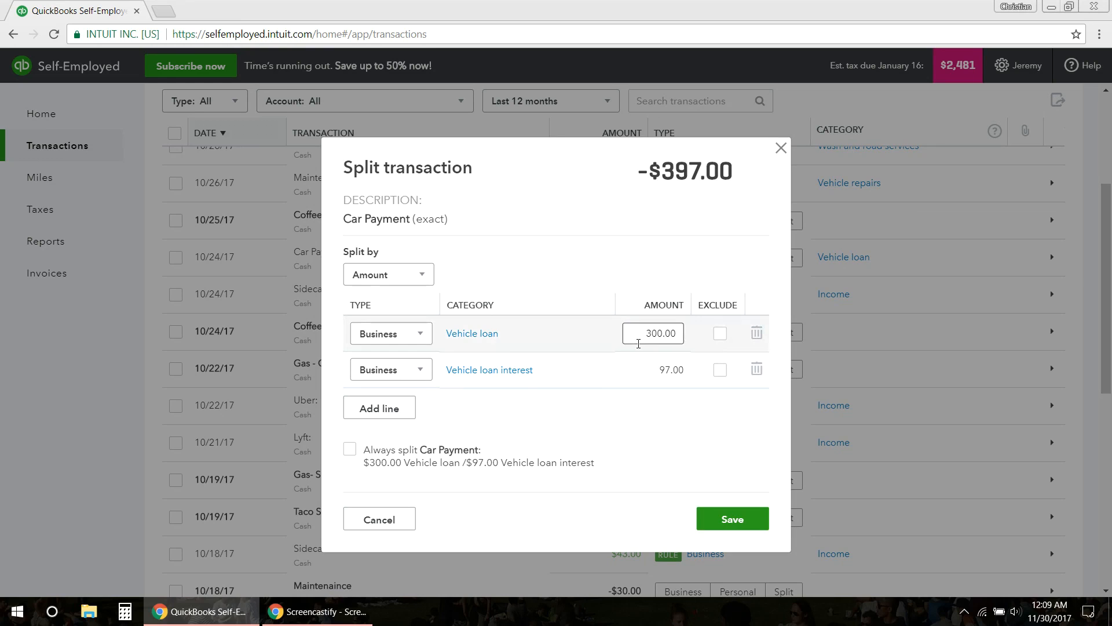
pyautogui.moveTo(645, 369)
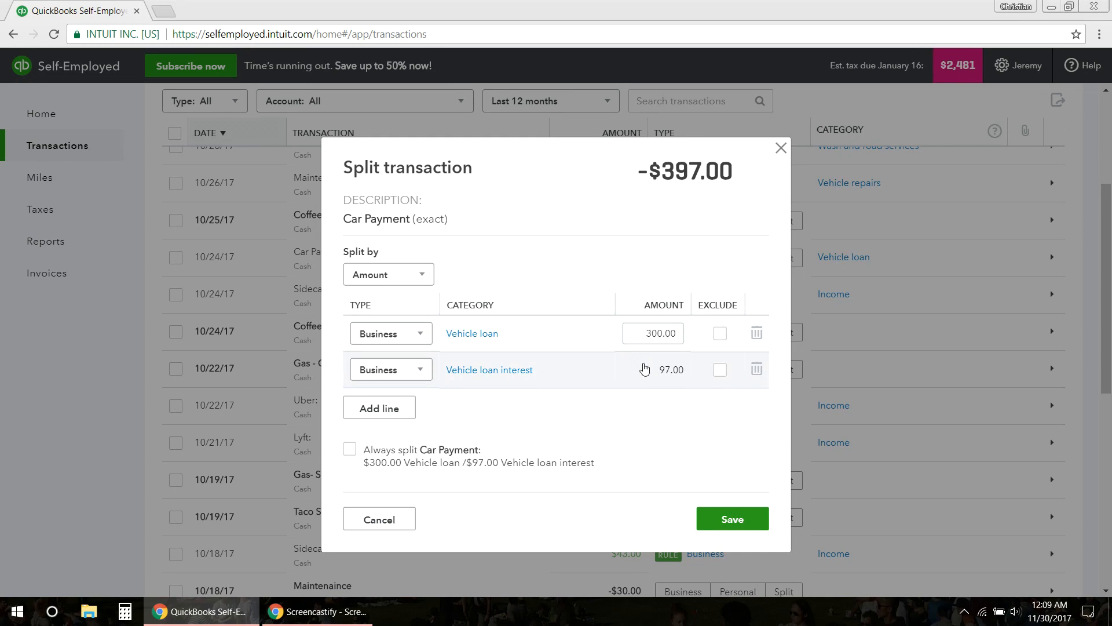
pyautogui.click(652, 334)
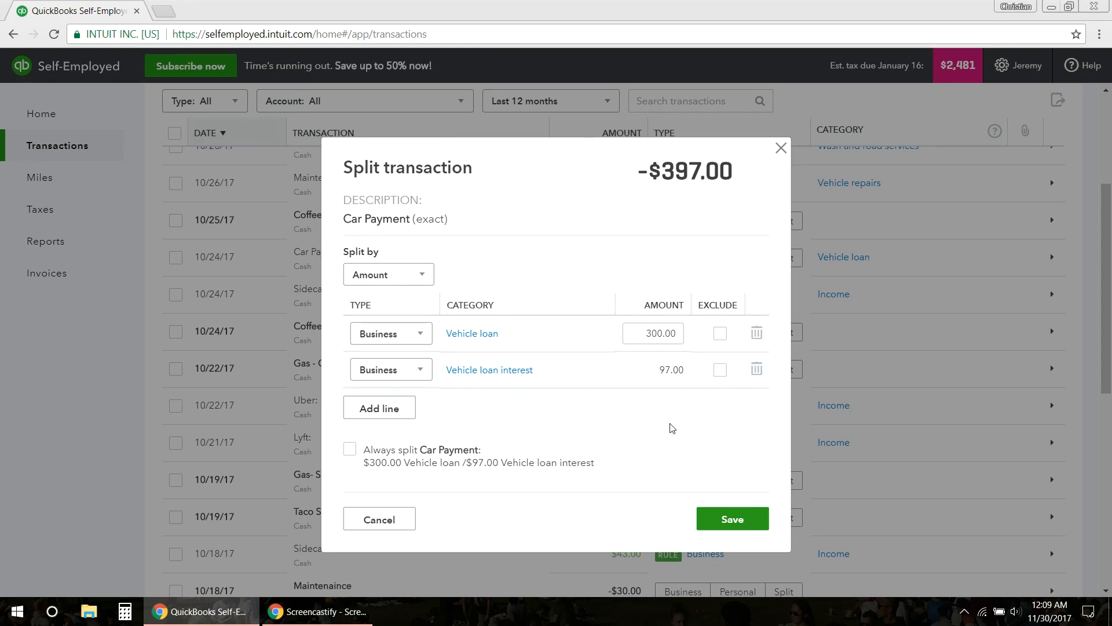
pyautogui.moveTo(733, 518)
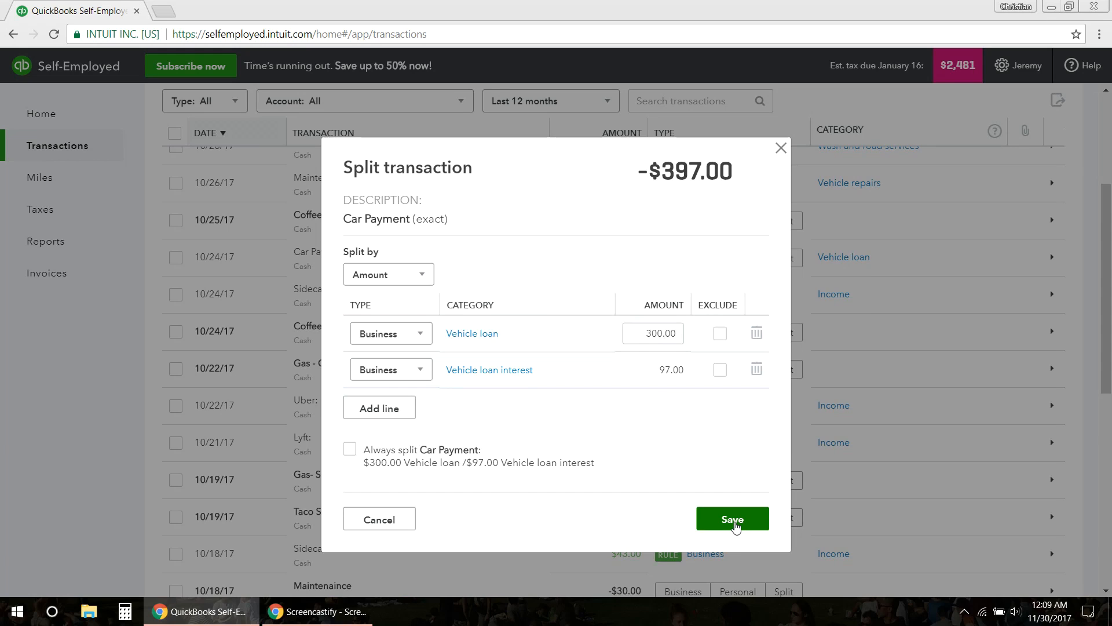
pyautogui.click(733, 519)
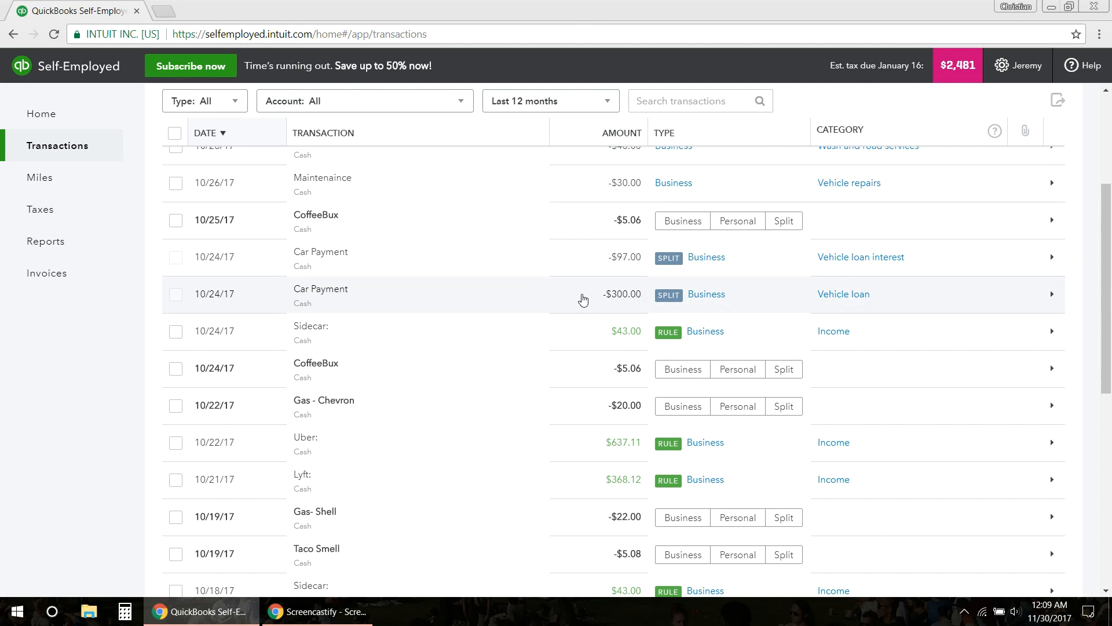
pyautogui.moveTo(374, 301)
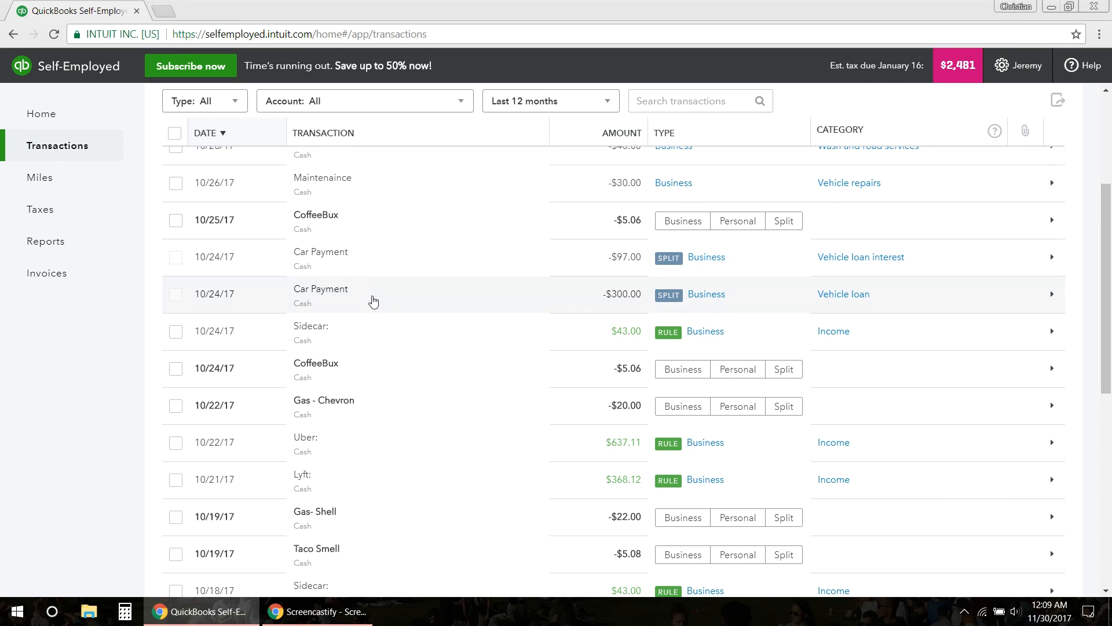
# Step: Choose Memberships/subscriptions as the Spokify rule's category
pyautogui.scroll(-3)
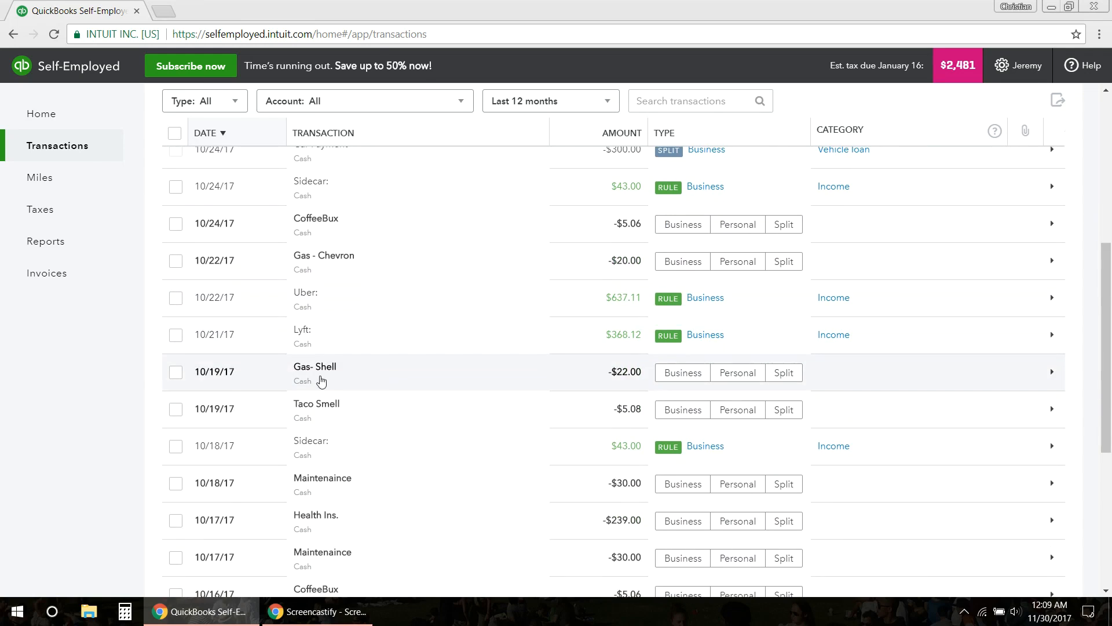
pyautogui.scroll(-3)
pyautogui.write('subs')
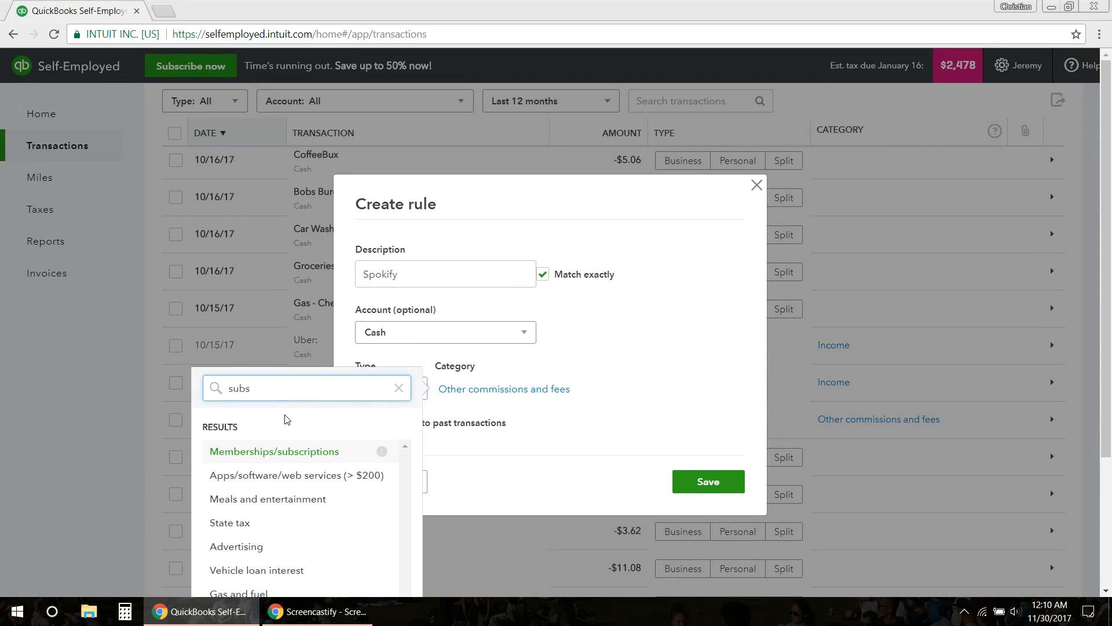
pyautogui.click(707, 481)
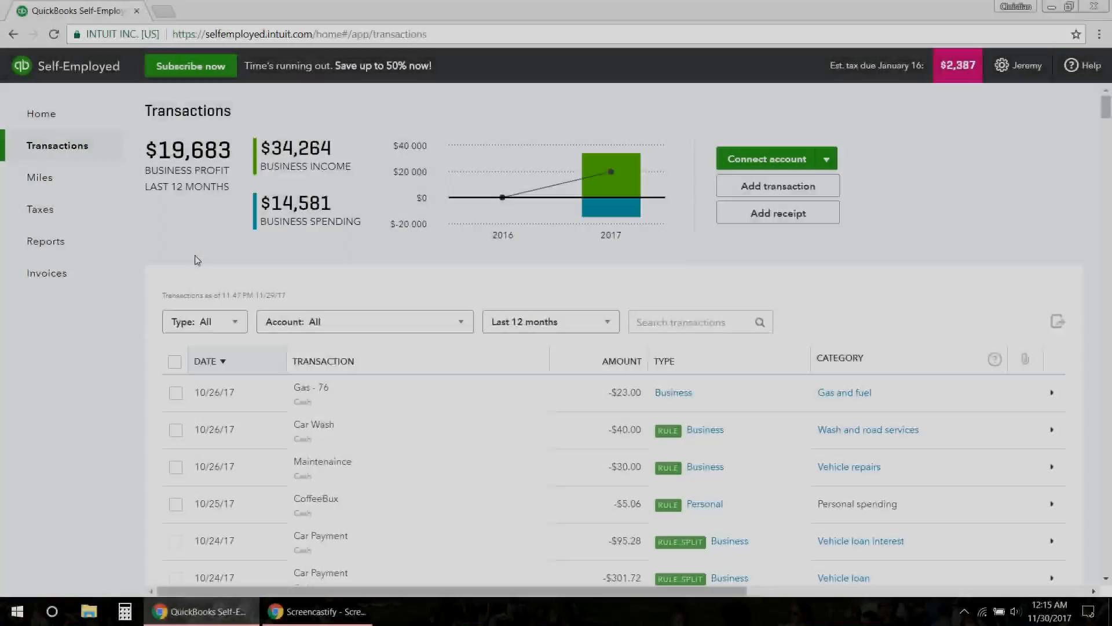
pyautogui.moveTo(627, 387)
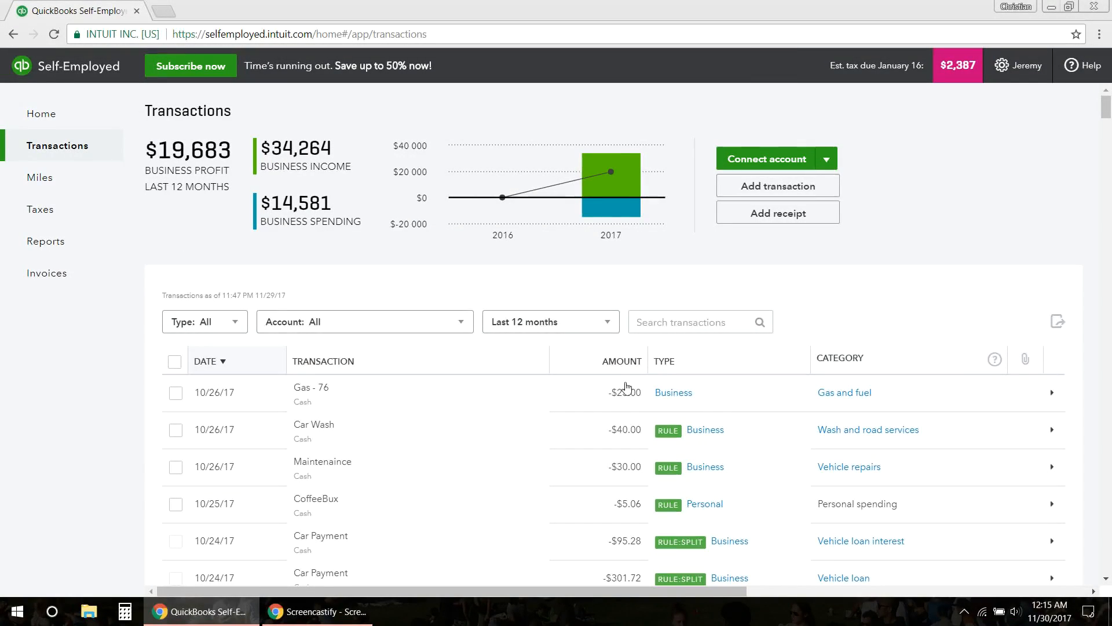
pyautogui.scroll(-3)
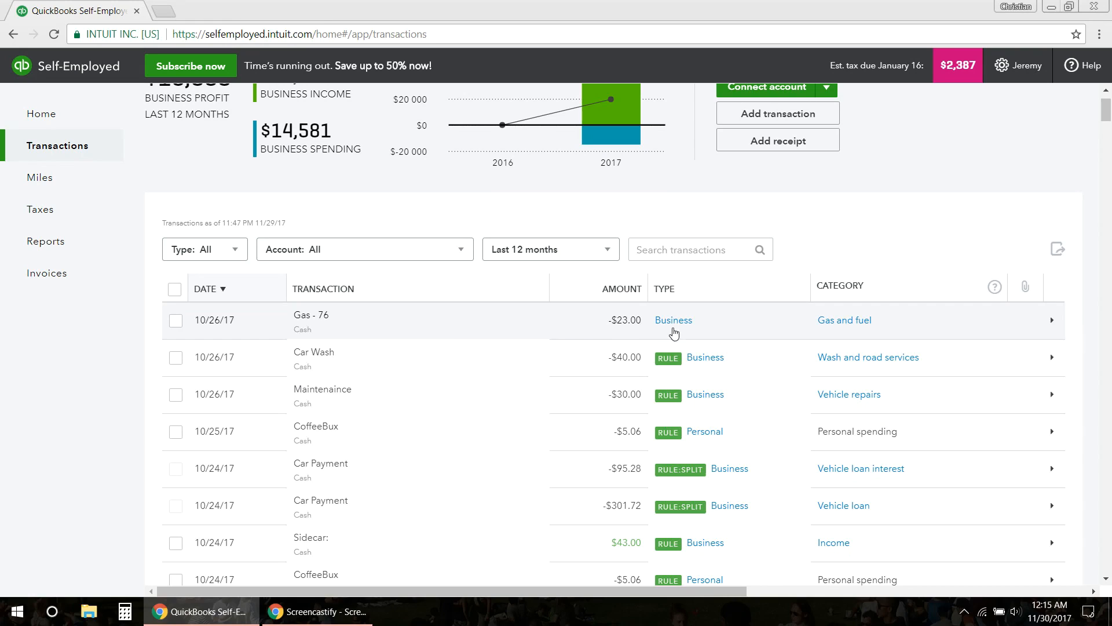
pyautogui.moveTo(681, 467)
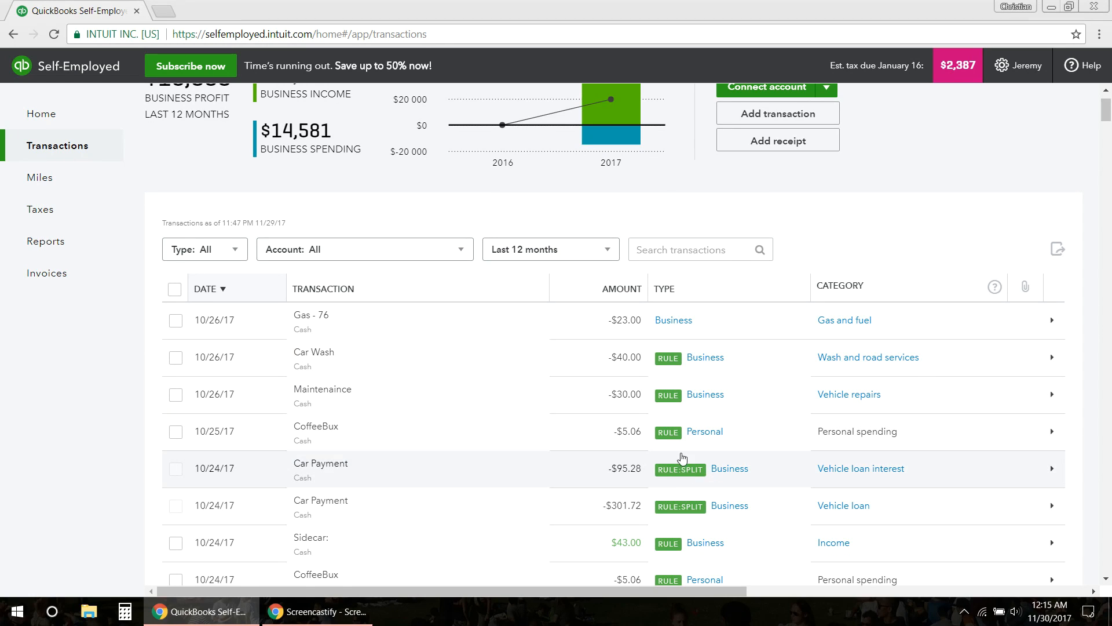
pyautogui.moveTo(707, 354)
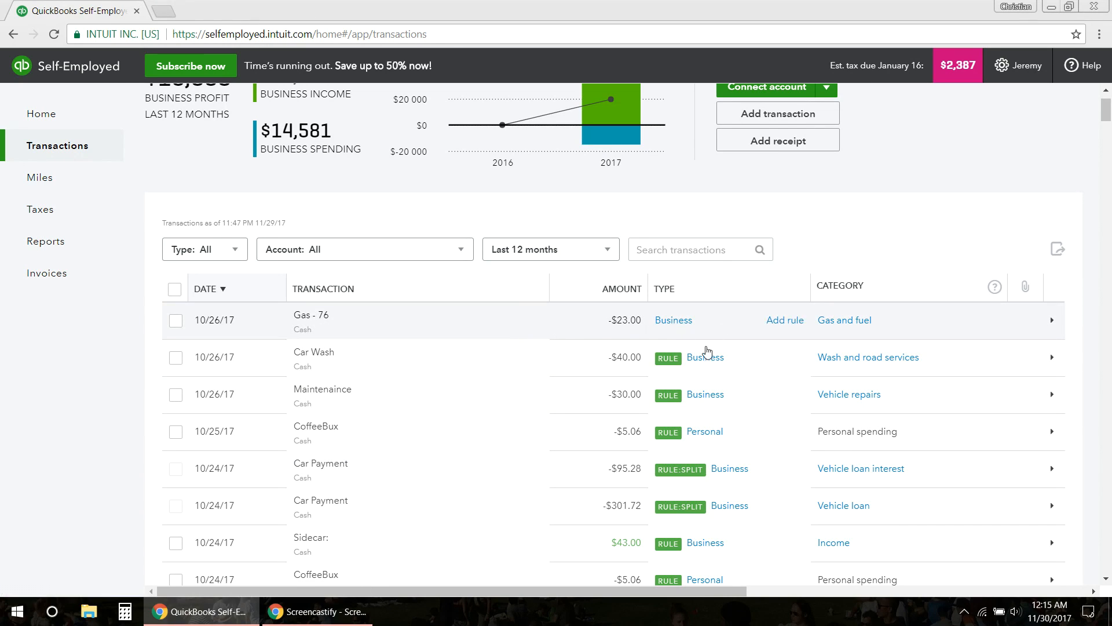
pyautogui.moveTo(737, 438)
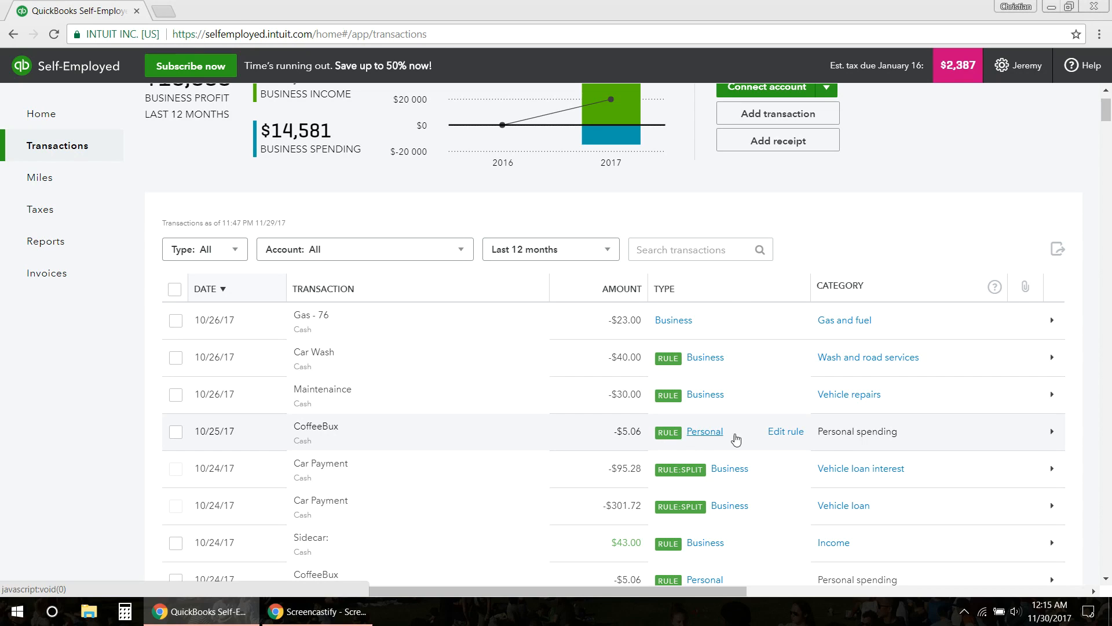
pyautogui.scroll(3)
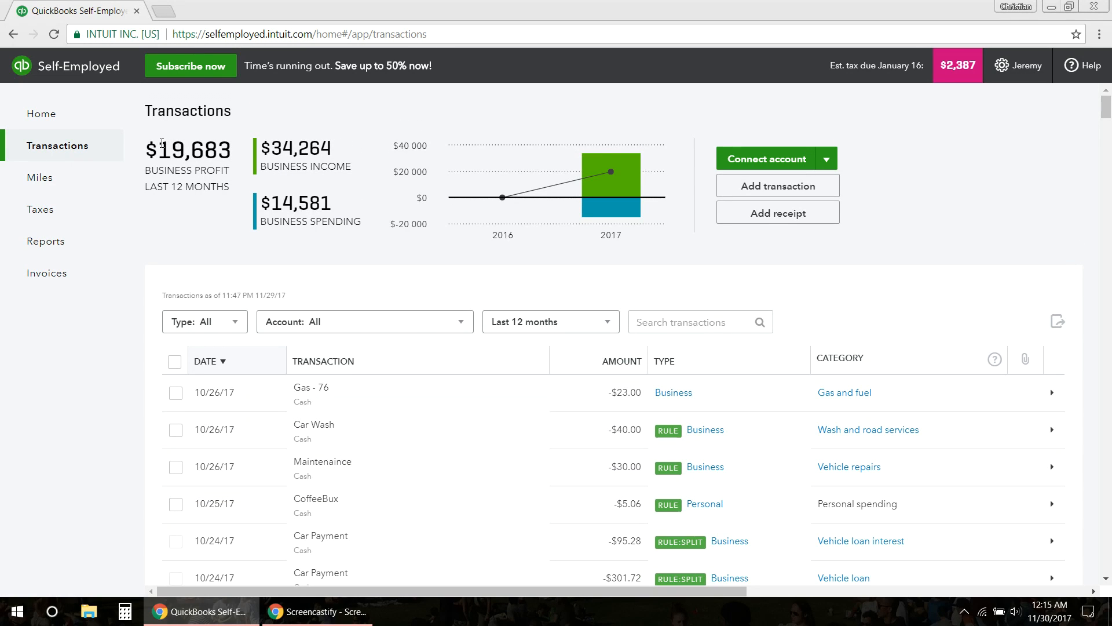
pyautogui.moveTo(358, 154)
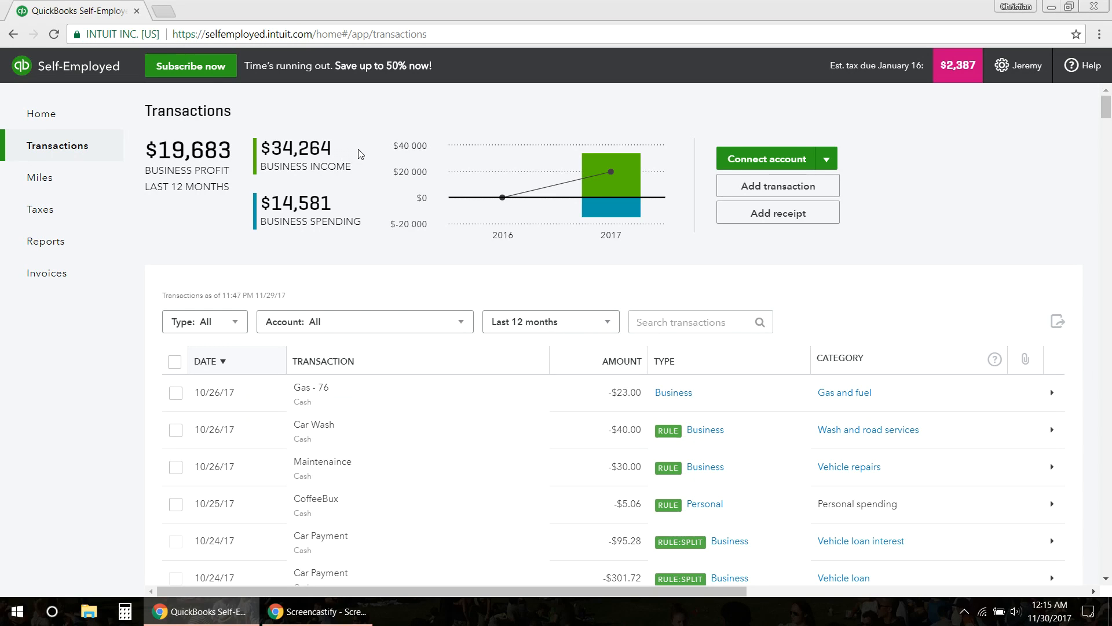
pyautogui.moveTo(296, 151)
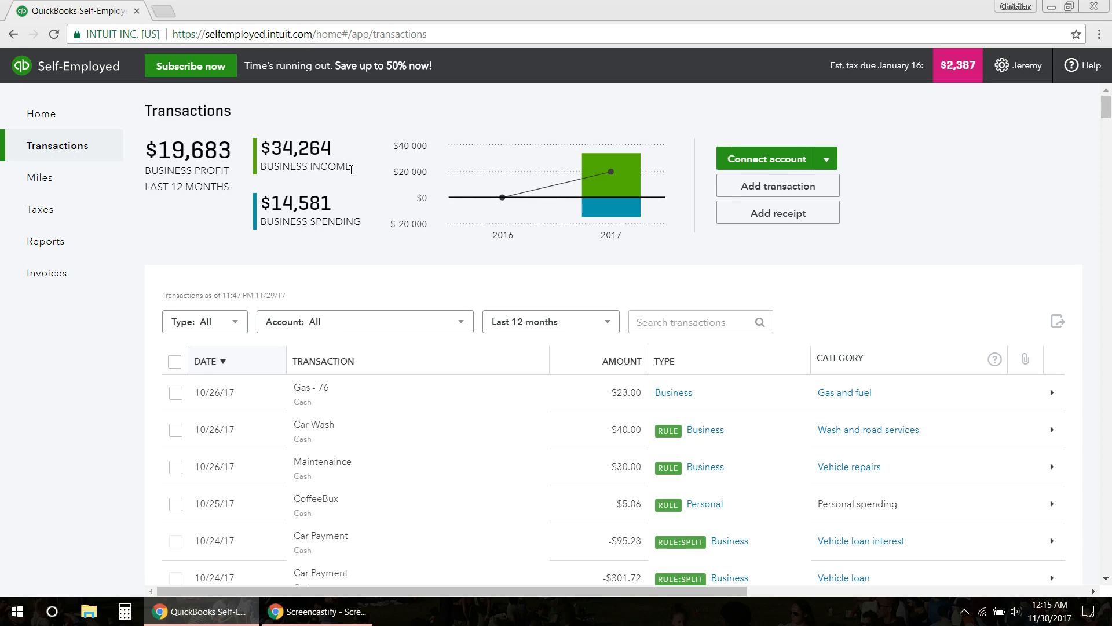
pyautogui.moveTo(352, 171)
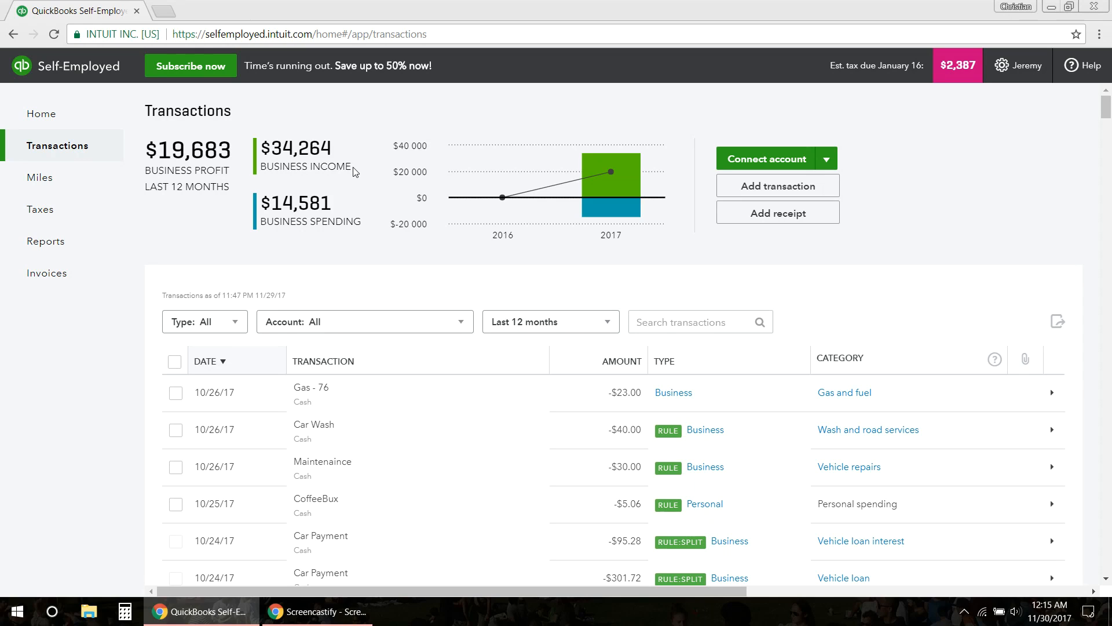
pyautogui.moveTo(275, 205)
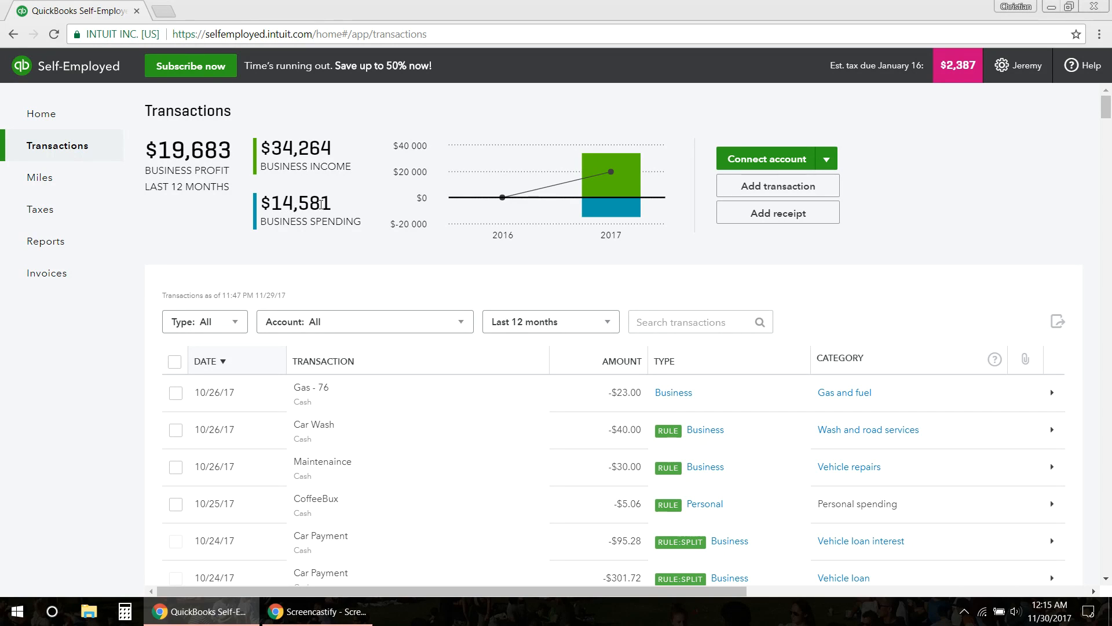
pyautogui.moveTo(367, 233)
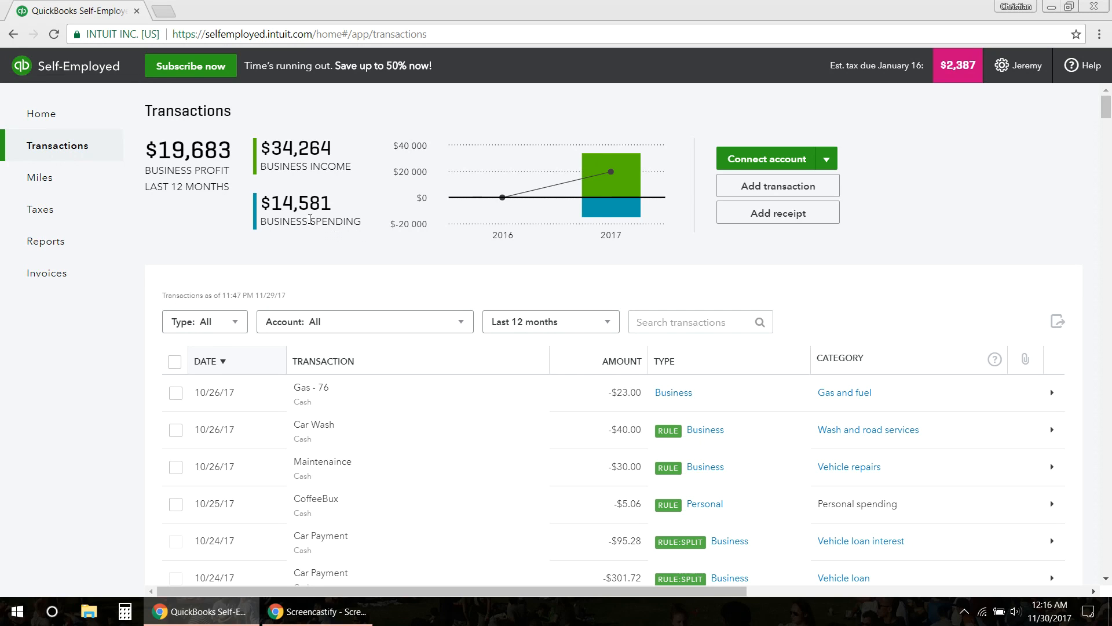
pyautogui.moveTo(334, 212)
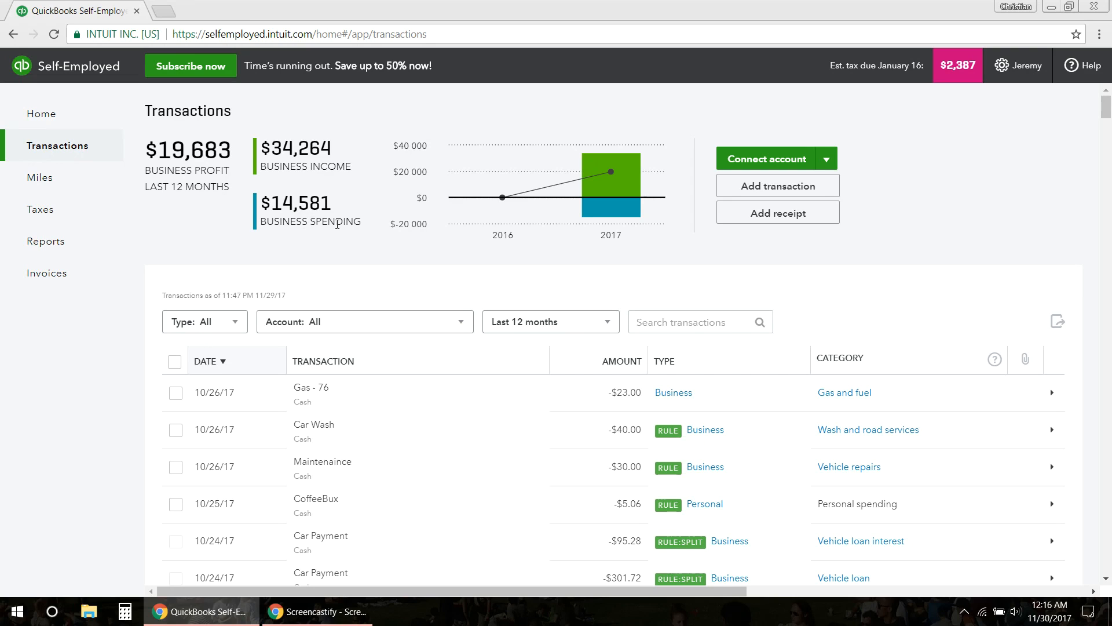
pyautogui.moveTo(318, 239)
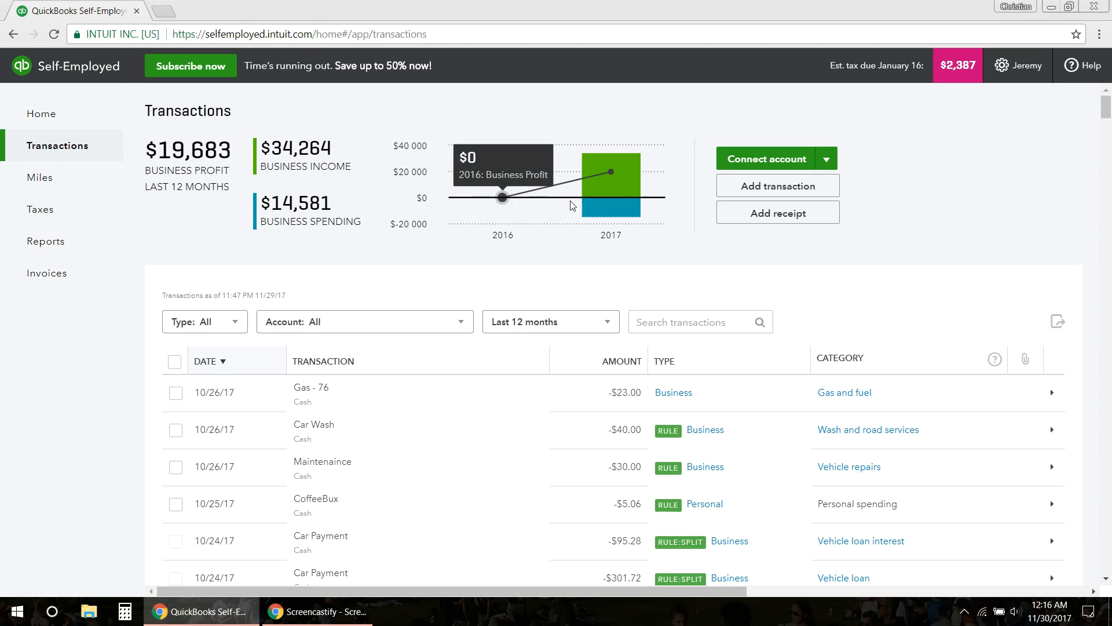
pyautogui.moveTo(308, 271)
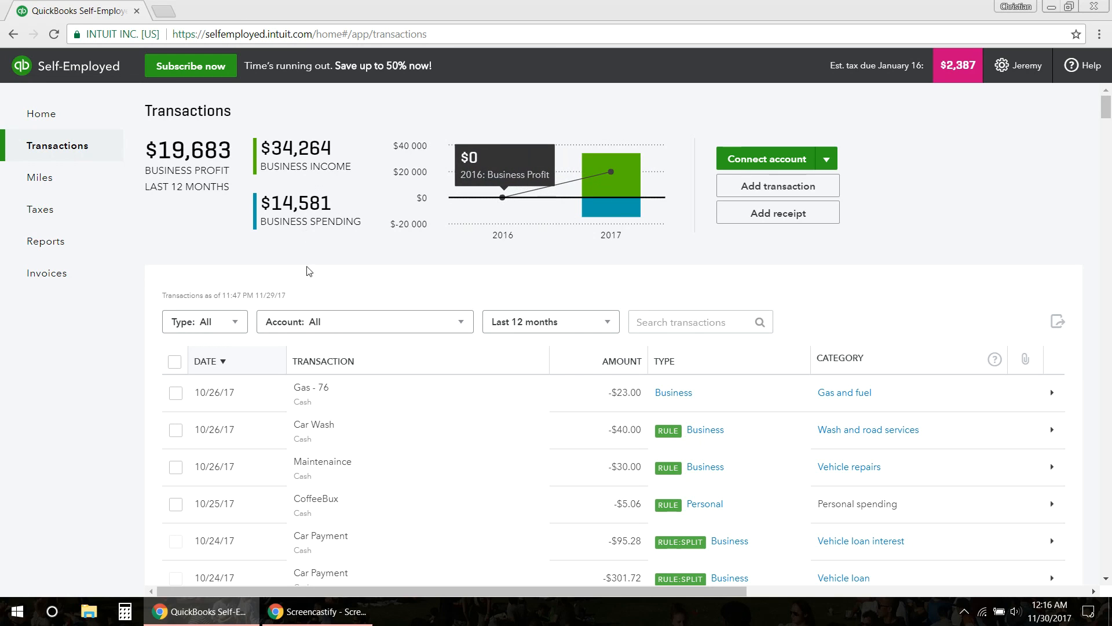
pyautogui.scroll(-3)
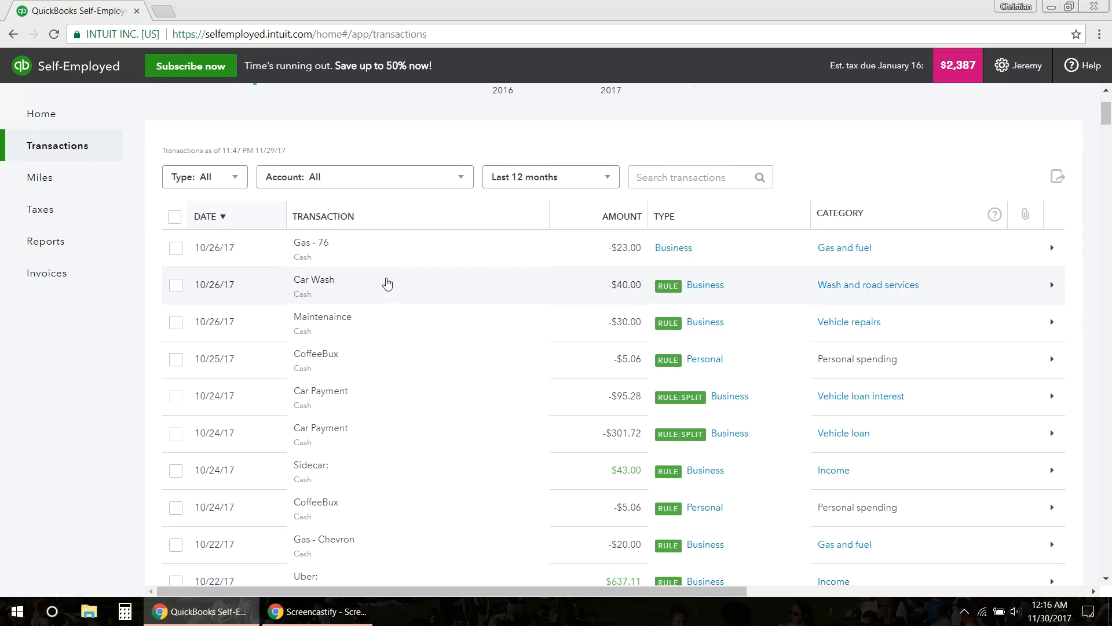
pyautogui.moveTo(380, 299)
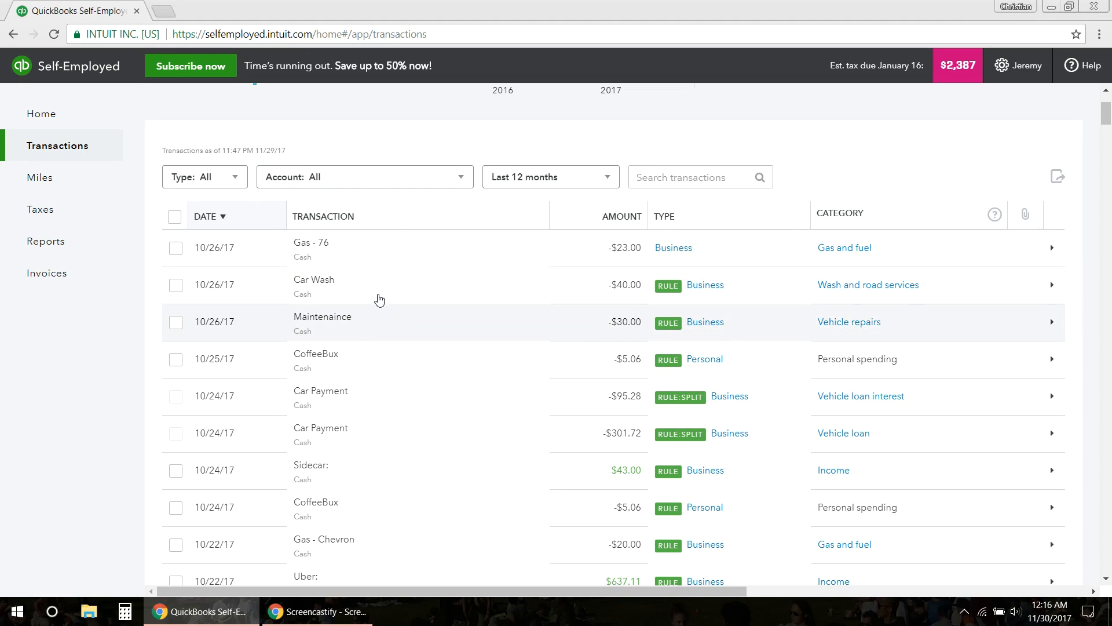
pyautogui.moveTo(386, 334)
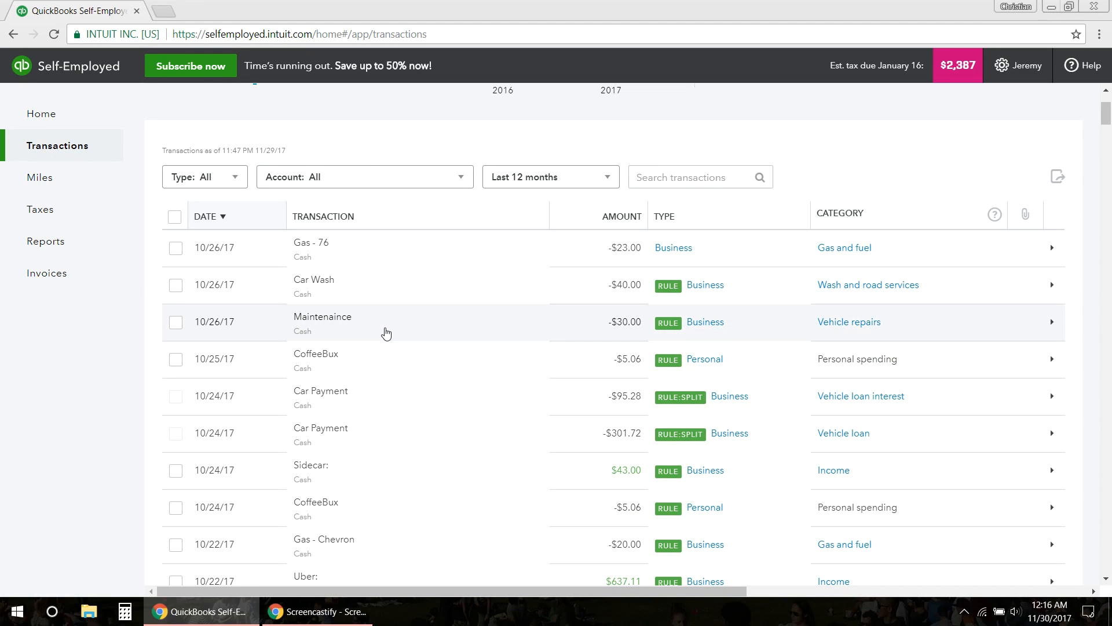
pyautogui.moveTo(391, 331)
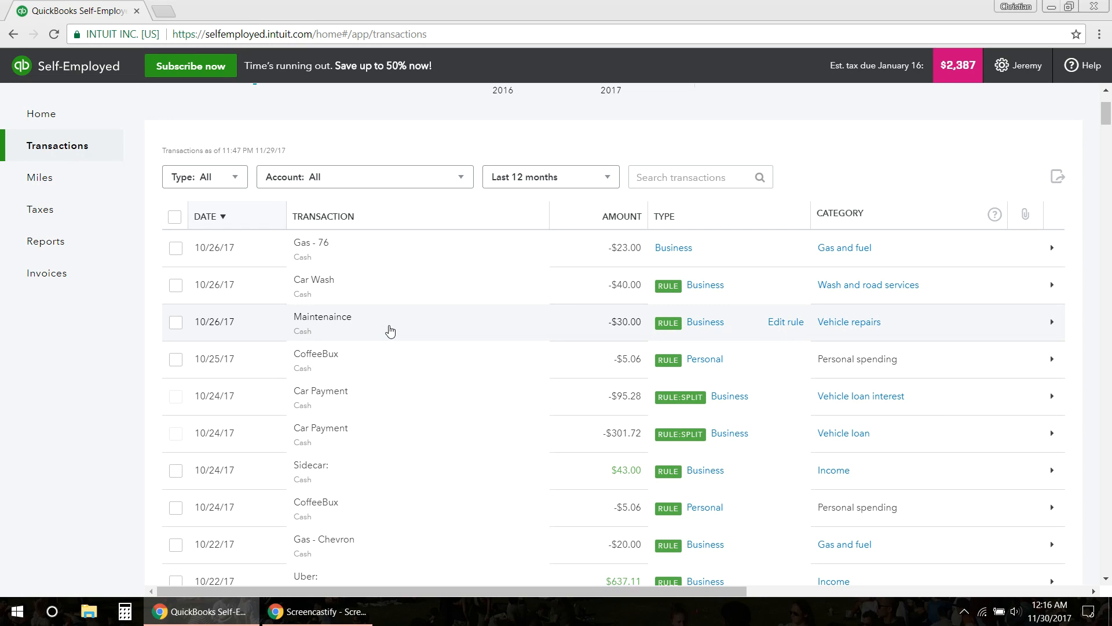
pyautogui.scroll(3)
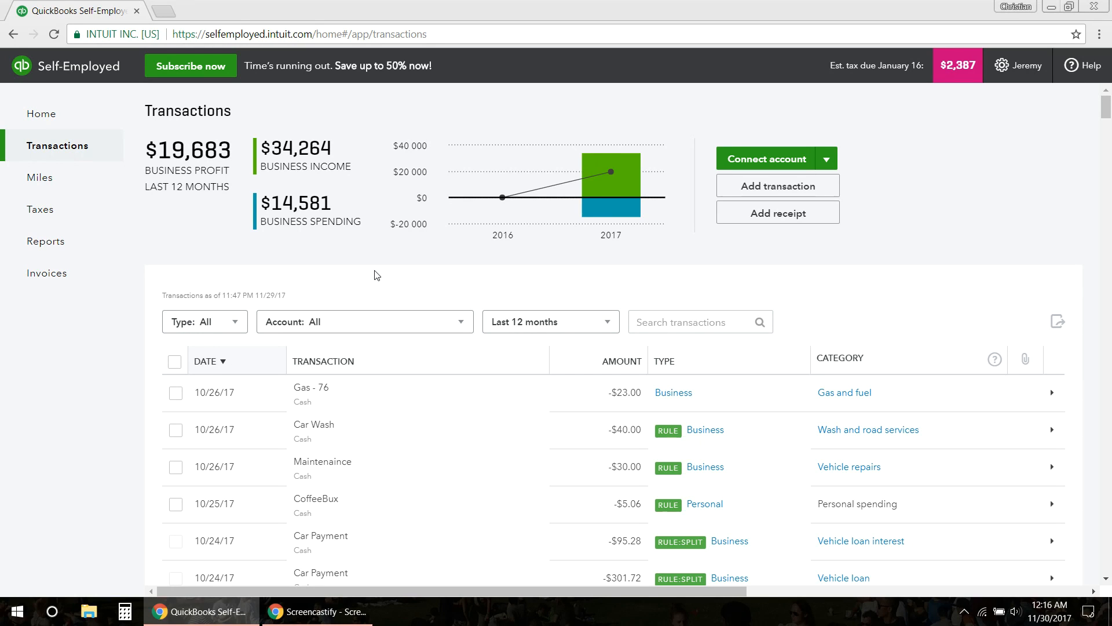
pyautogui.click(42, 113)
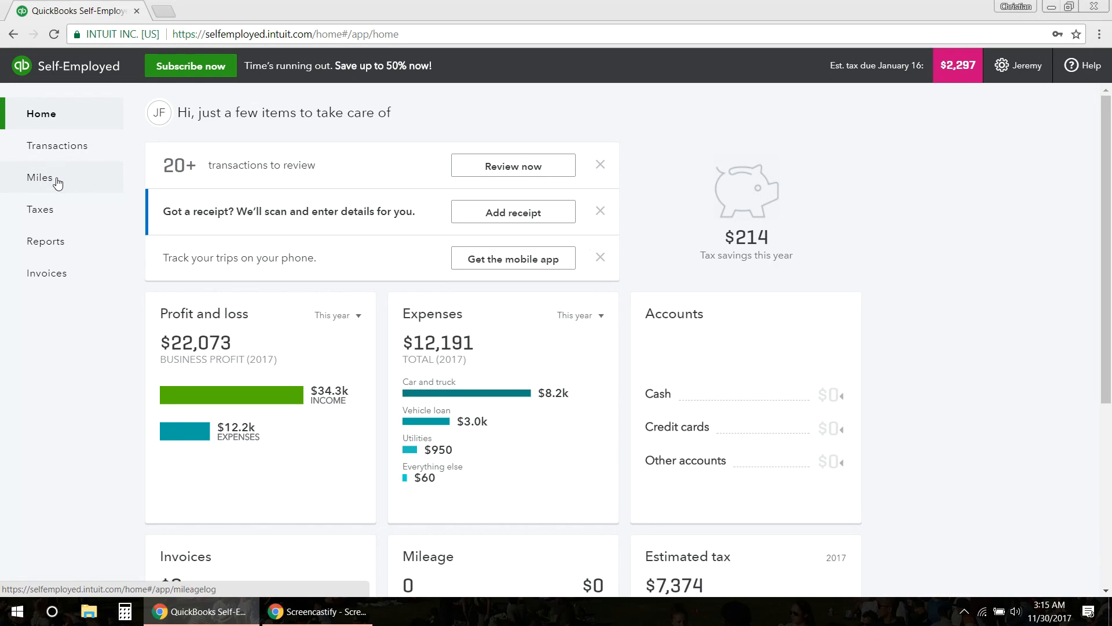
# Step: Open the Miles page from the left navigation
pyautogui.click(39, 177)
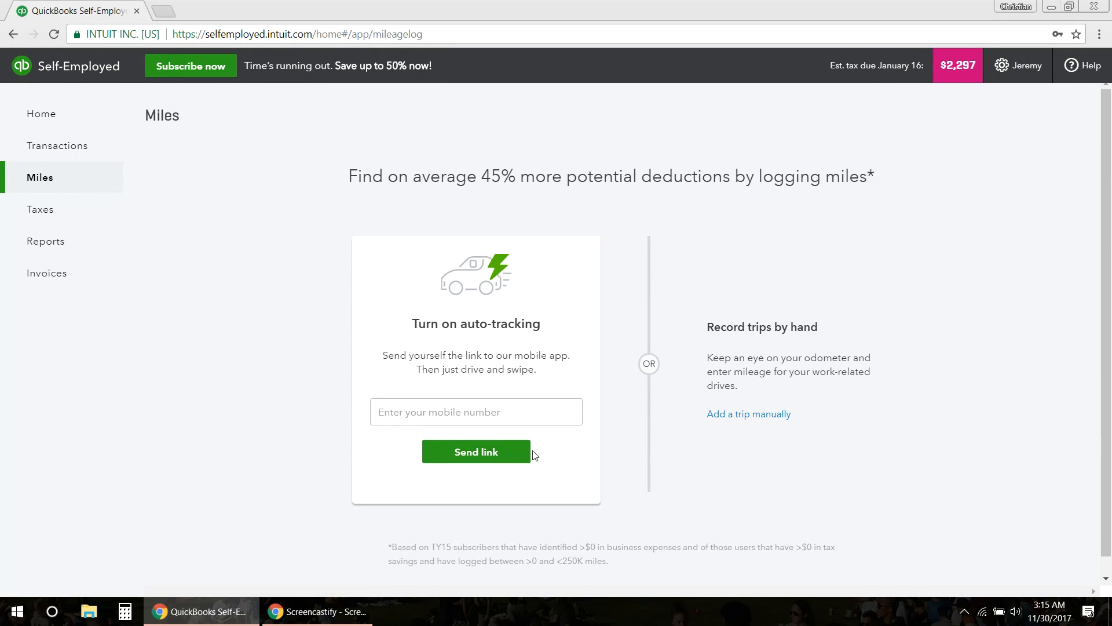
pyautogui.moveTo(756, 420)
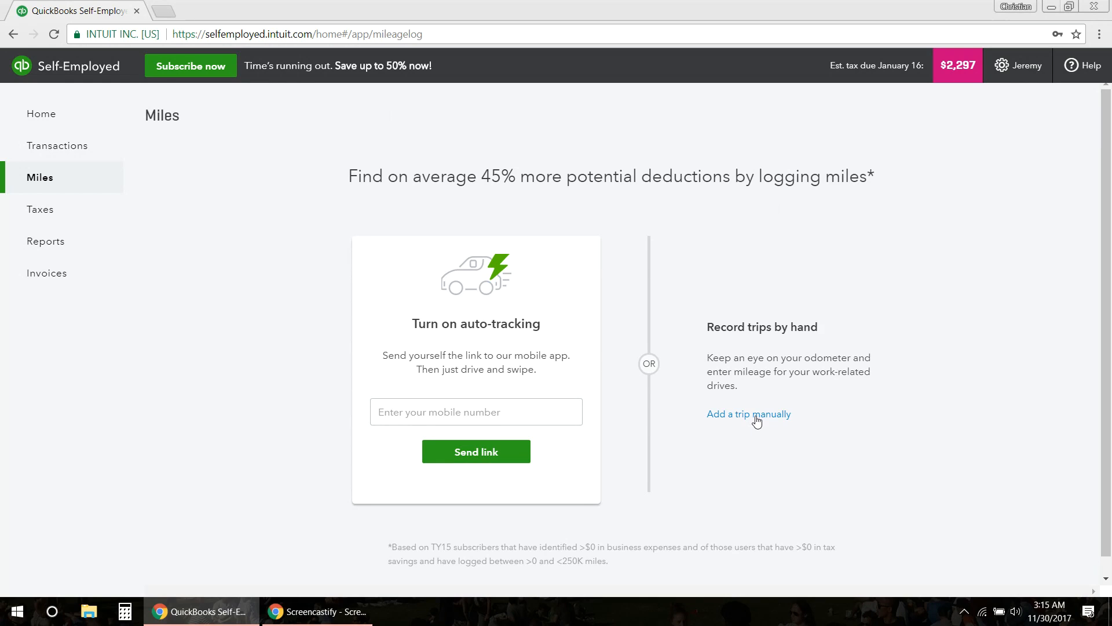
pyautogui.moveTo(505, 342)
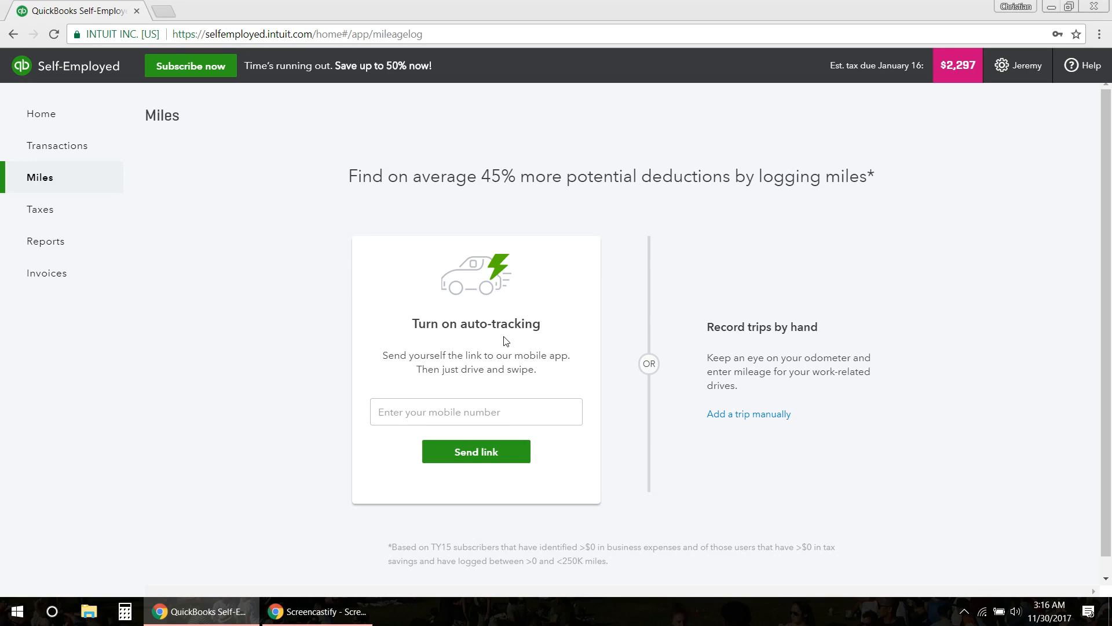
pyautogui.moveTo(647, 429)
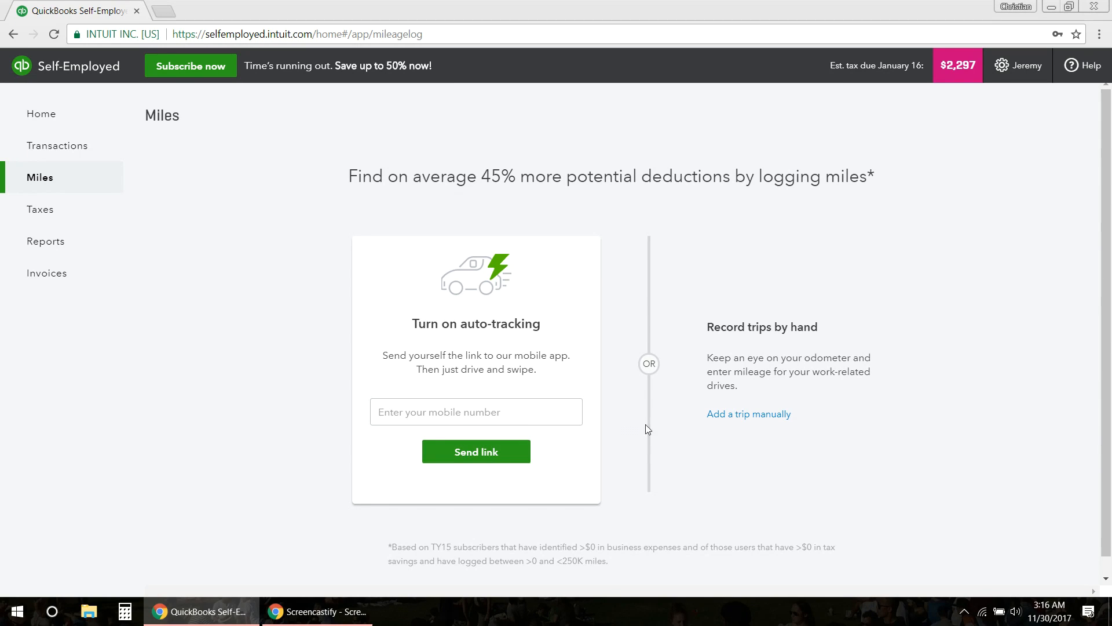
pyautogui.moveTo(732, 422)
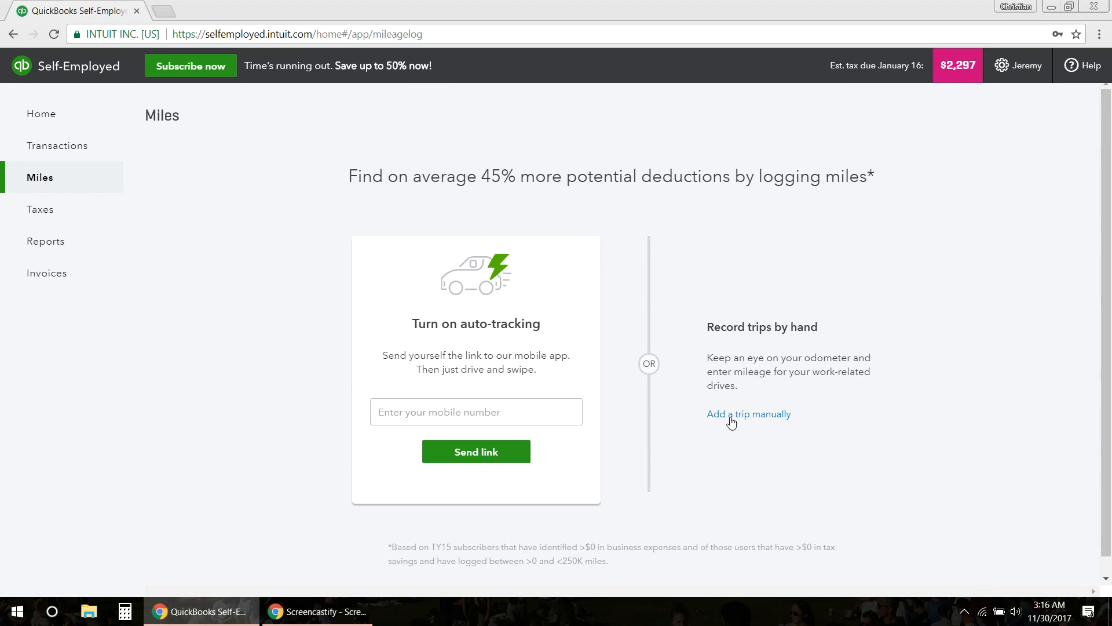
pyautogui.click(748, 414)
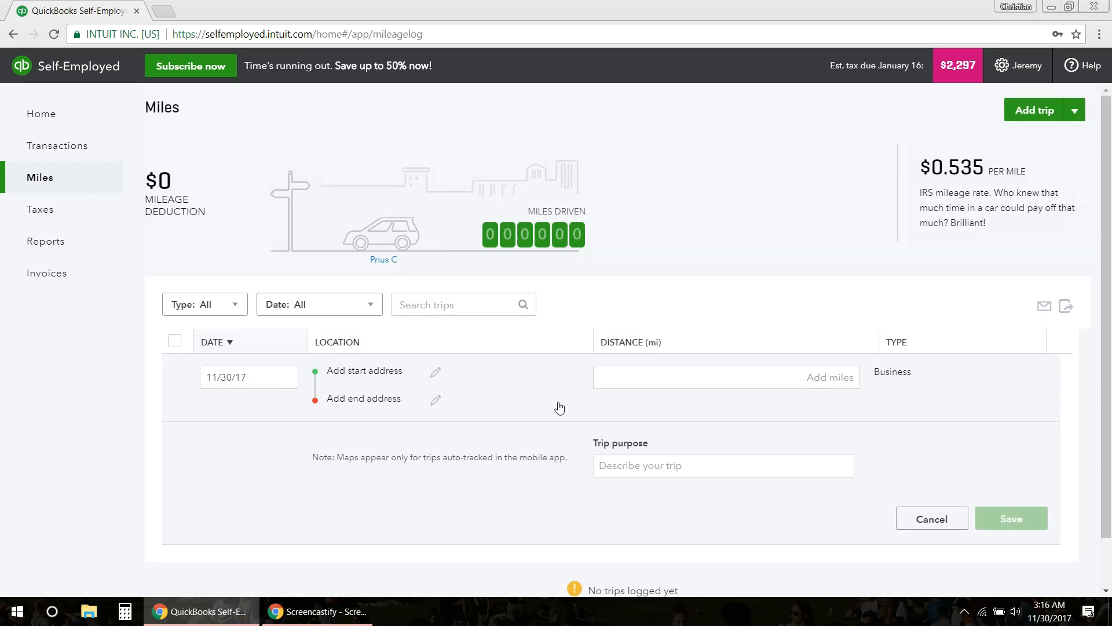
pyautogui.moveTo(1065, 125)
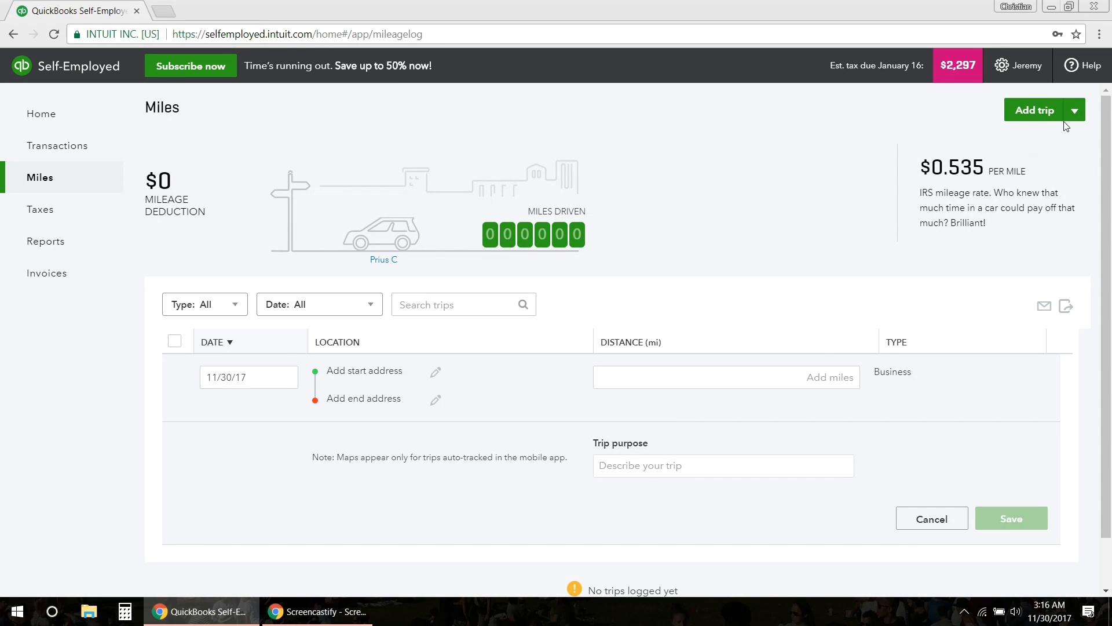
pyautogui.click(1075, 110)
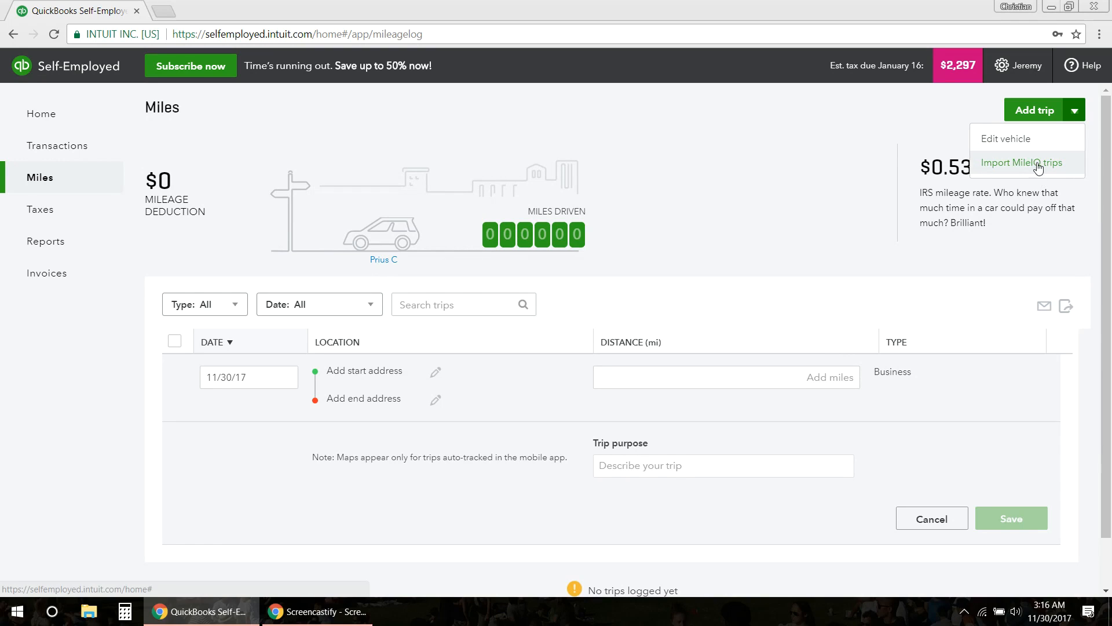
pyautogui.moveTo(1075, 173)
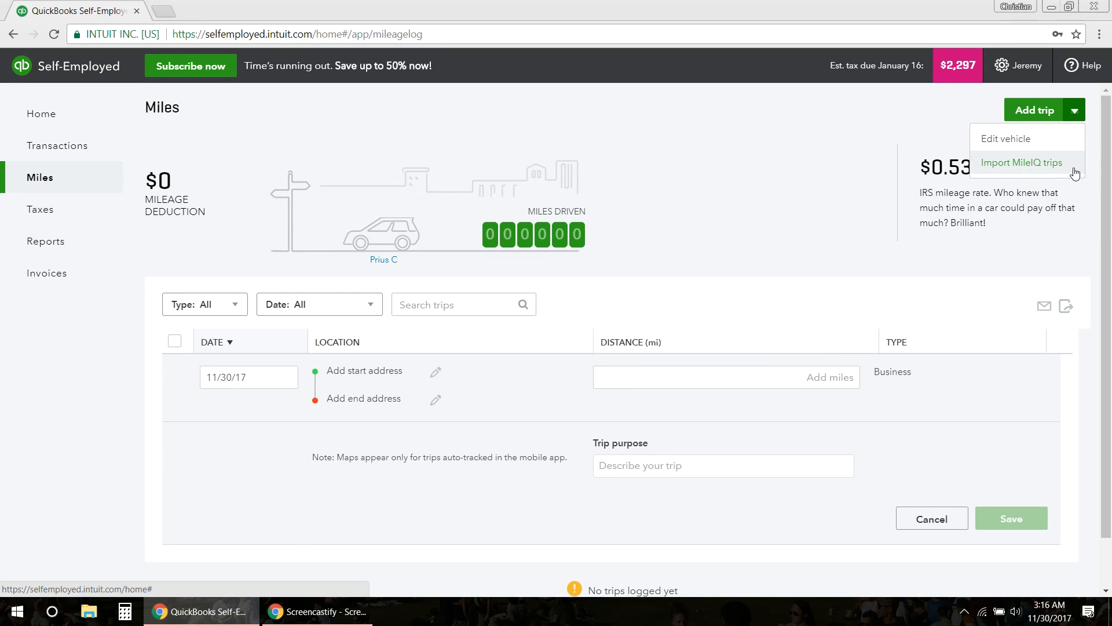
pyautogui.moveTo(1006, 138)
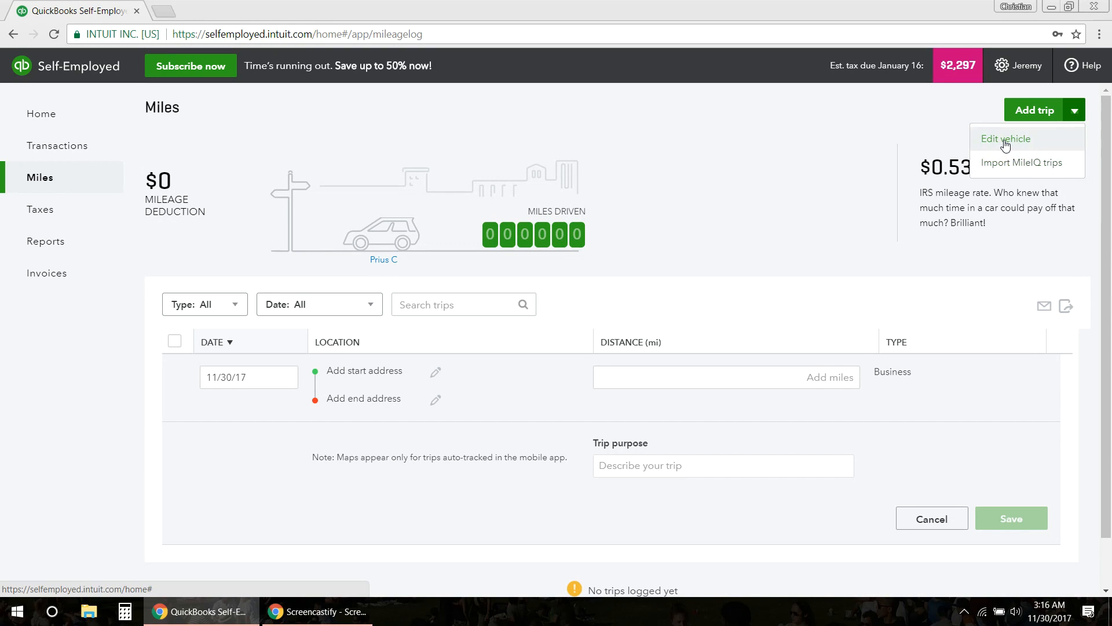
pyautogui.moveTo(1015, 148)
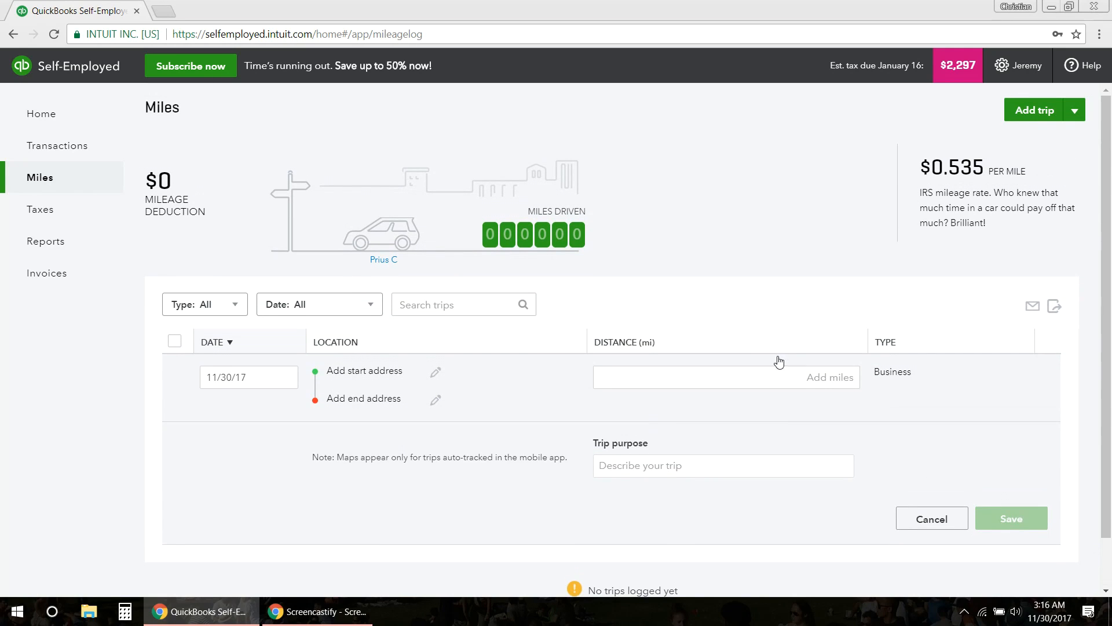
pyautogui.moveTo(746, 361)
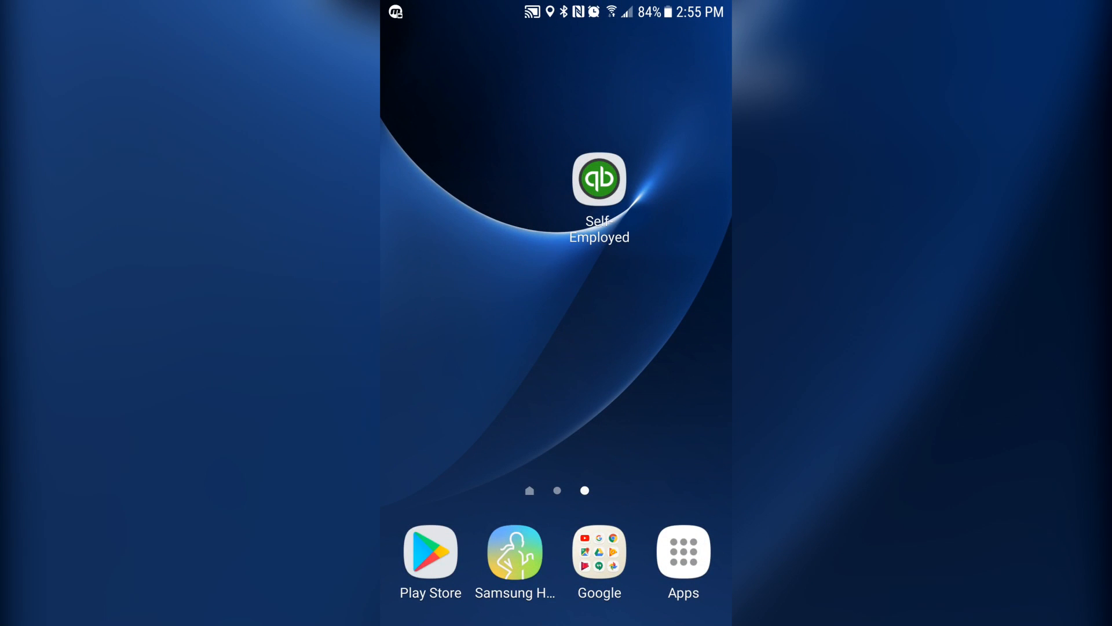
# Step: Launch the Self Employed app, return to the trip list and toggle automatic mileage tracking
pyautogui.click(598, 178)
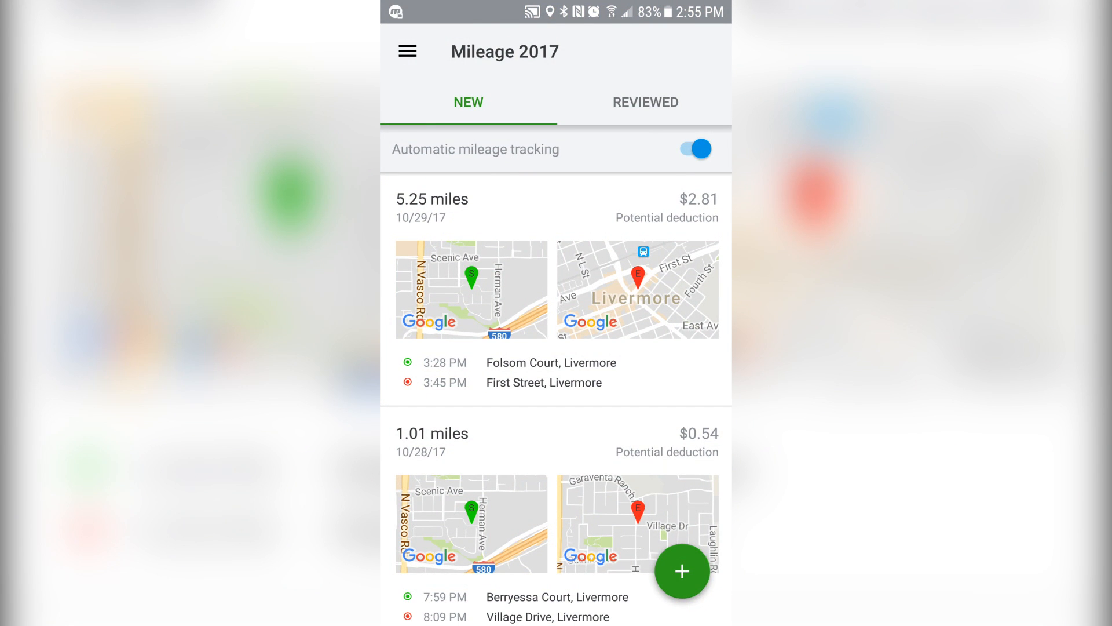
pyautogui.click(407, 50)
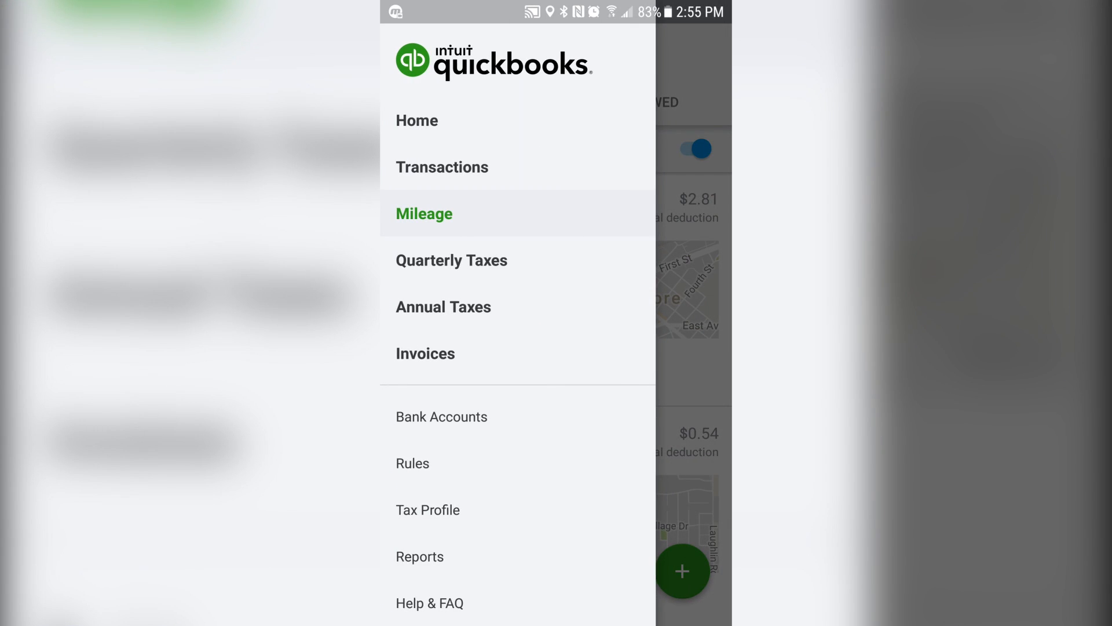
pyautogui.click(424, 214)
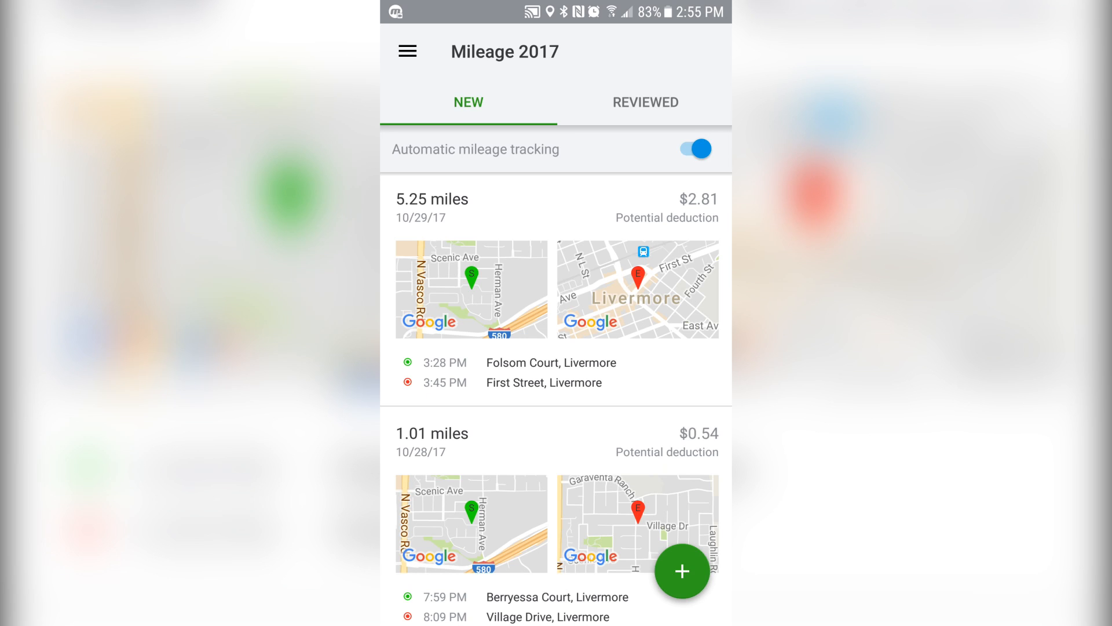
pyautogui.click(694, 149)
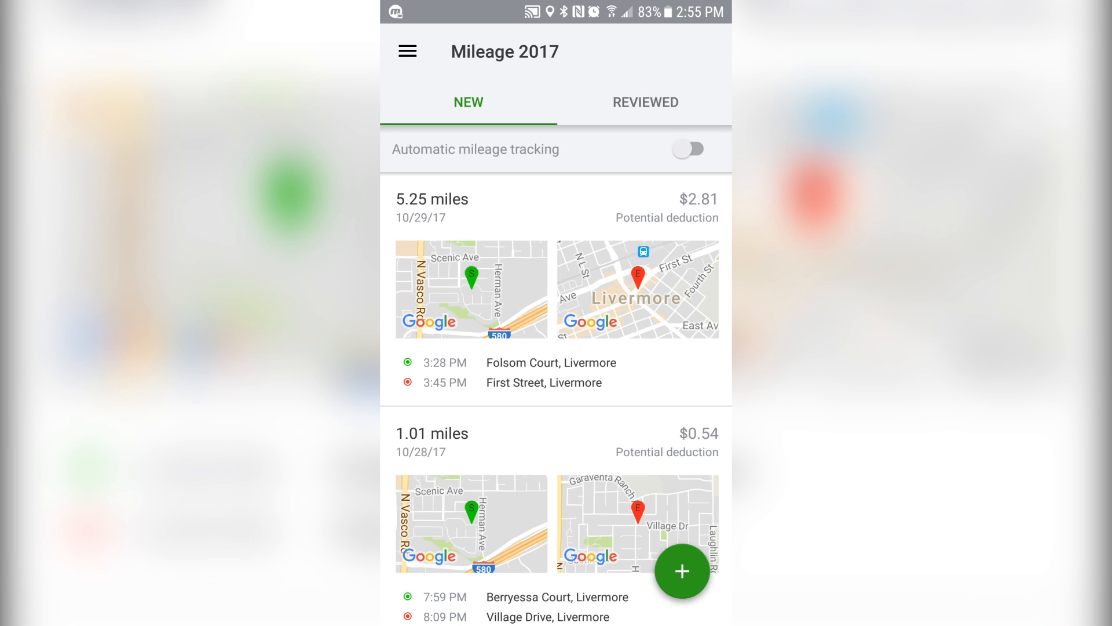
pyautogui.click(686, 149)
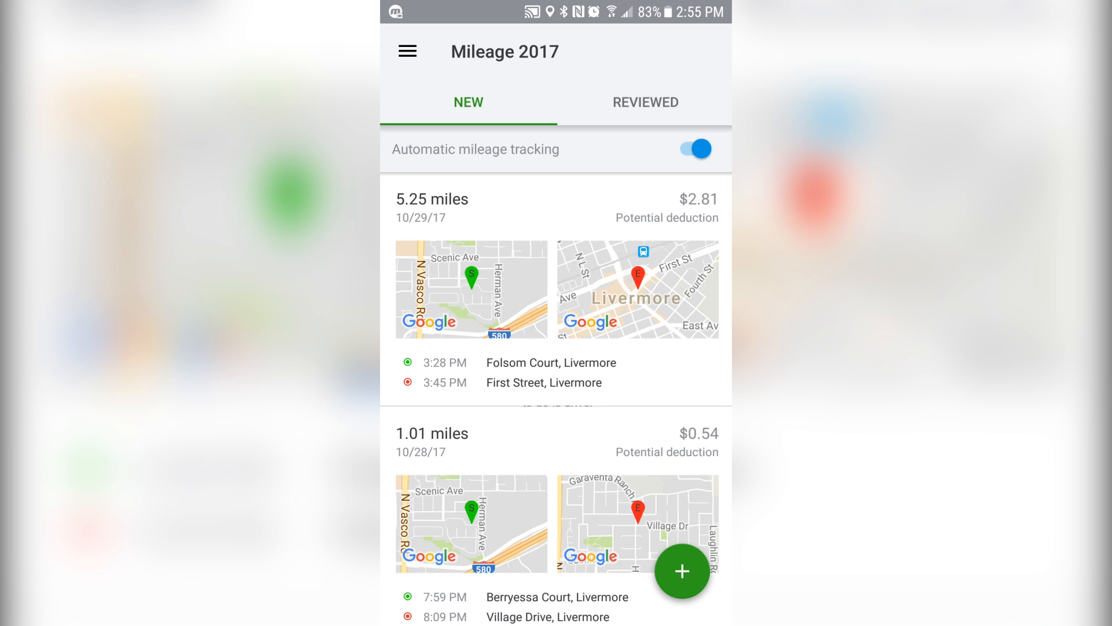
pyautogui.click(689, 149)
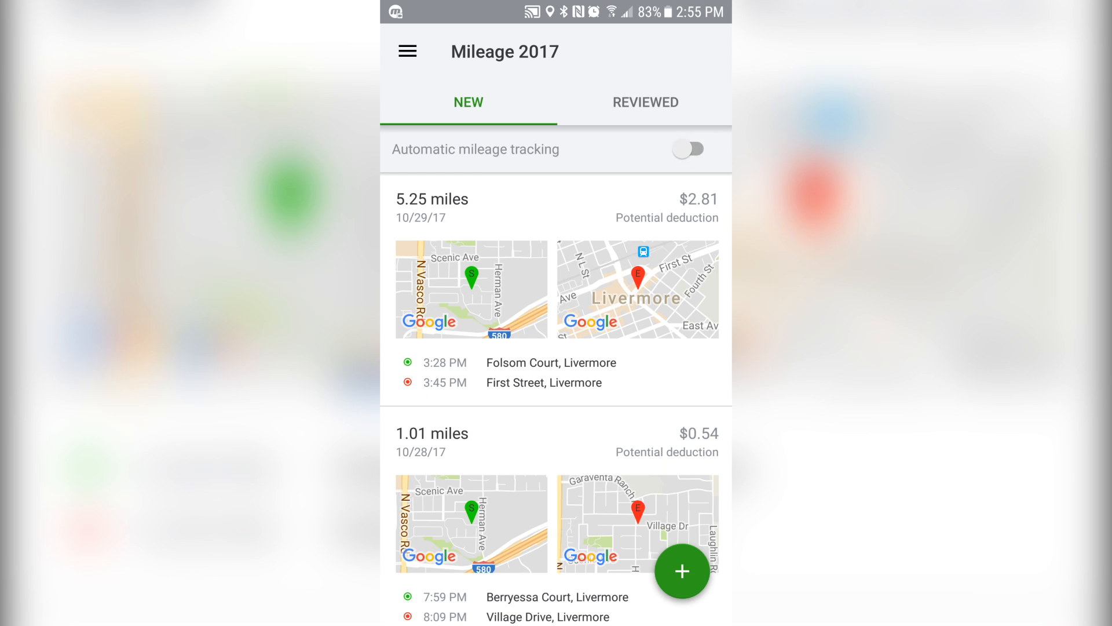
# Step: Mark the 5.25-mile 10/29/17 trip as Business for Rideshare driving and save
pyautogui.click(686, 149)
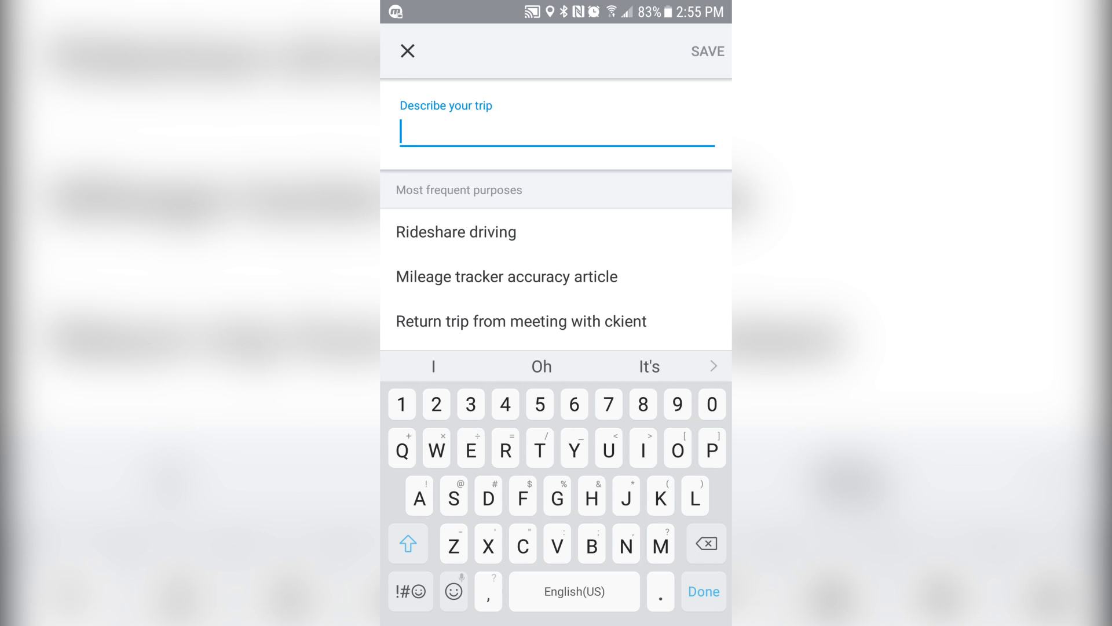
pyautogui.click(456, 231)
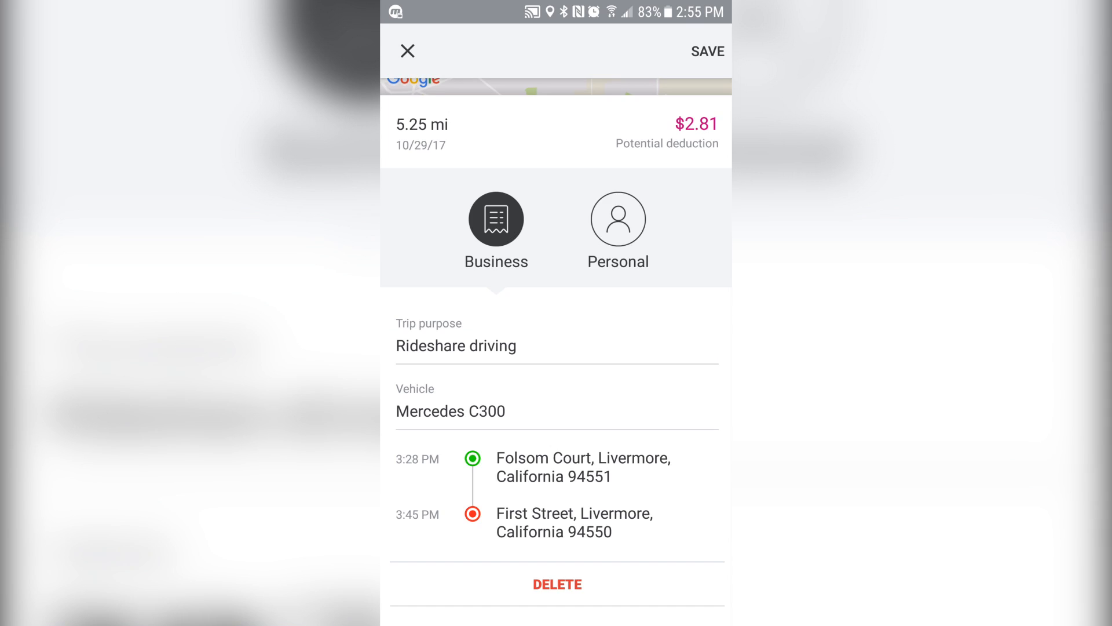
pyautogui.click(706, 51)
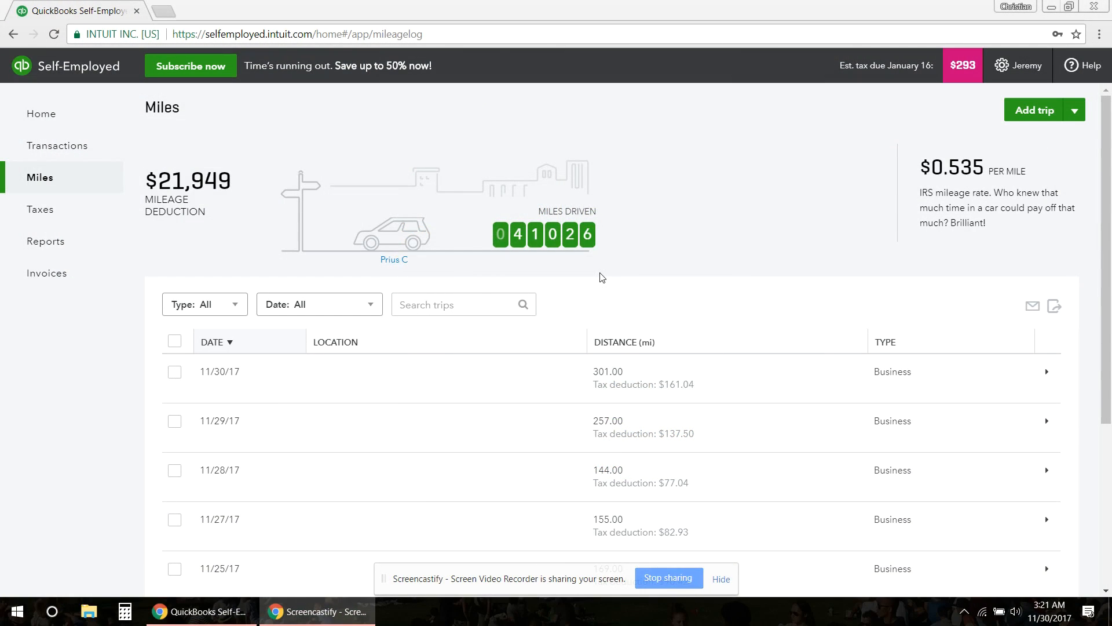
pyautogui.moveTo(964, 79)
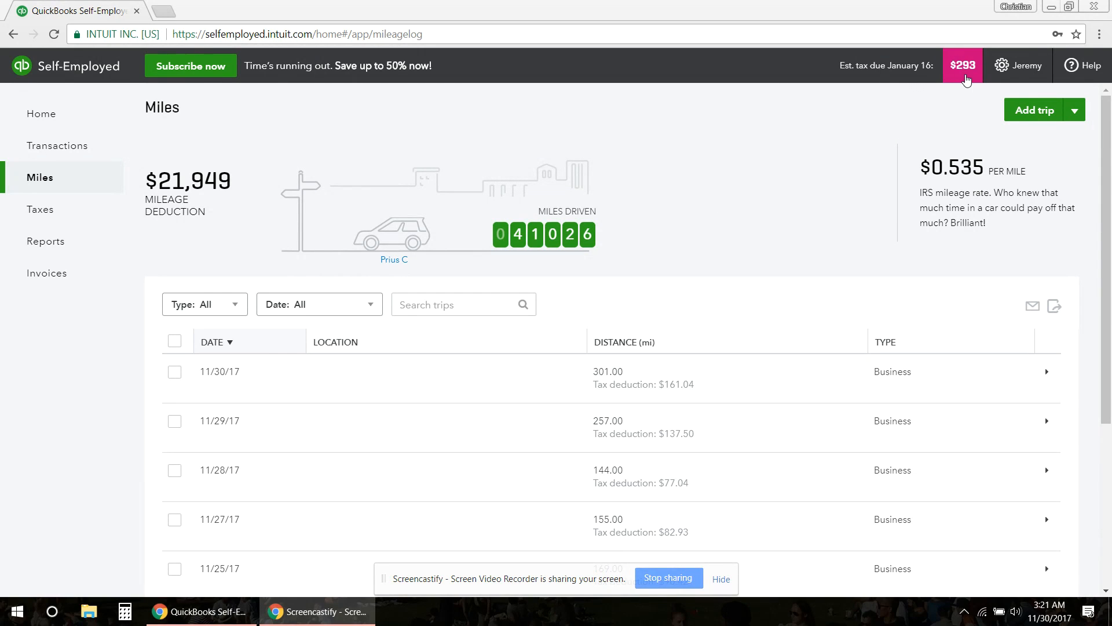
pyautogui.moveTo(705, 250)
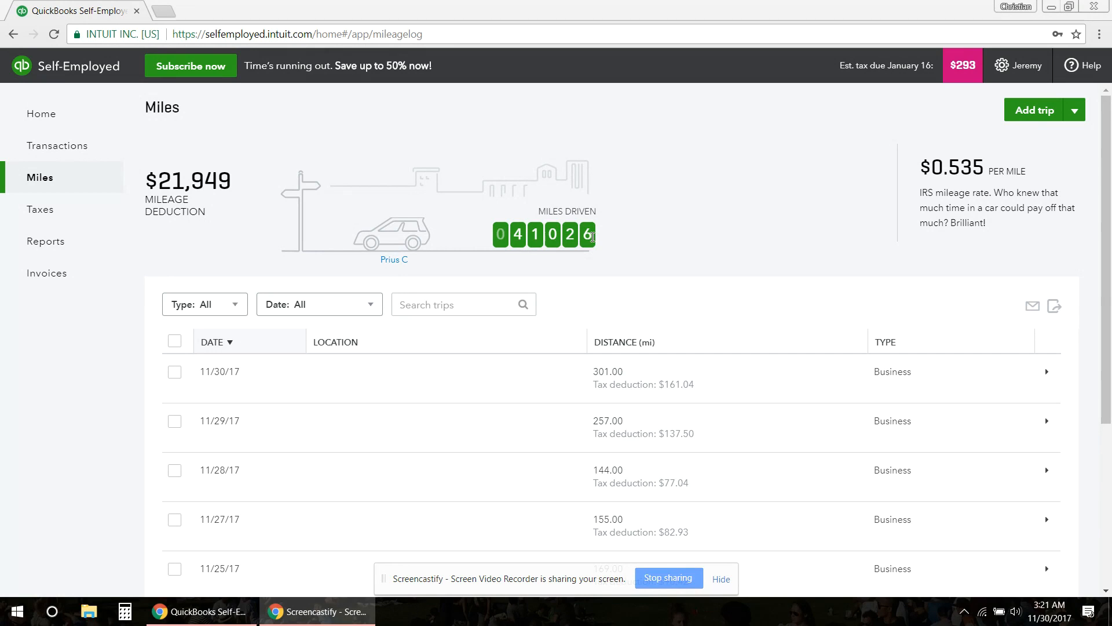
pyautogui.moveTo(645, 257)
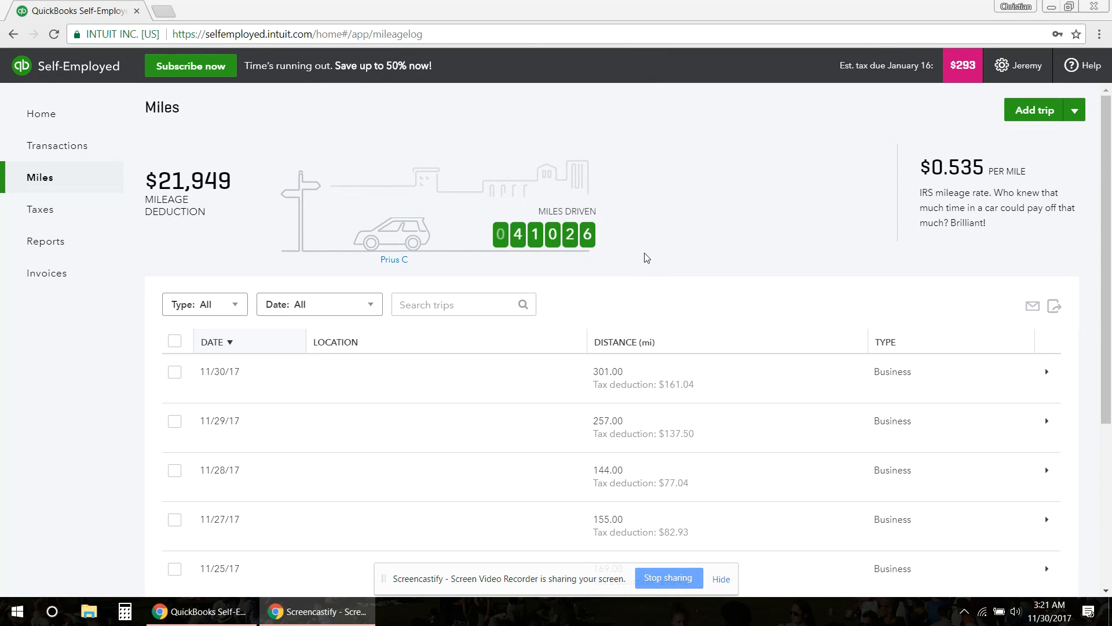
pyautogui.moveTo(659, 215)
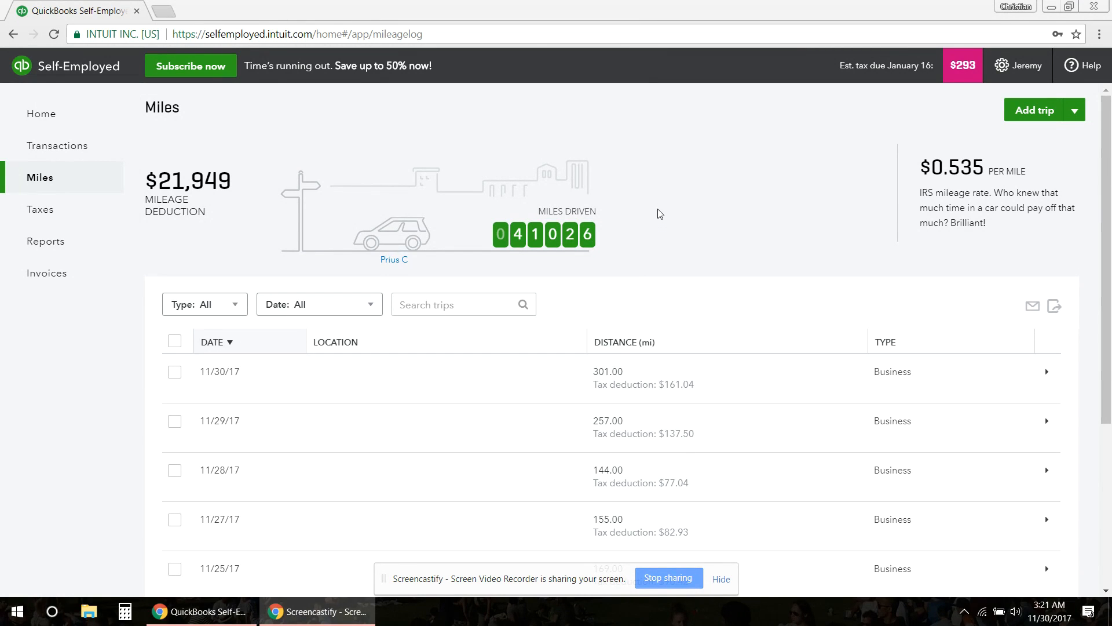
pyautogui.moveTo(270, 229)
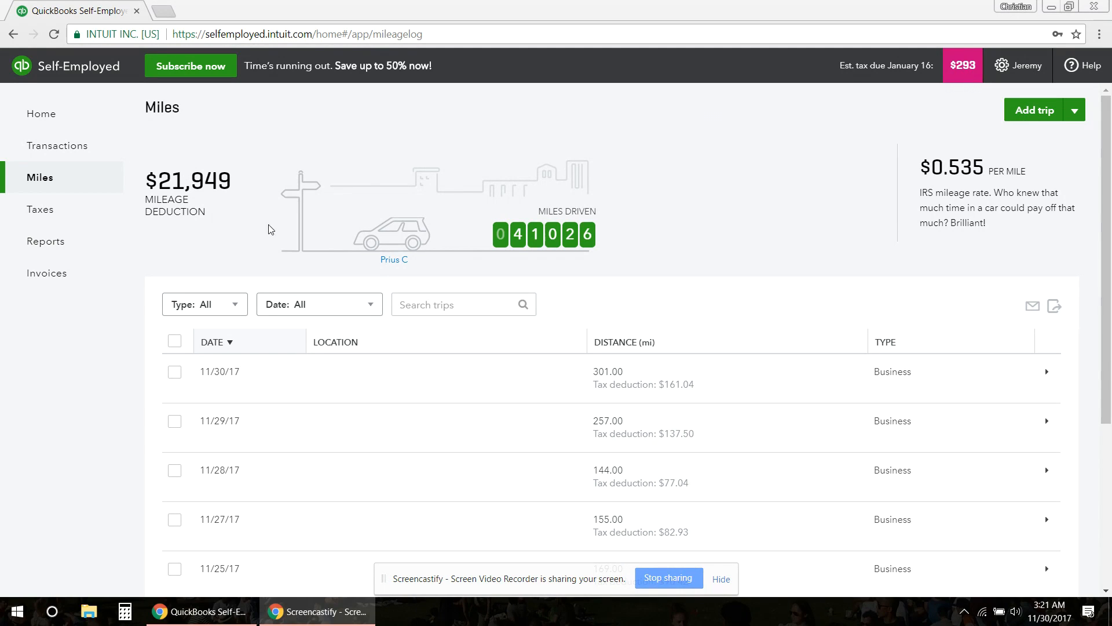
# Step: Return to the Home dashboard showing $22,073 business profit
pyautogui.click(42, 113)
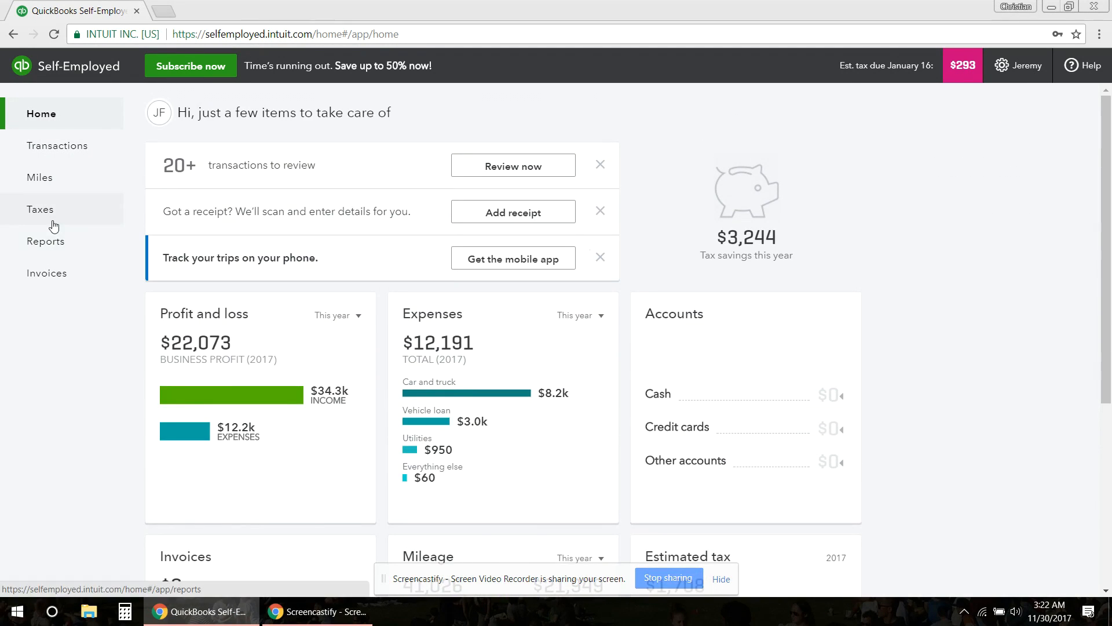
pyautogui.click(40, 209)
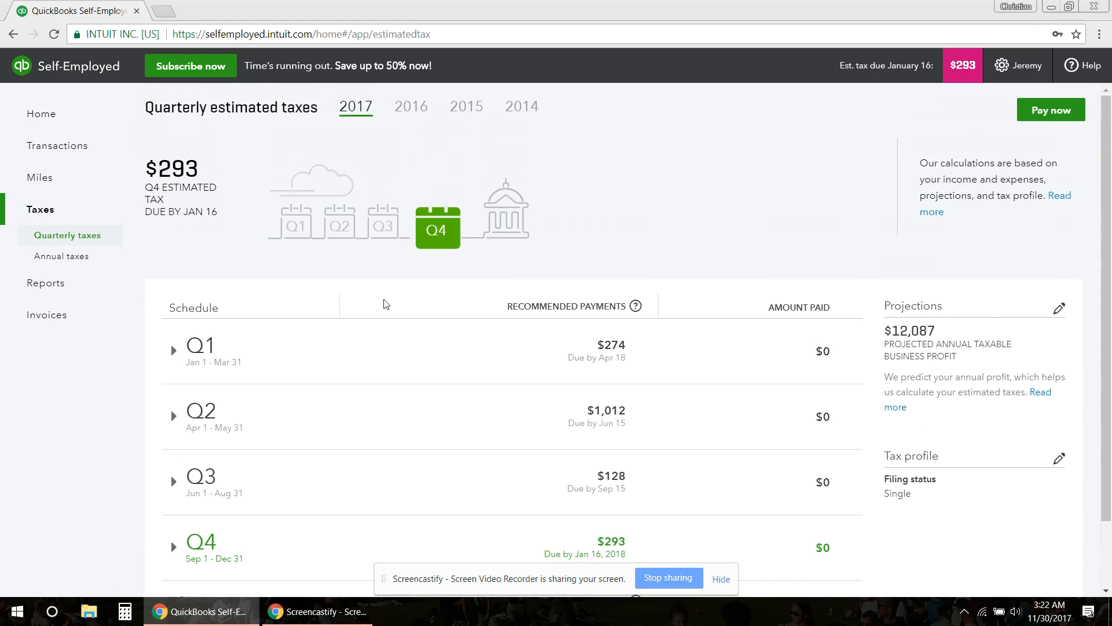
pyautogui.click(46, 283)
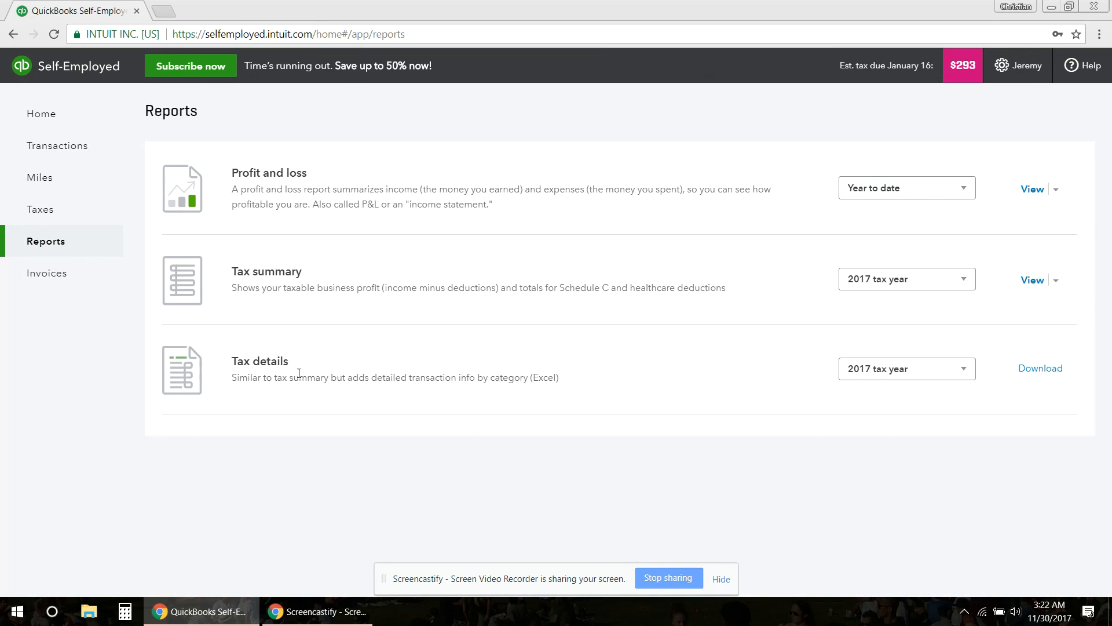
pyautogui.moveTo(906, 288)
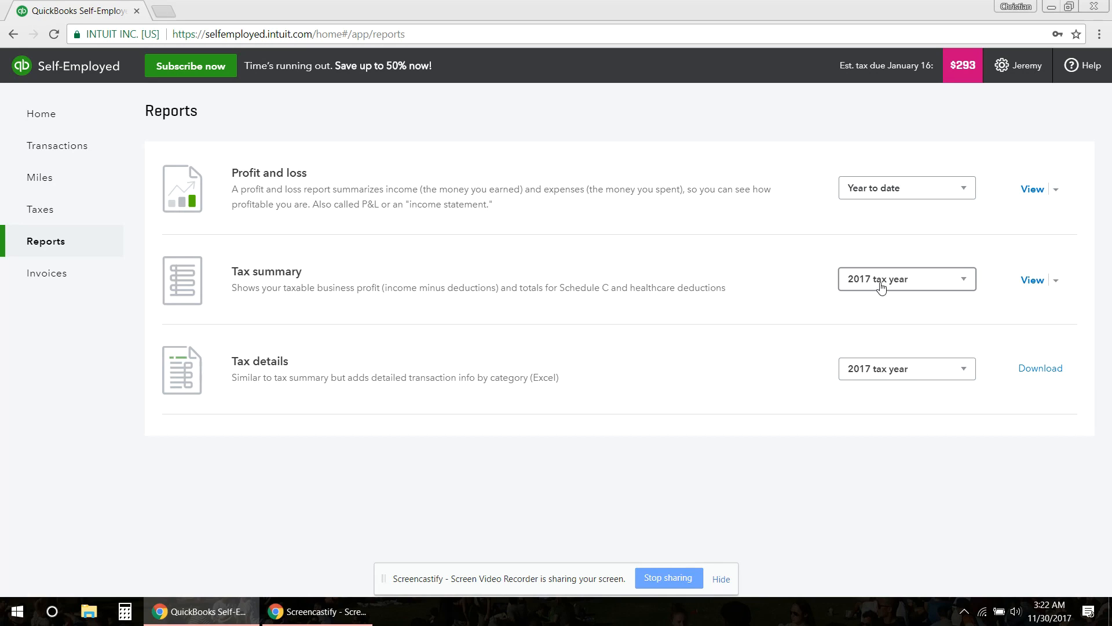
pyautogui.click(46, 273)
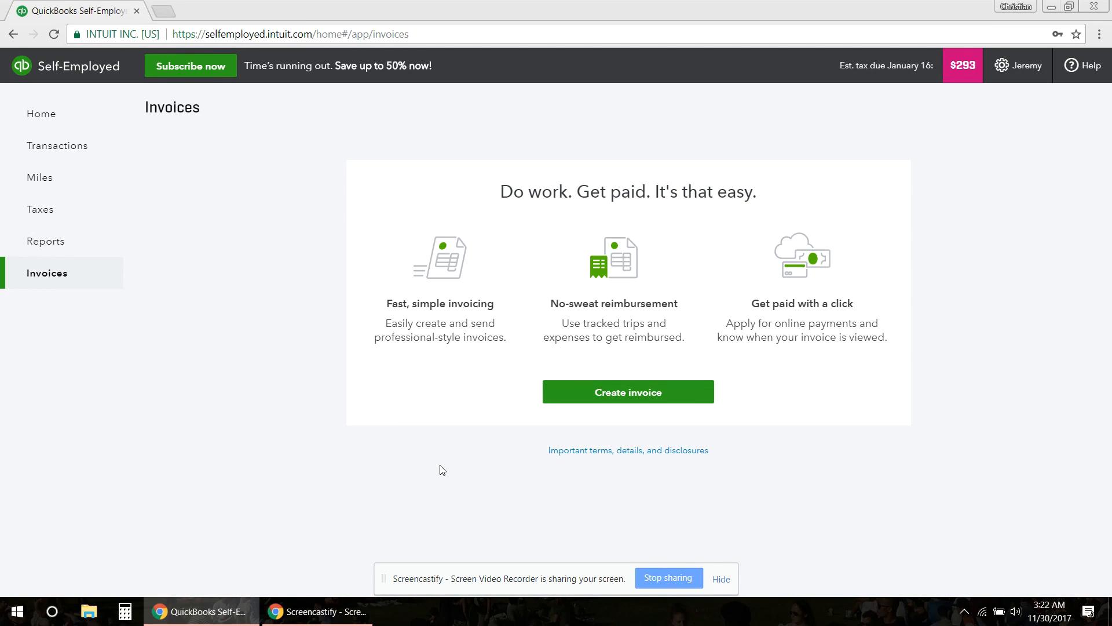
pyautogui.click(41, 114)
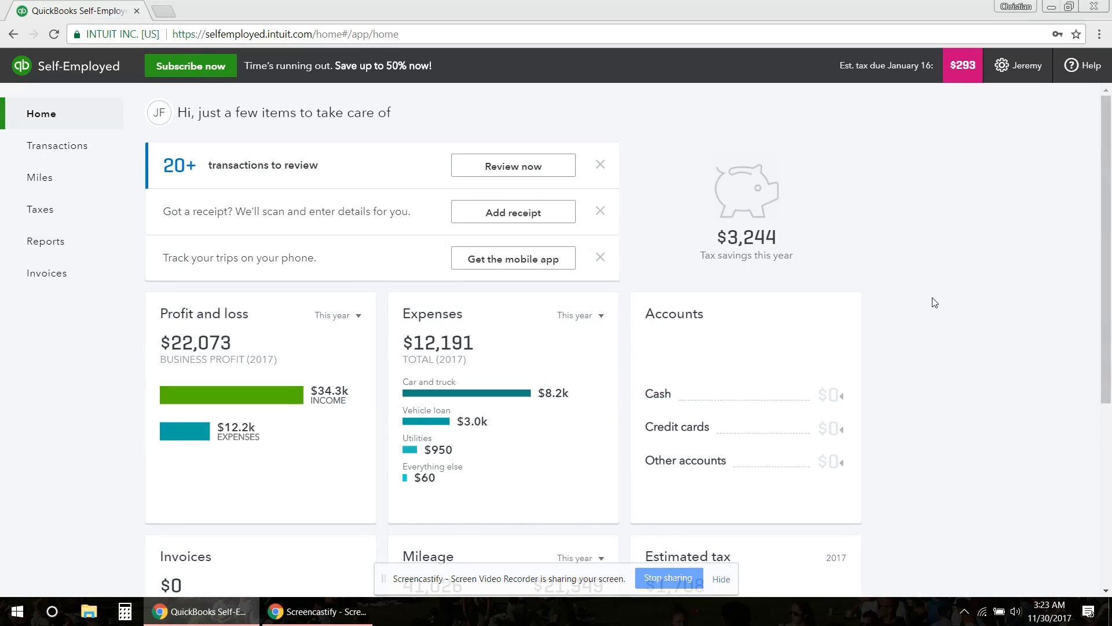